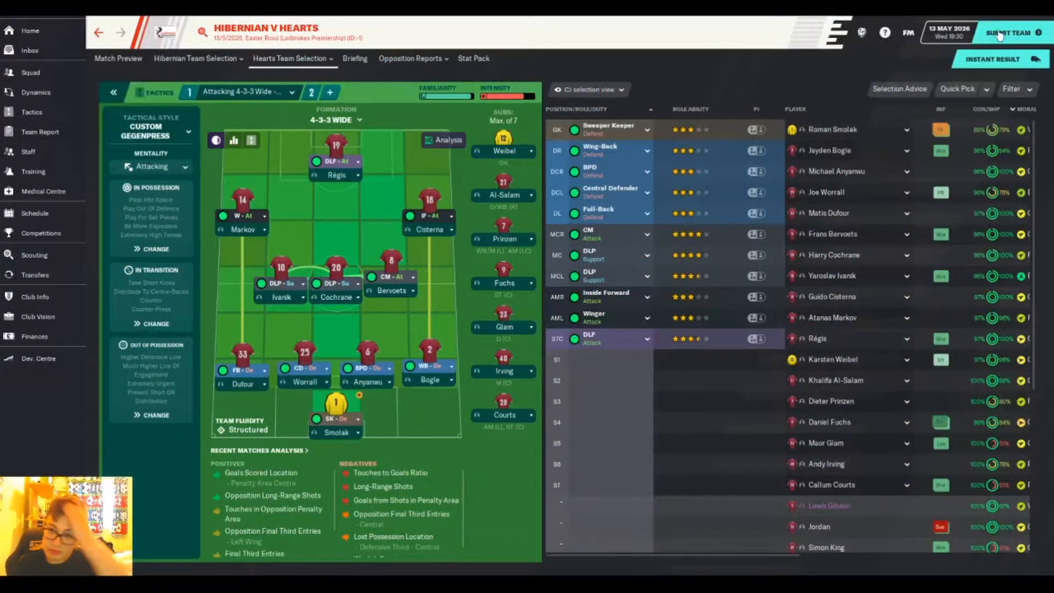
Submit the Hearts team for the Hibernian match, accepting the Worrall sharpness warning.
left_click(1011, 34)
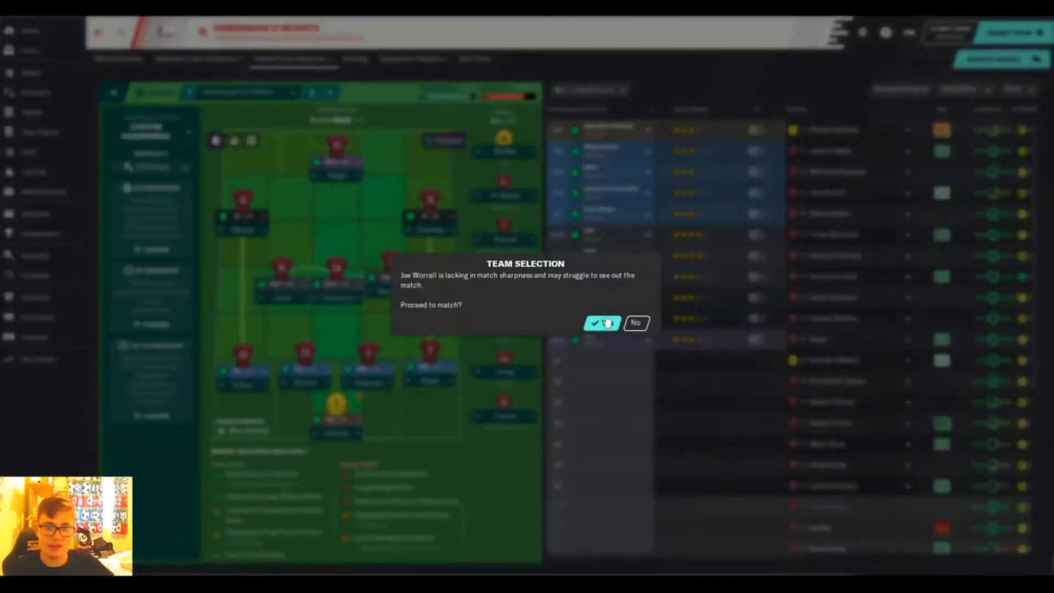
left_click(602, 323)
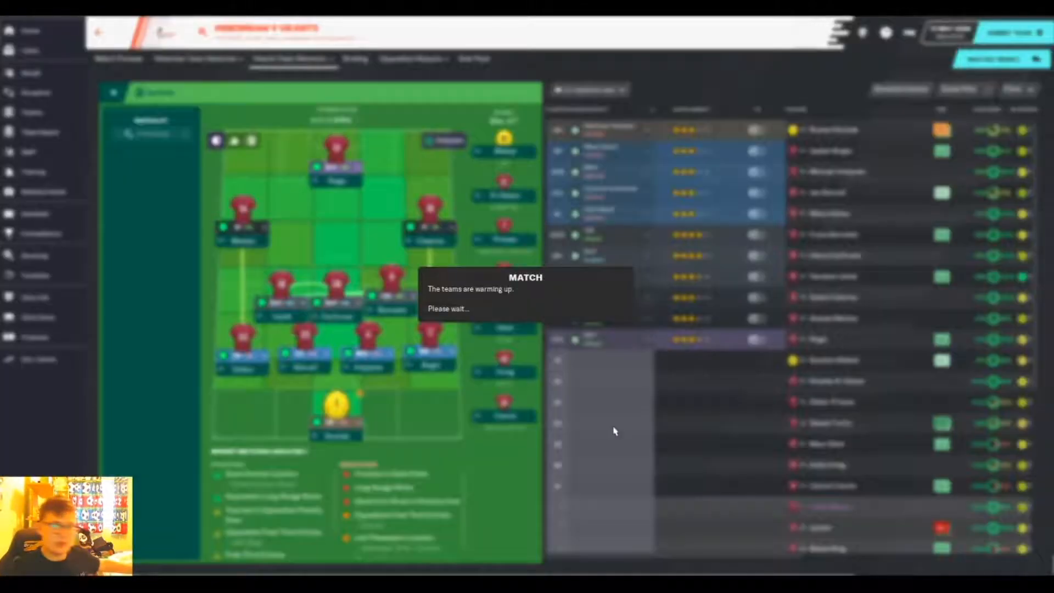
mouse_move(610, 436)
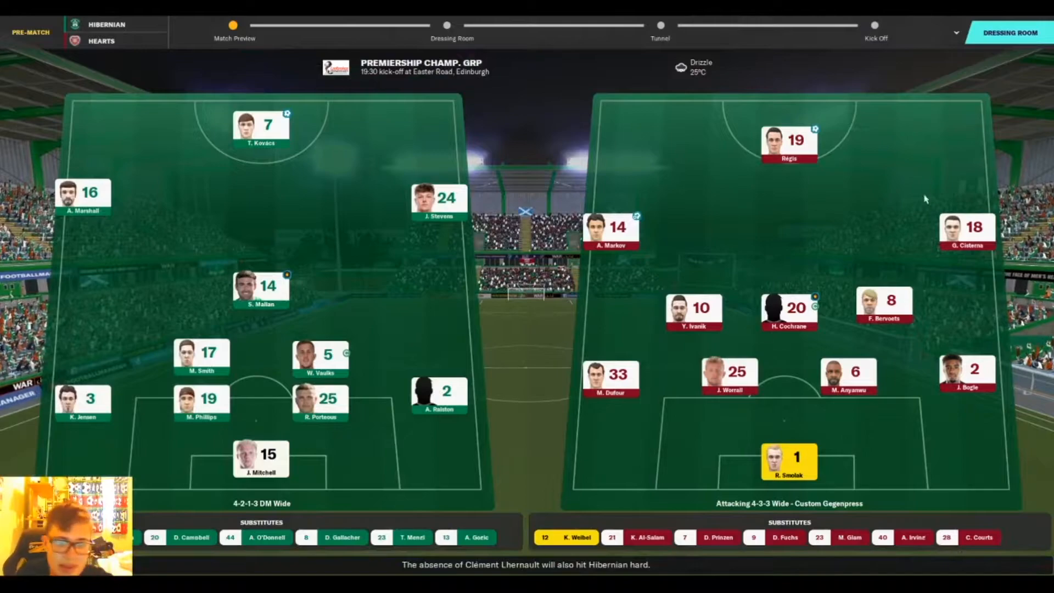
mouse_move(810, 163)
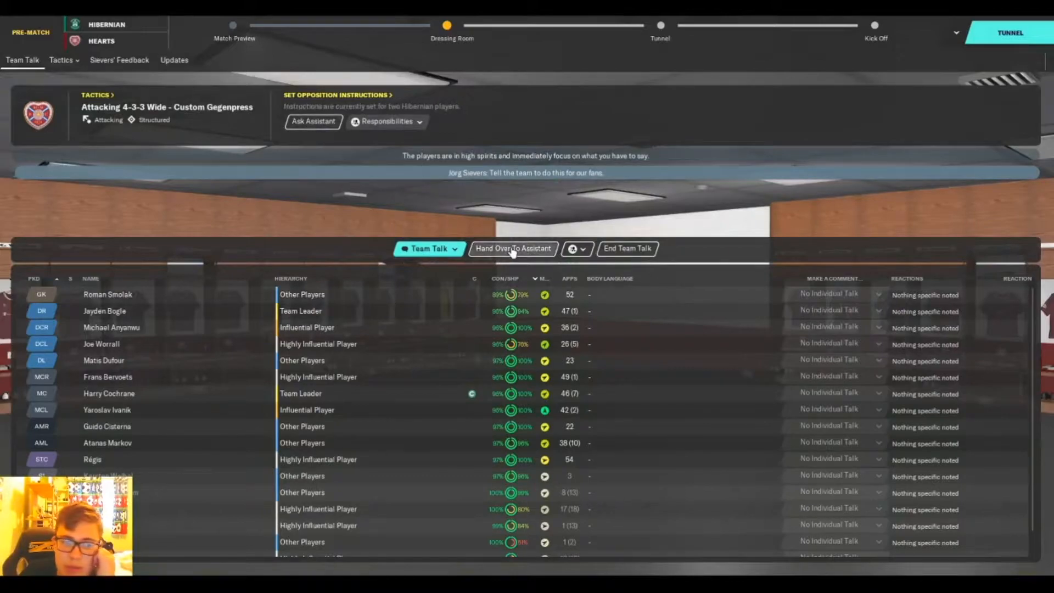
Deliver the pre-match team talk and move on to the tunnel.
left_click(428, 248)
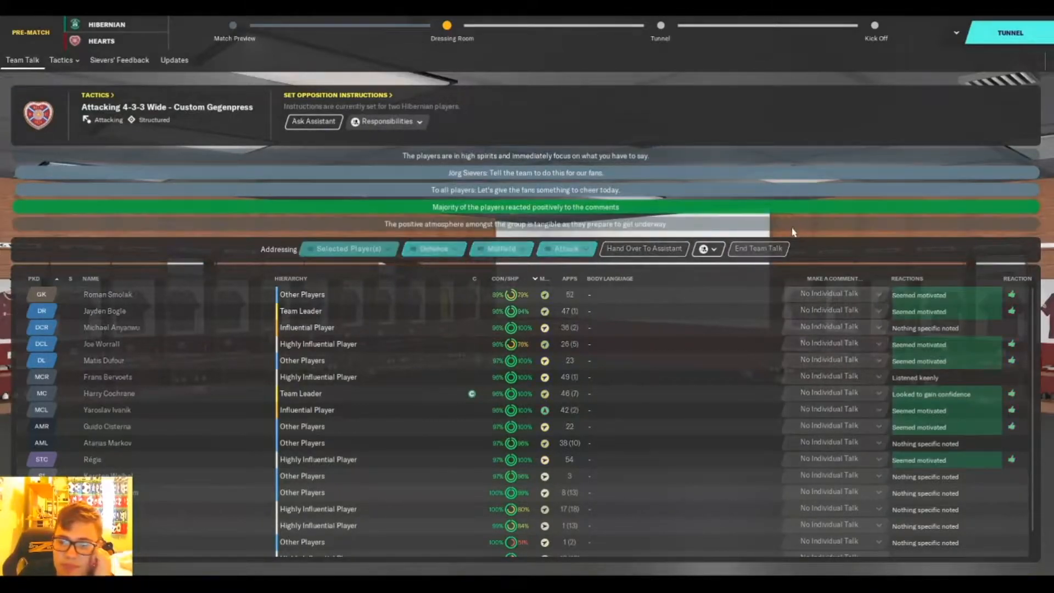
left_click(757, 248)
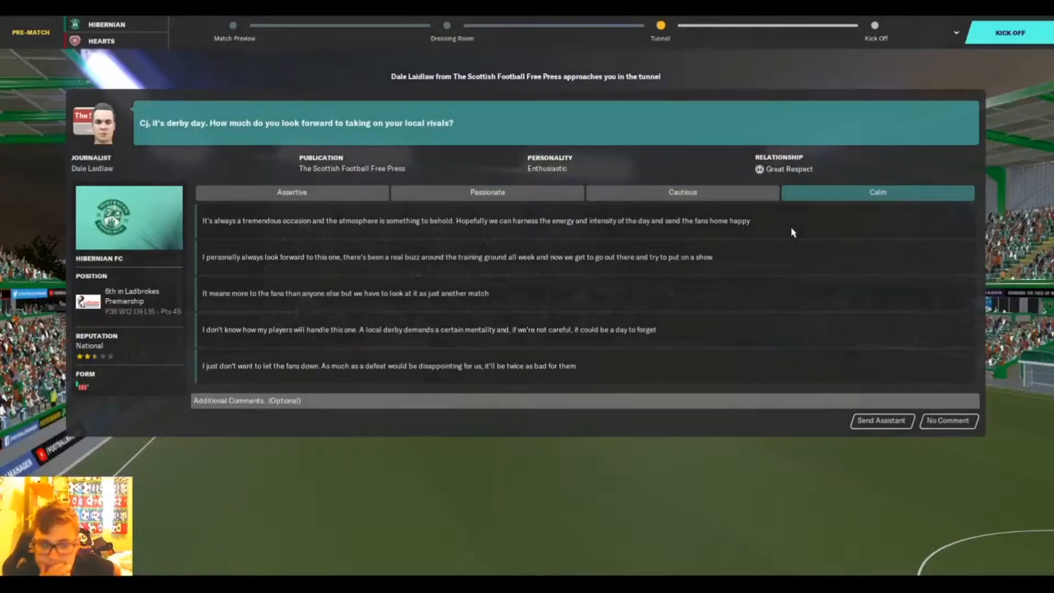
mouse_move(416, 222)
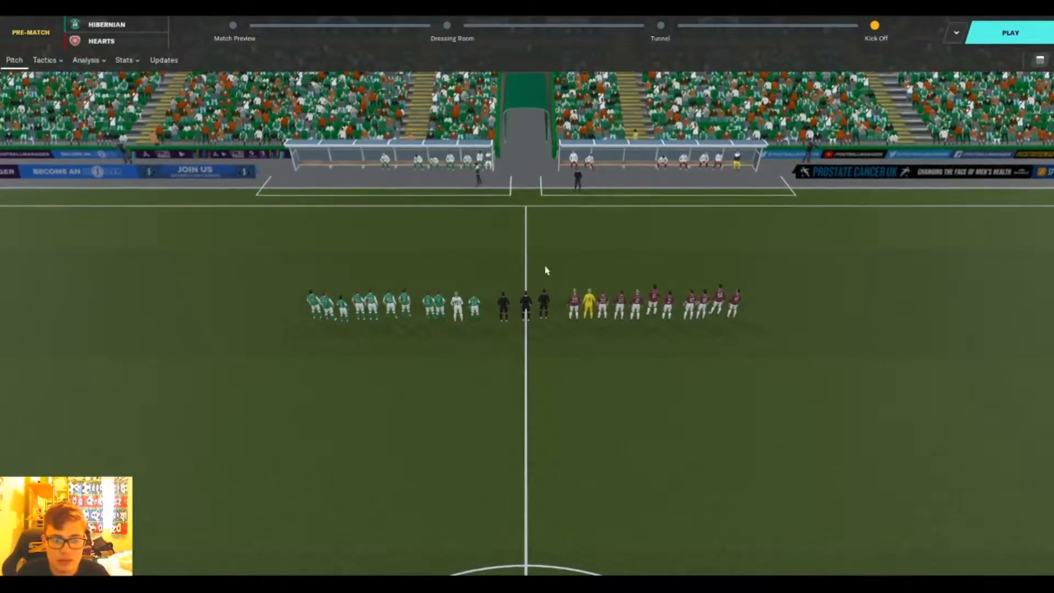
Kick off the match and resume play after Kovács's goal replay for Hibernian.
left_click(1007, 31)
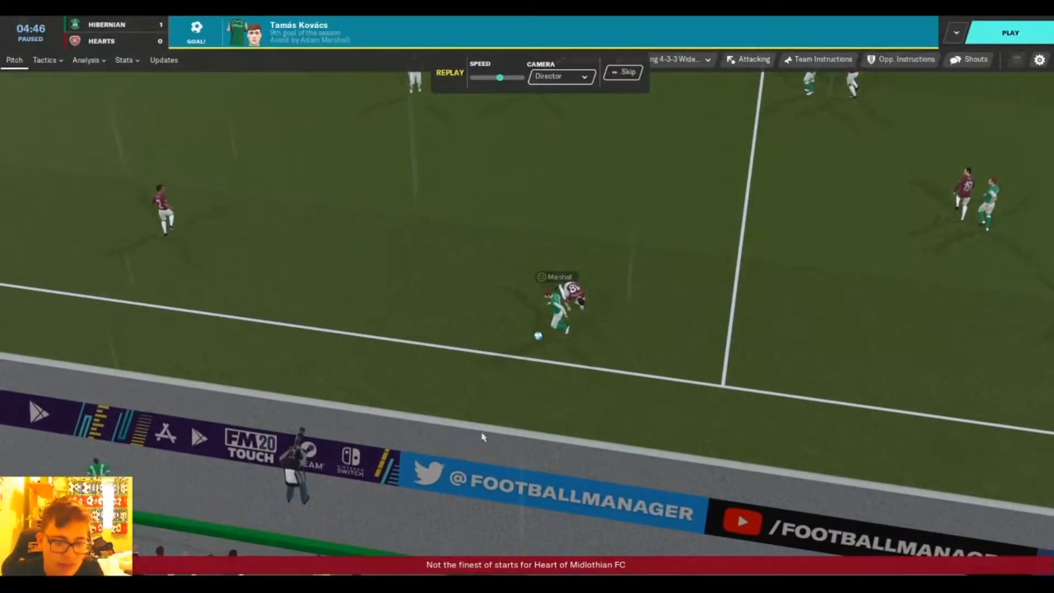
left_click(1008, 30)
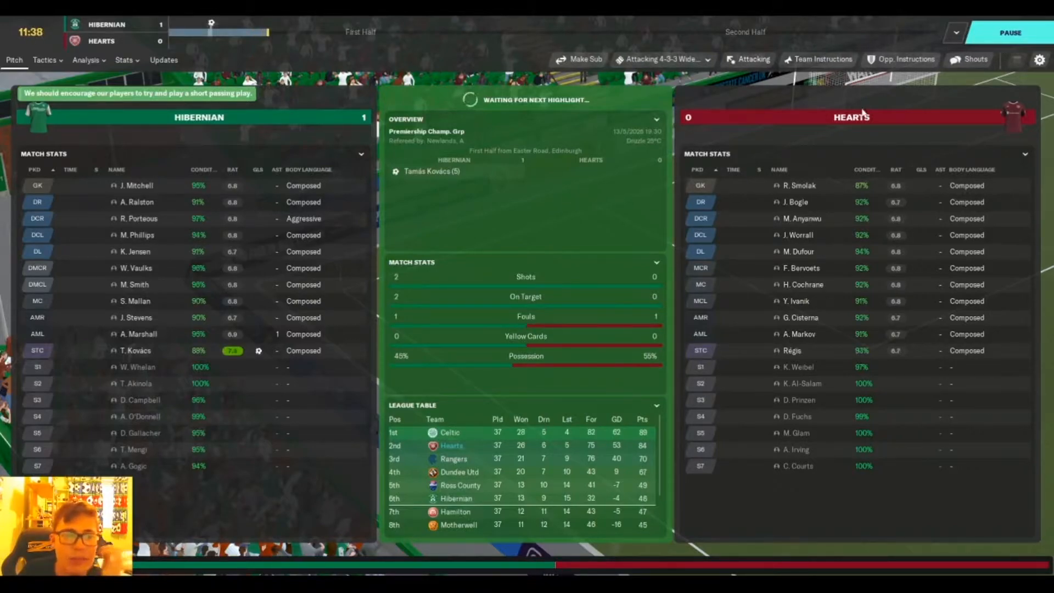
Let the match run on until Markov equalises for Hearts at 1–1.
left_click(974, 59)
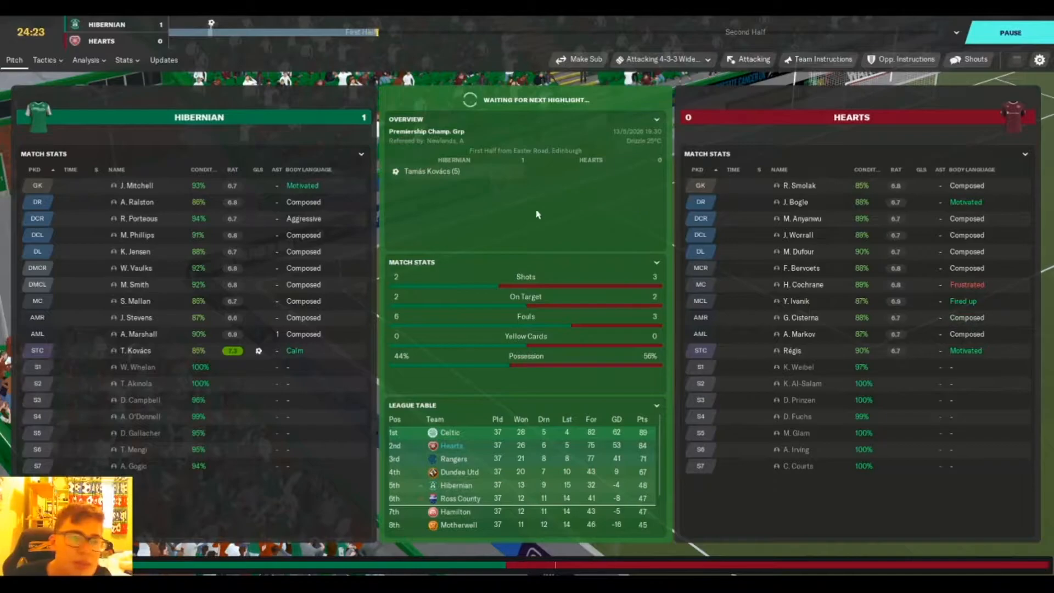
left_click(974, 59)
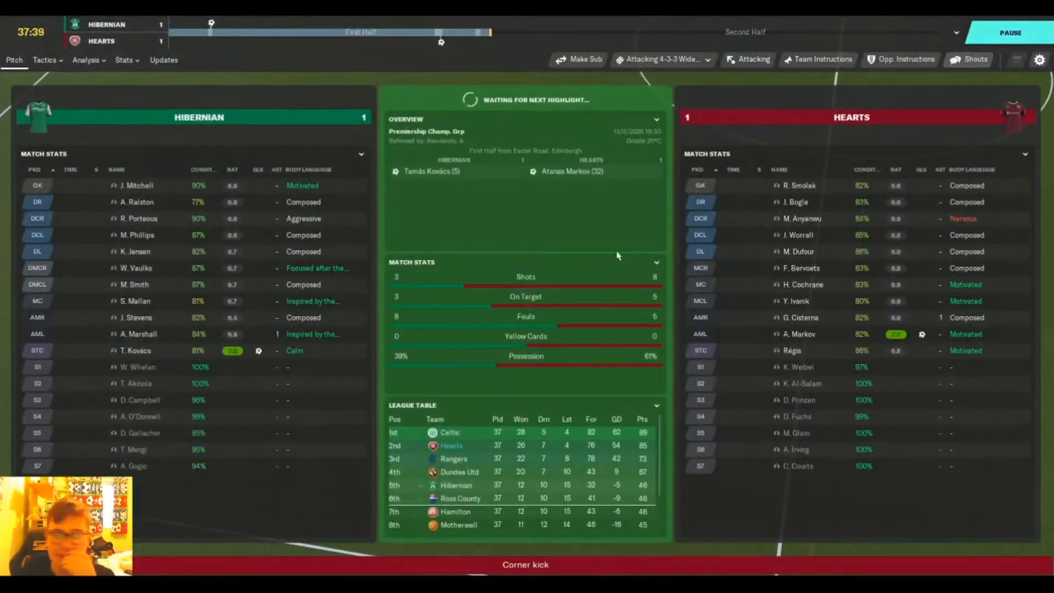
Shout 'Get Creative' from the touchline and play on to half time at 1–1.
left_click(973, 59)
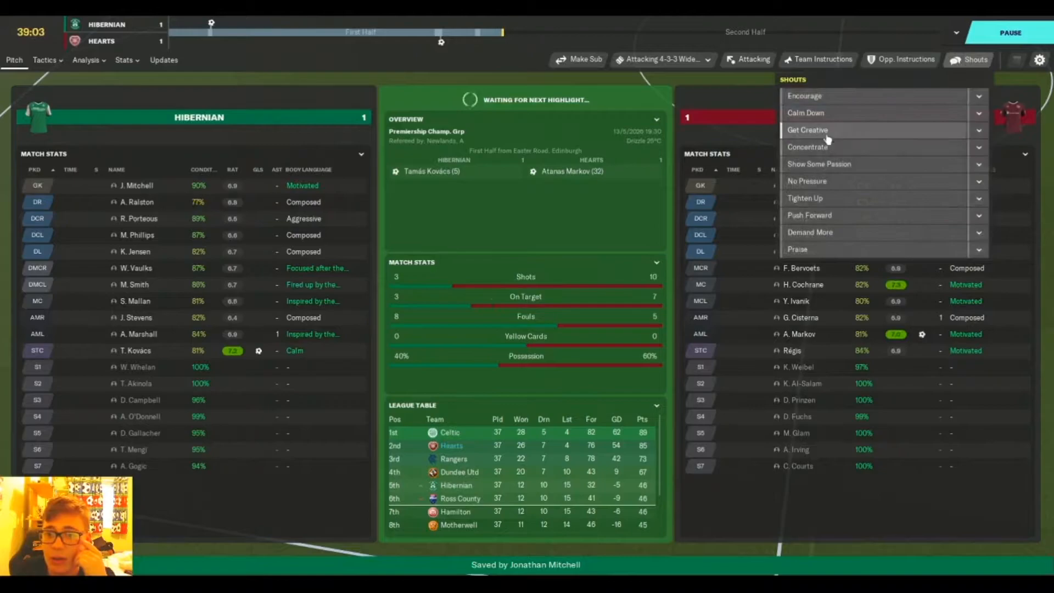
left_click(972, 60)
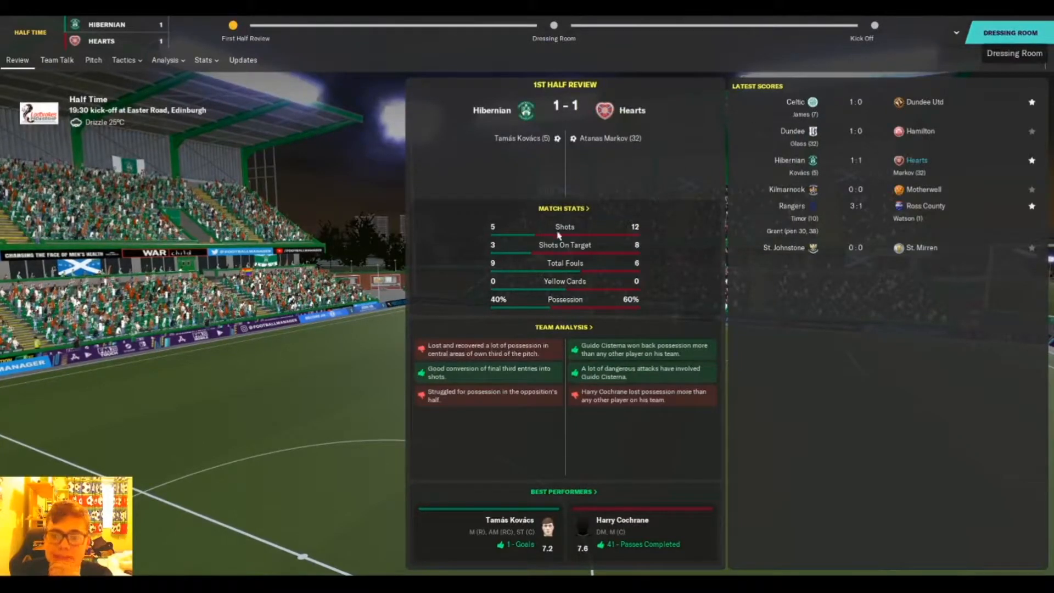
Give a Passionate half-time team talk and start the second half.
left_click(57, 59)
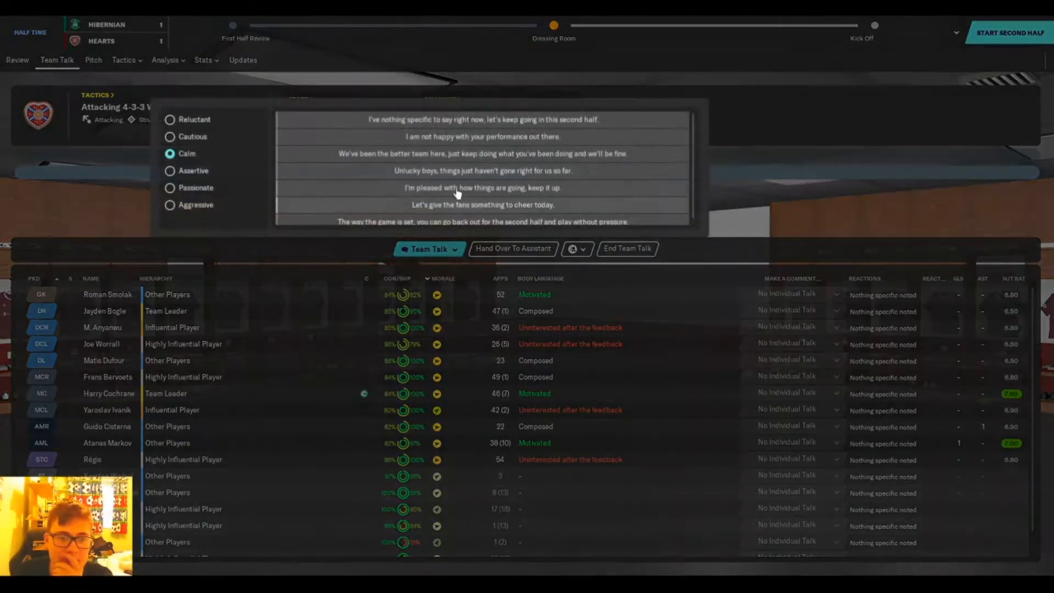
mouse_move(216, 196)
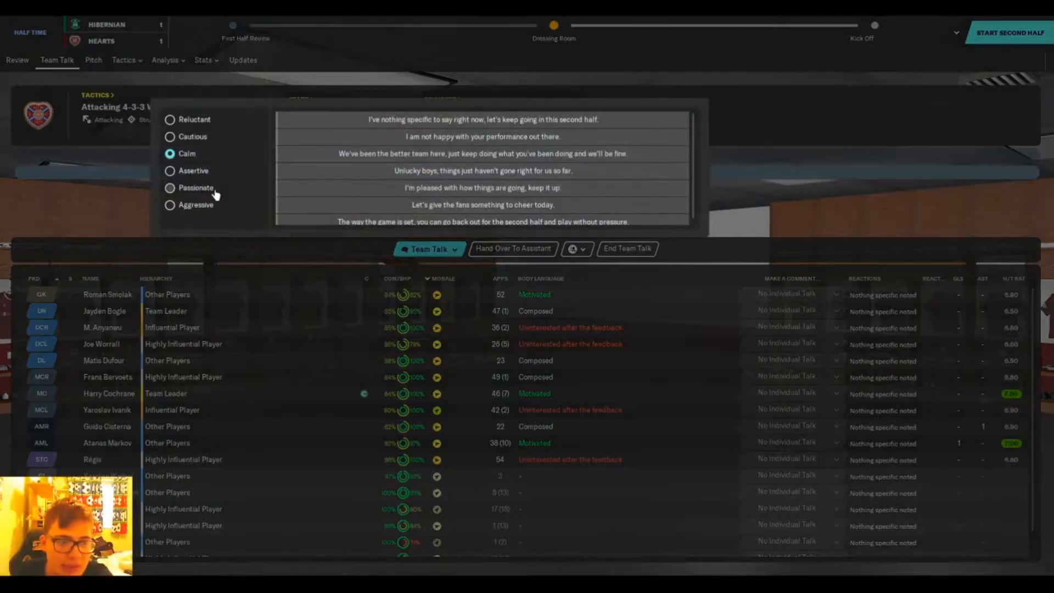
left_click(170, 187)
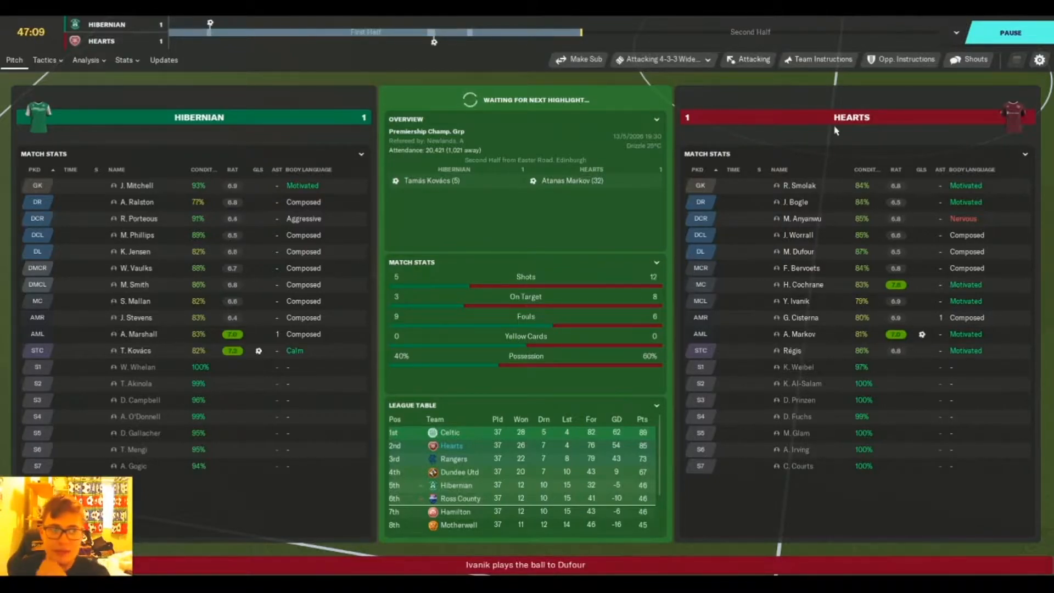
Play on to 72 minutes, pause and bring up tactics to substitute Callum Courts for Régis.
left_click(970, 60)
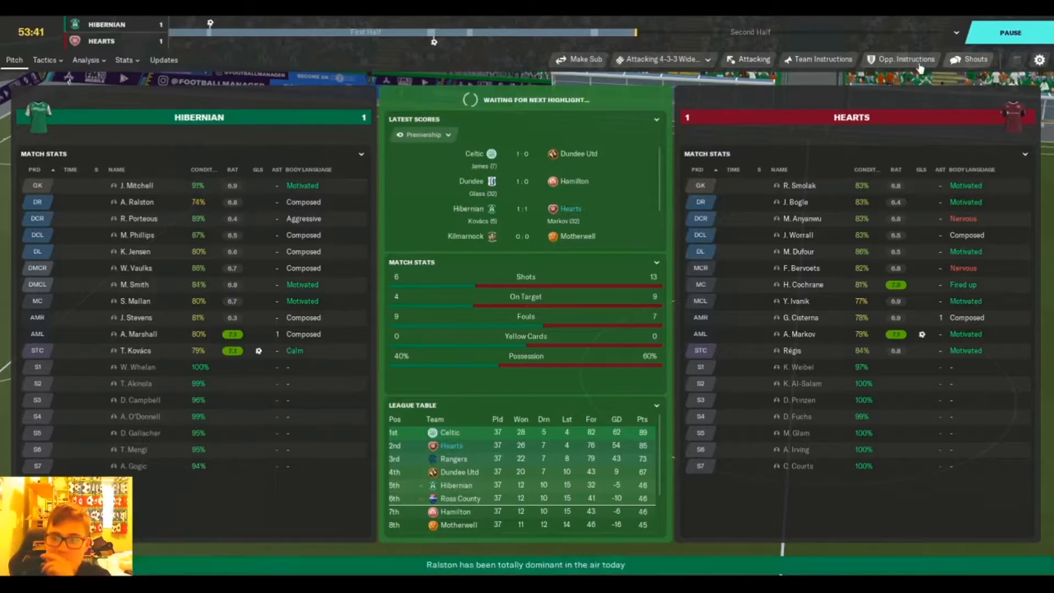
left_click(974, 60)
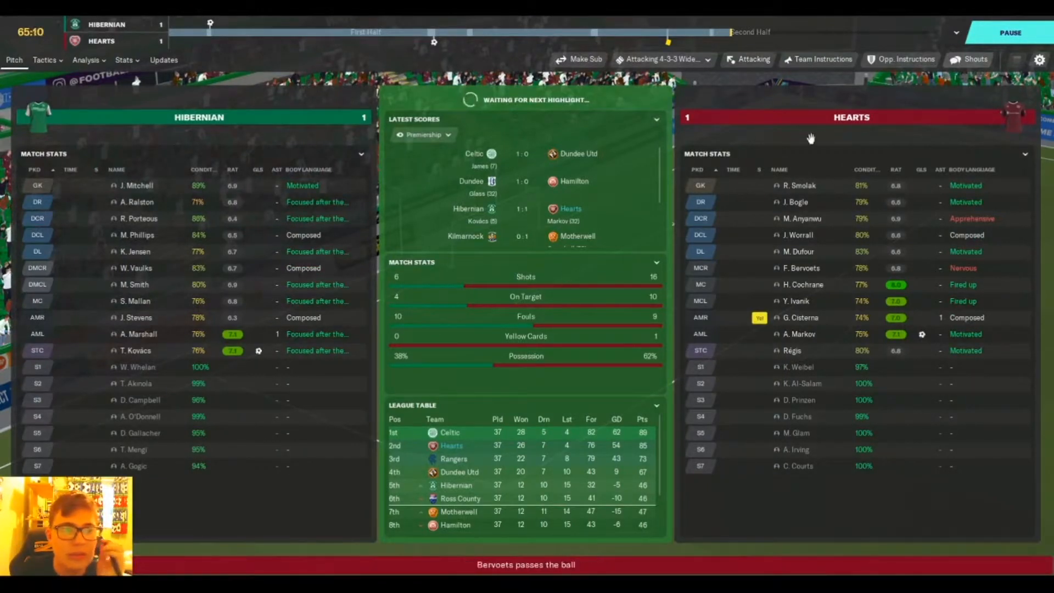
left_click(974, 59)
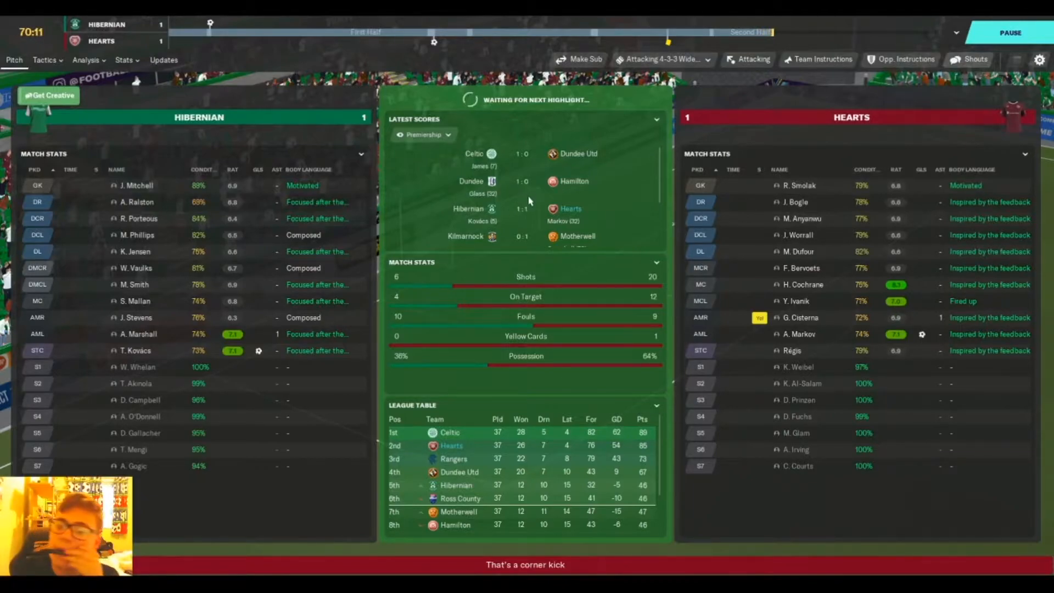
left_click(46, 59)
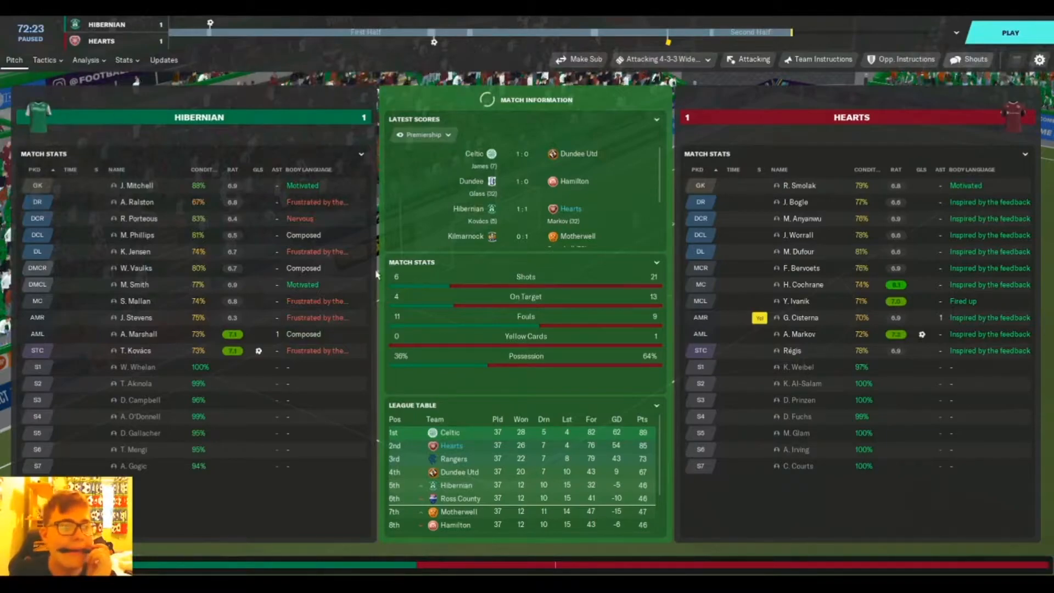
left_click(44, 60)
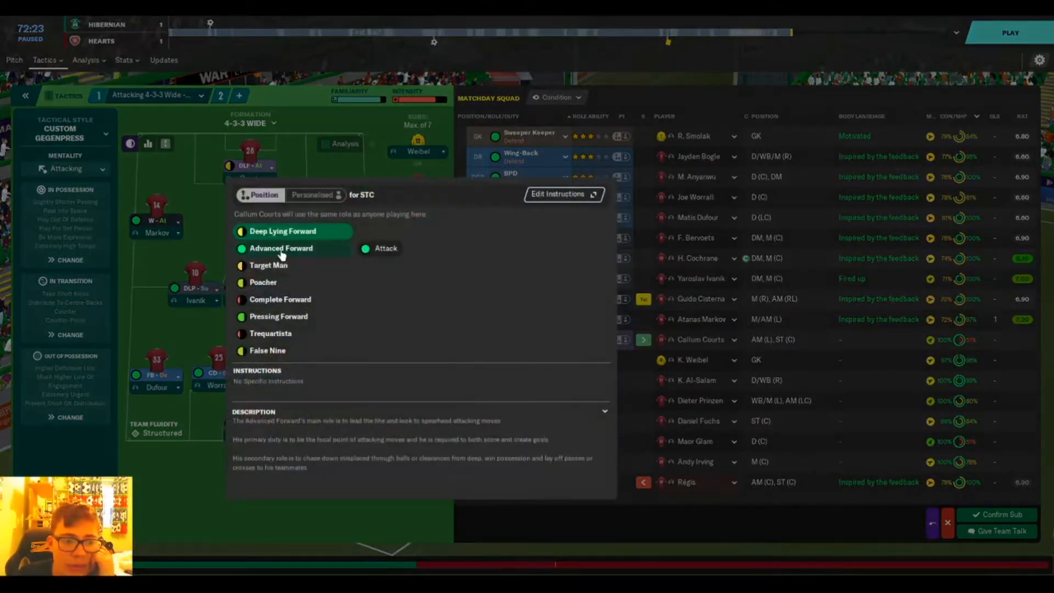
Set Courts's role to Advanced Forward and resume the match with the substitution.
left_click(279, 248)
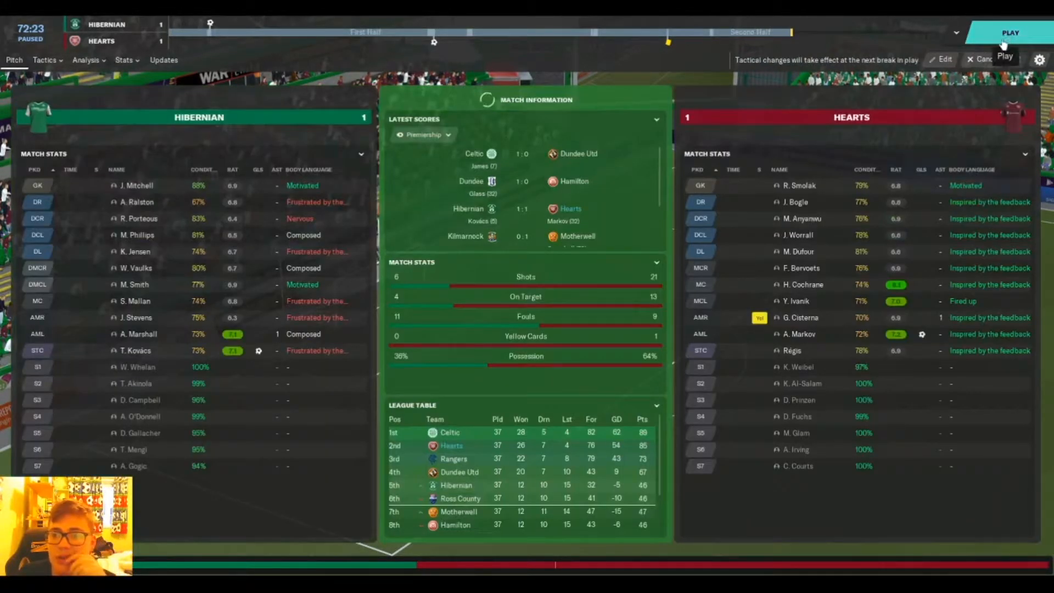
left_click(1015, 31)
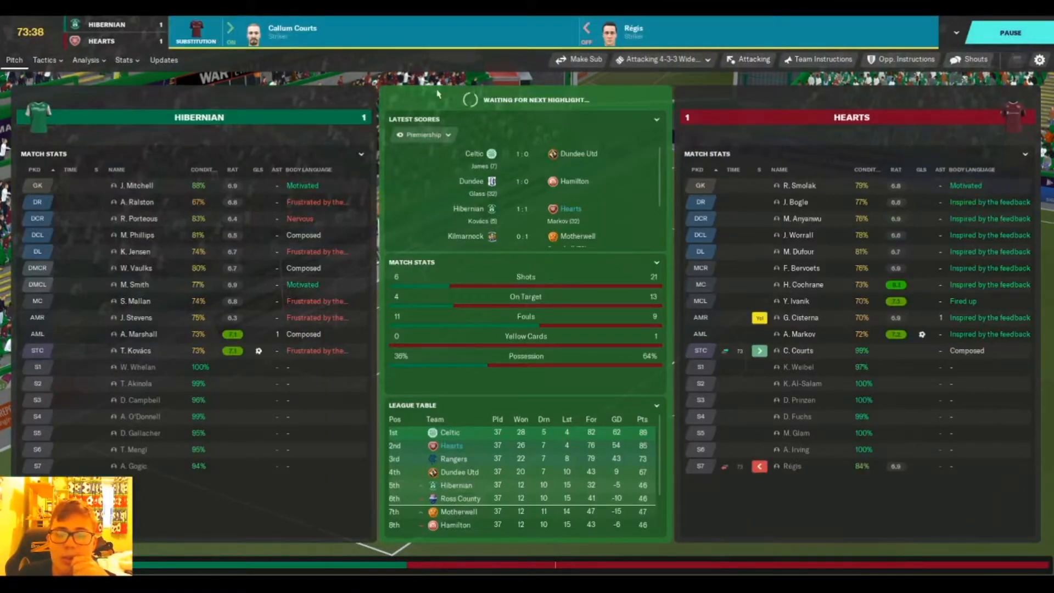
left_click(973, 59)
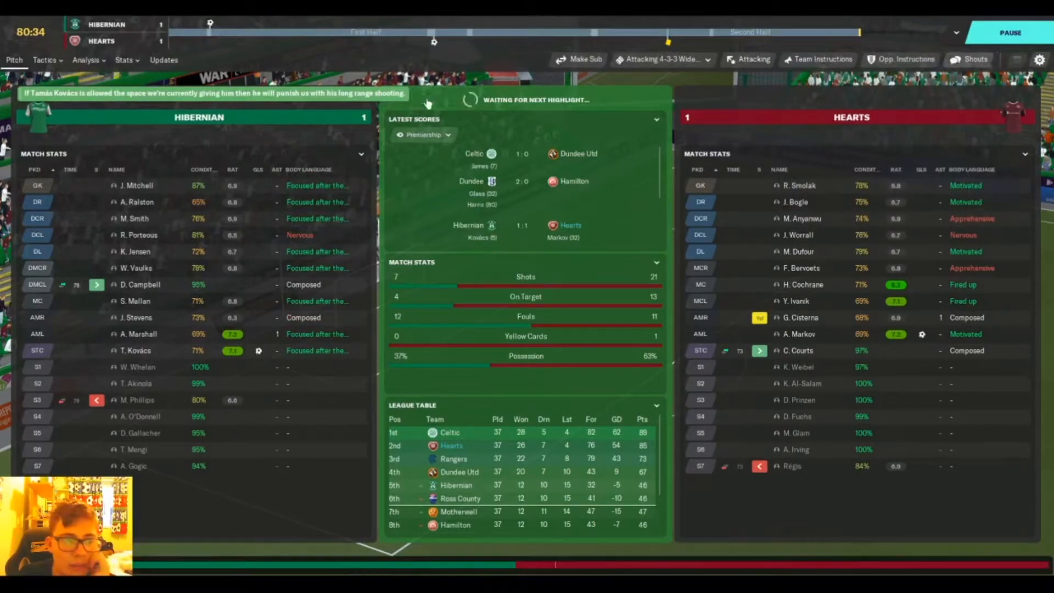
Confirm the pending substitution and tactic changes in stoppage time at 1–1.
left_click(752, 58)
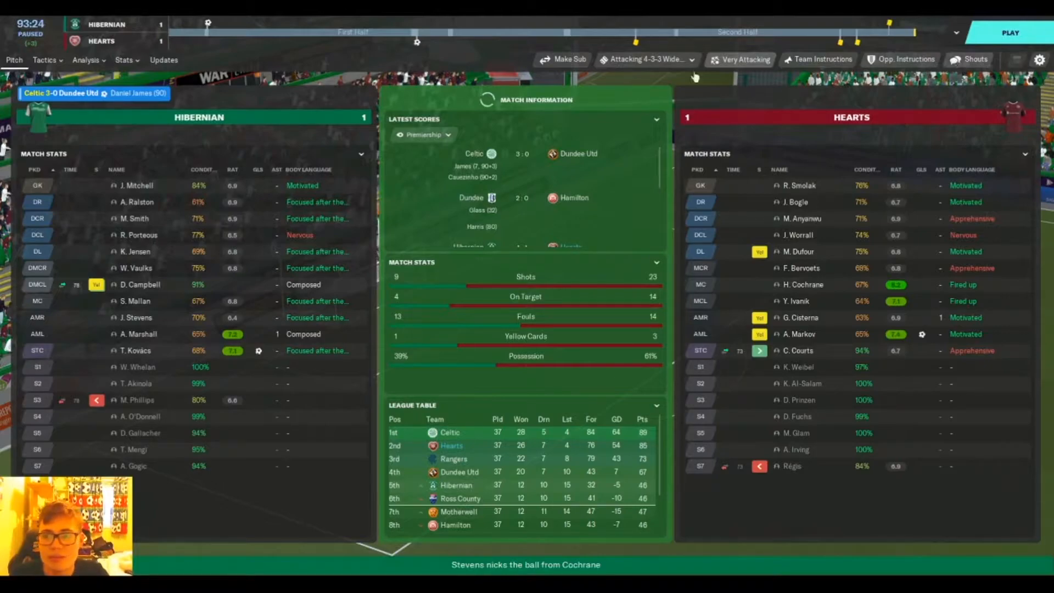
left_click(45, 59)
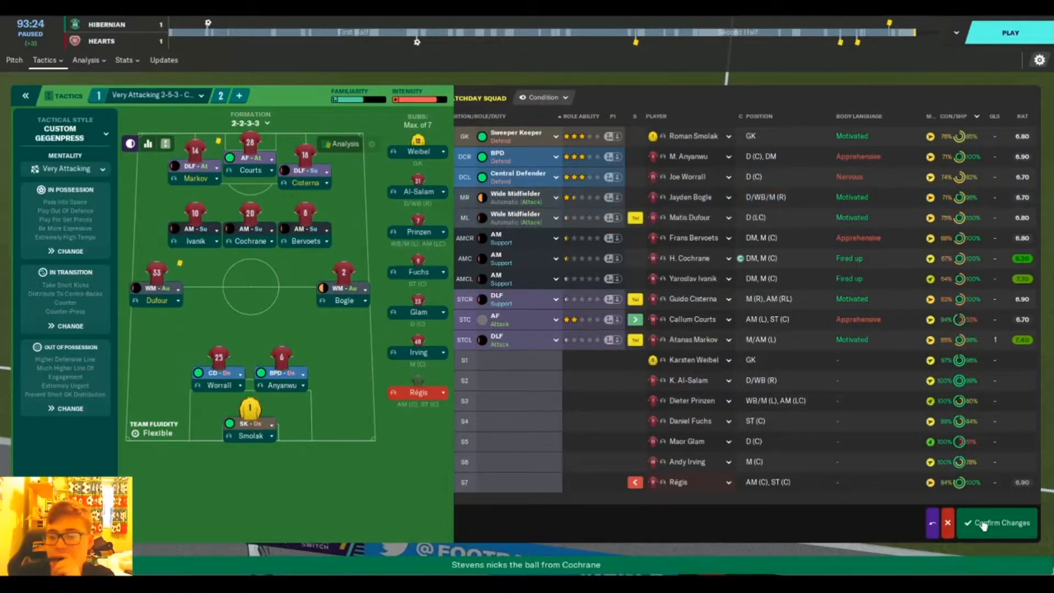
left_click(996, 523)
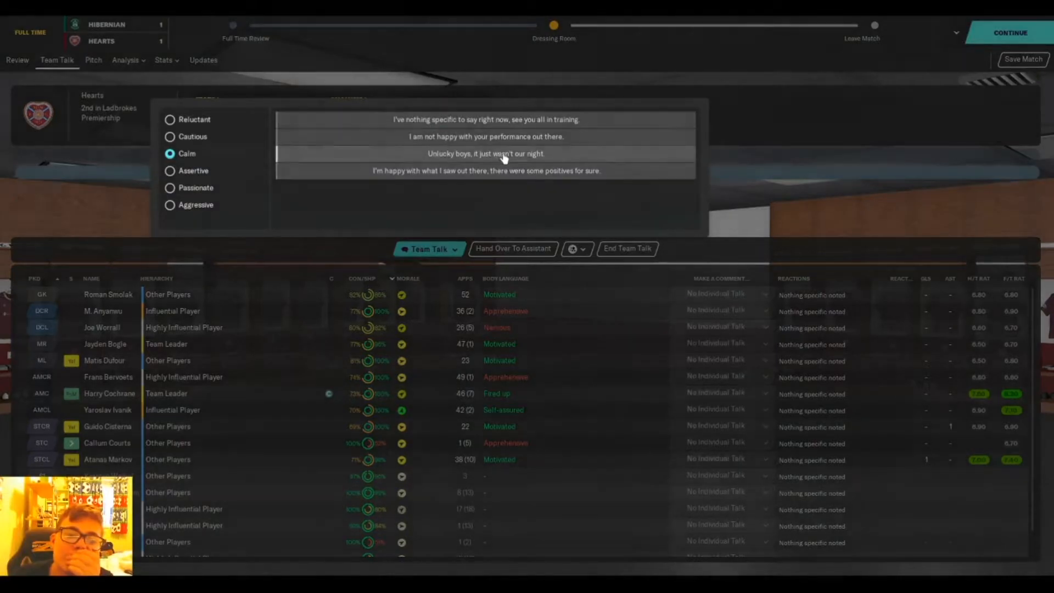
Give a calm commiserating full-time team talk, continue past the review and go to the inbox.
left_click(483, 154)
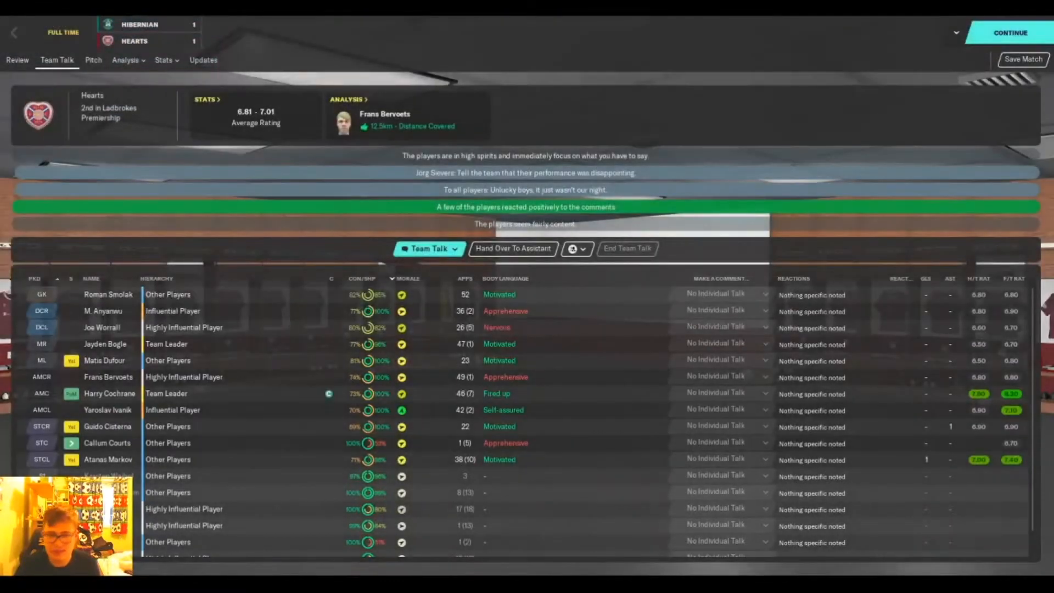
left_click(1012, 32)
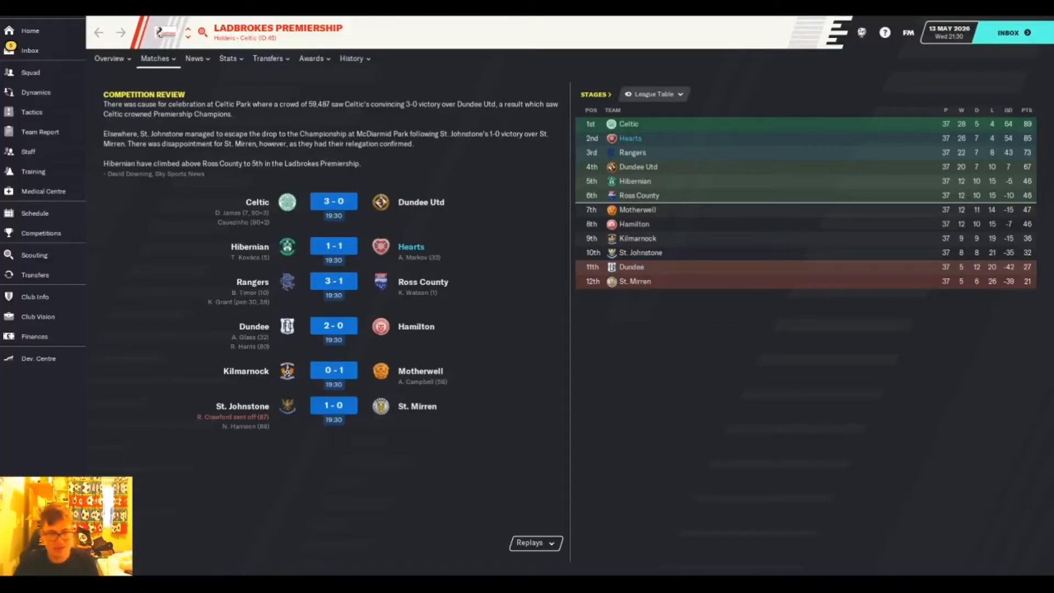
mouse_move(31, 73)
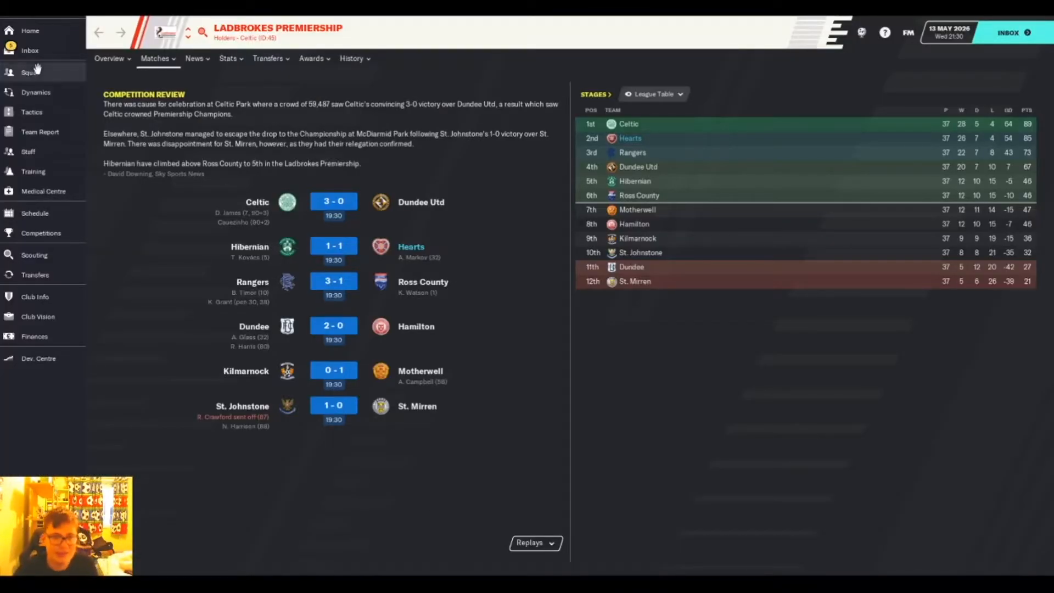
left_click(26, 50)
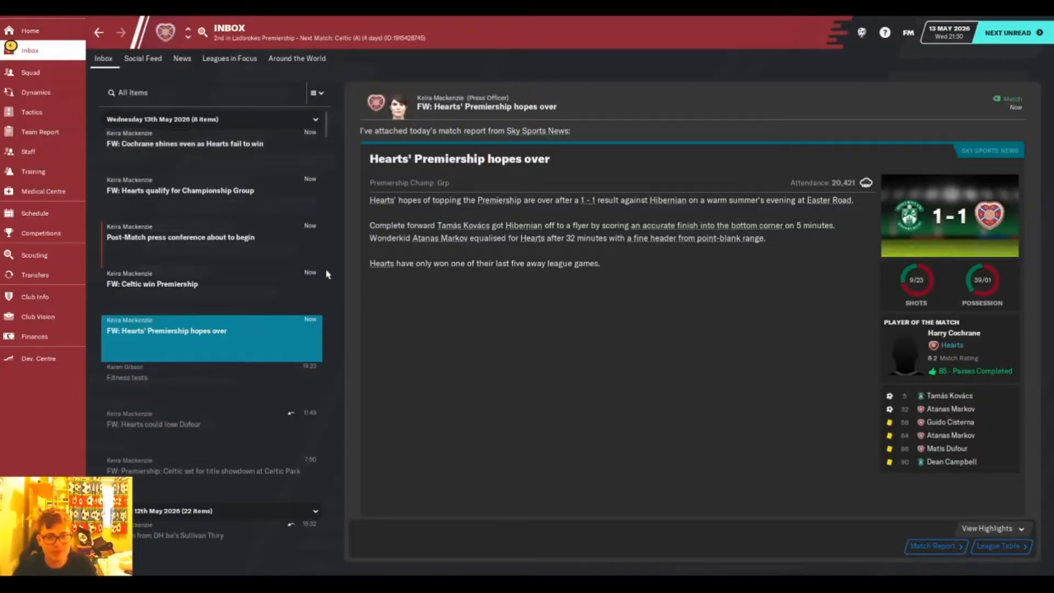
Read the Cochrane shines article and attend the post-match press conference at Easter Road.
left_click(184, 144)
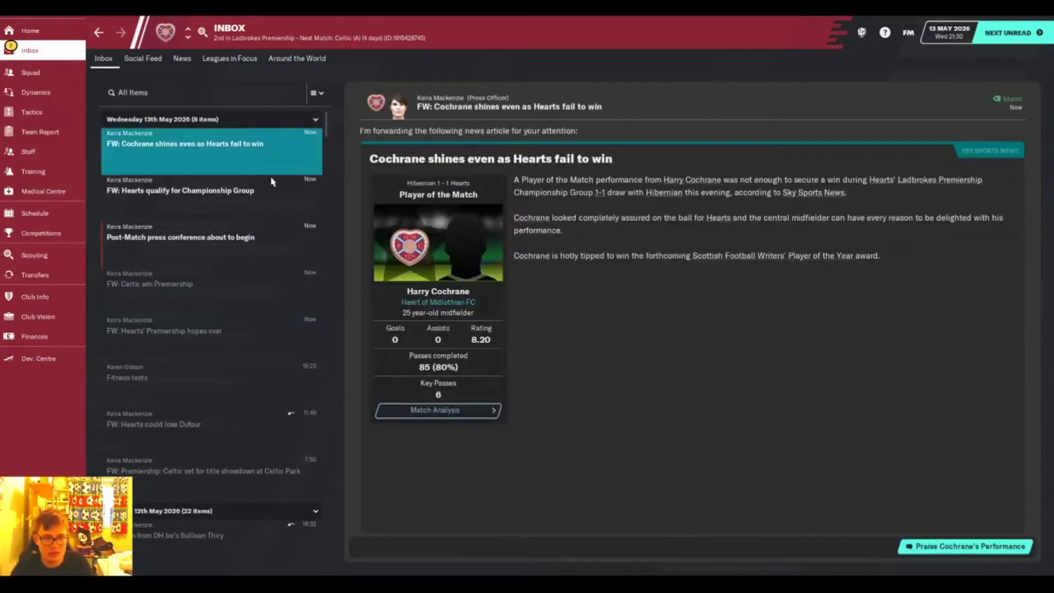
left_click(966, 547)
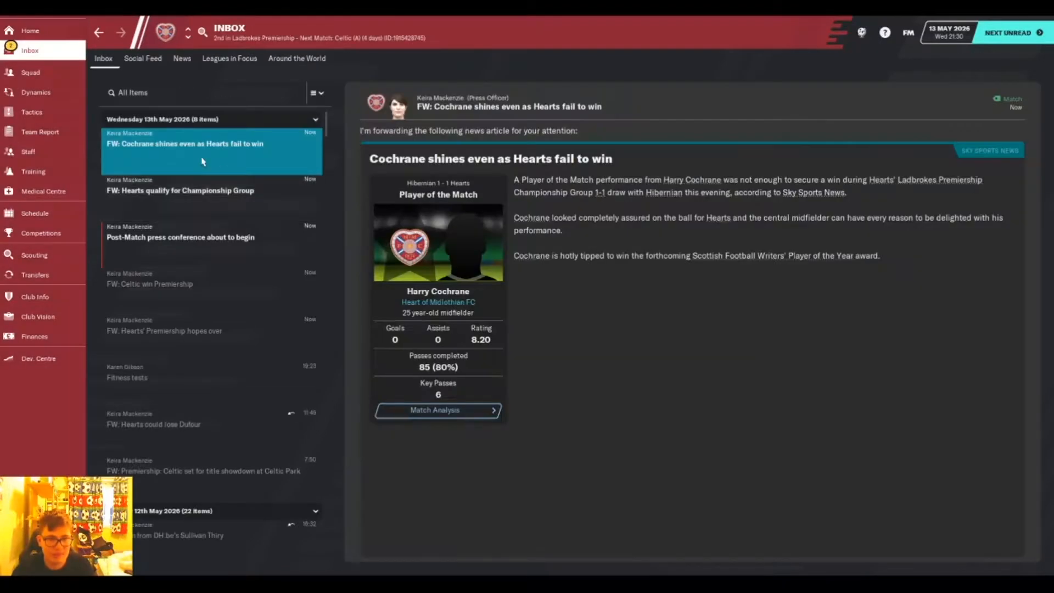
left_click(180, 237)
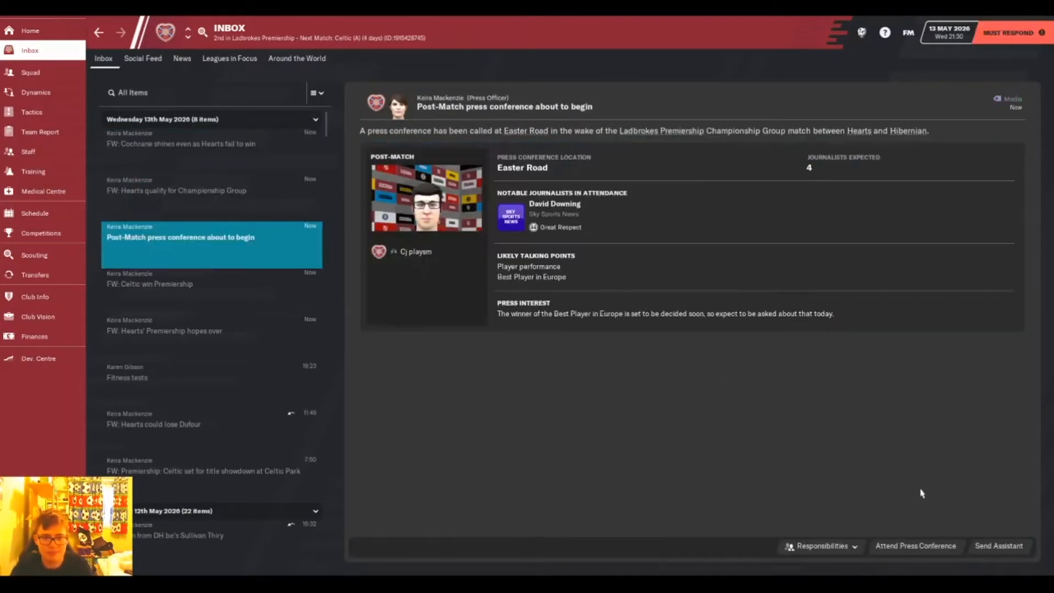
left_click(915, 544)
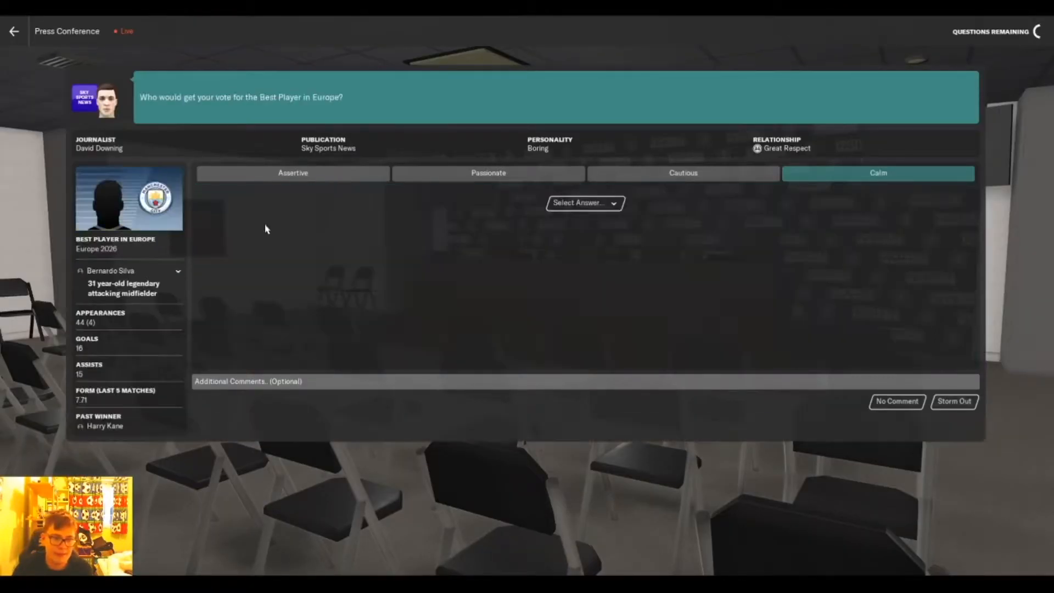
Answer the Best Player in Europe question in the pre-match press conference.
left_click(584, 203)
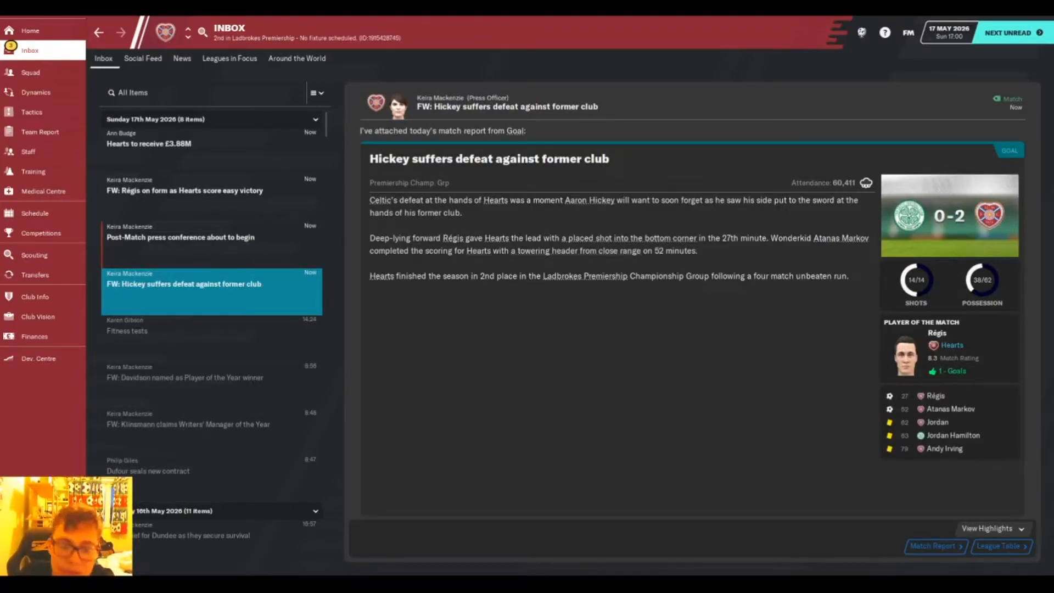
mouse_move(942, 340)
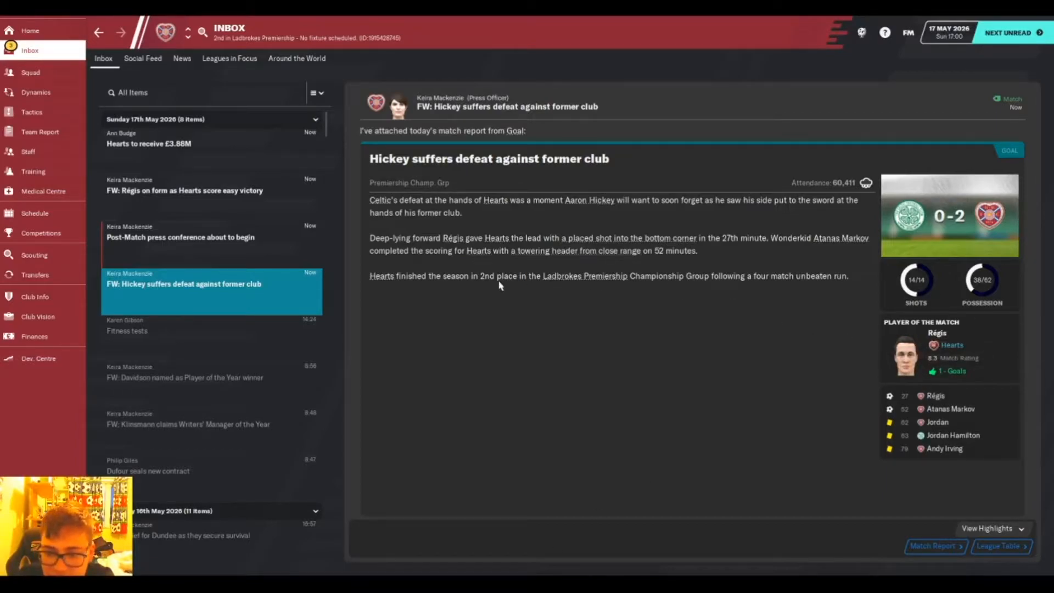
Read the board's £3.88M prize message and the Celtic Park press notice, then view the final Premiership table.
left_click(165, 143)
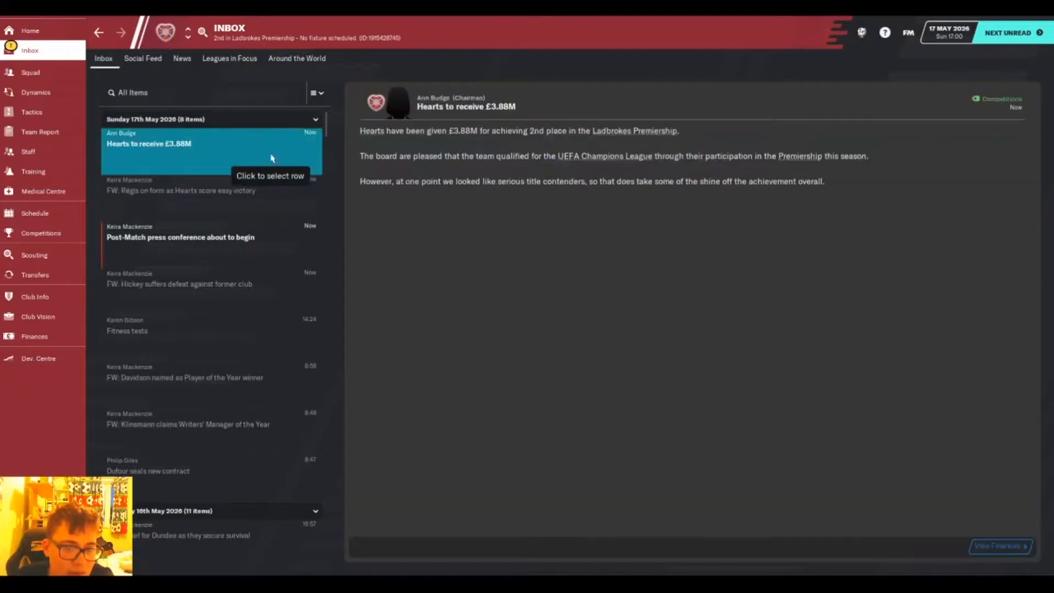
mouse_move(276, 263)
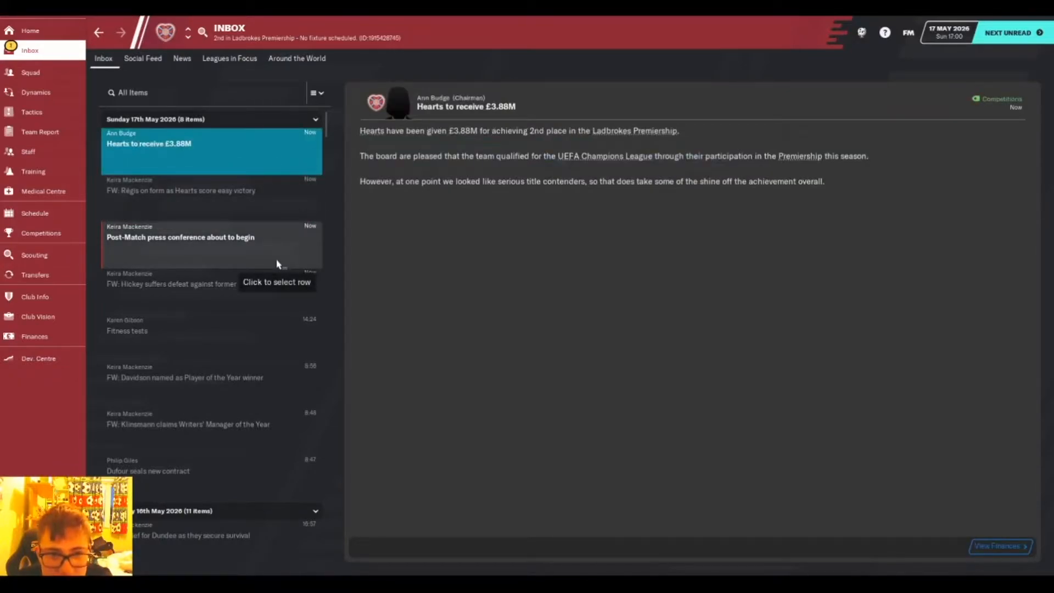
left_click(180, 237)
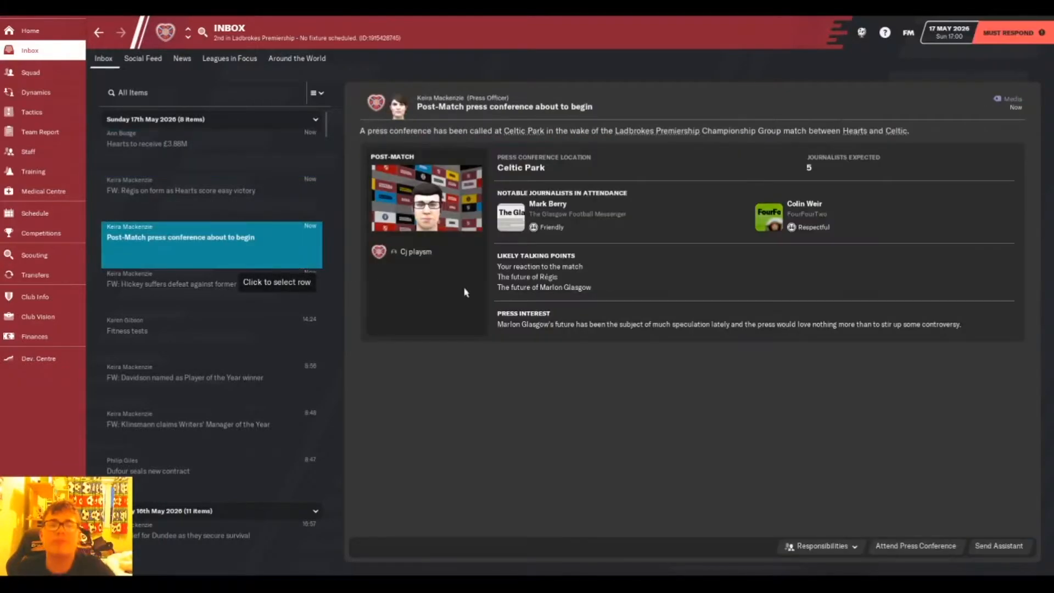
left_click(998, 545)
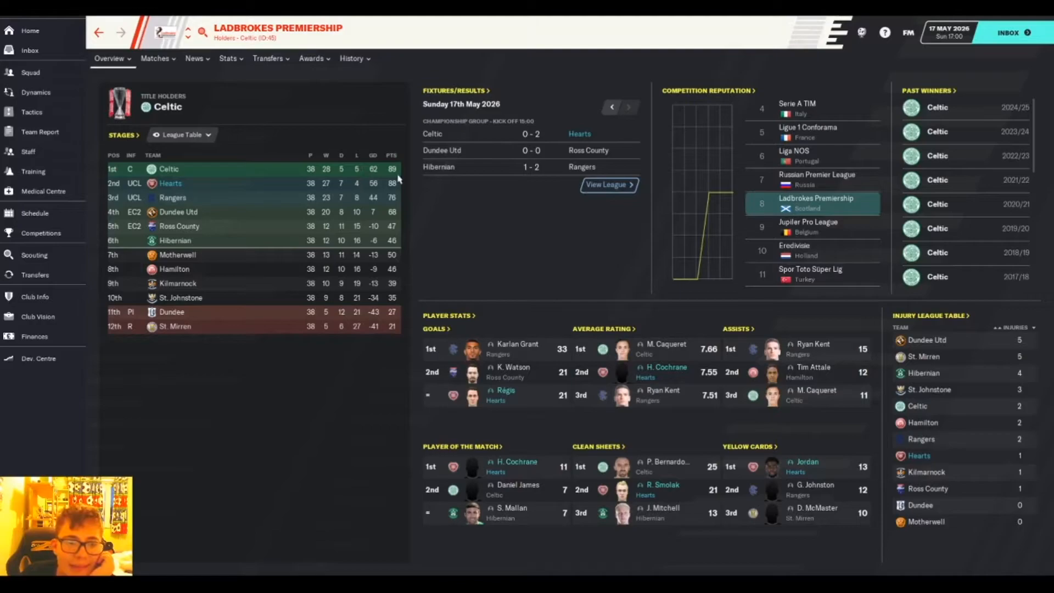
mouse_move(625, 104)
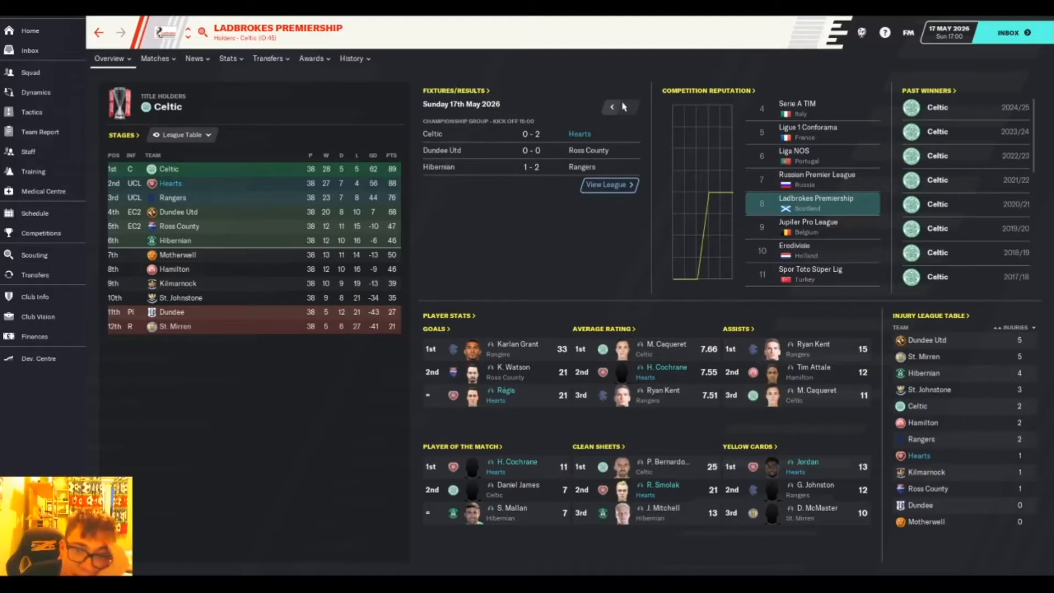
Browse previous rounds of results (16th, 13th, 9th May) and return to the 17th May final-day round.
left_click(611, 108)
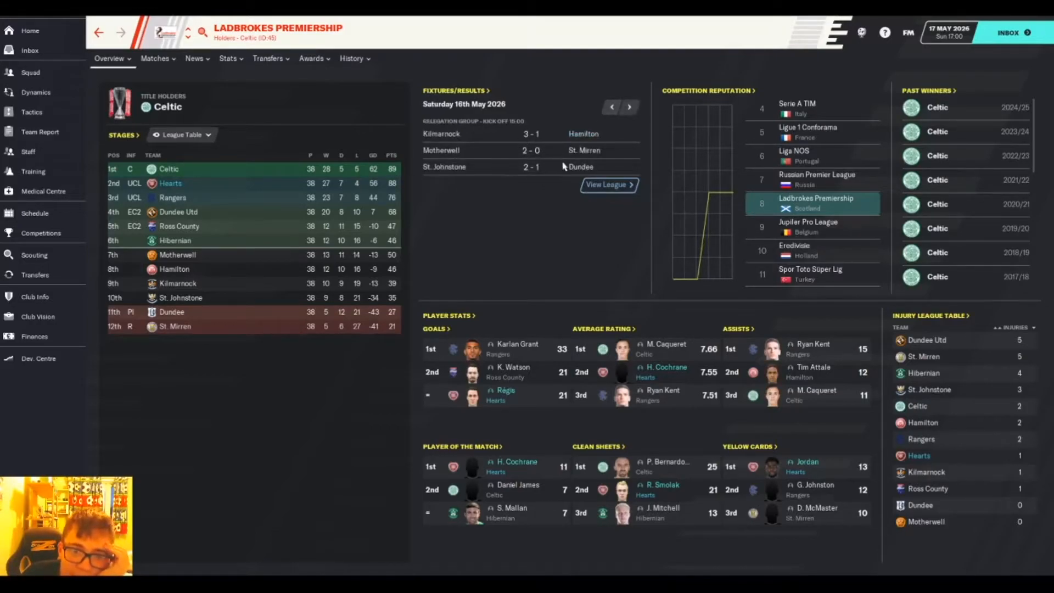
left_click(611, 106)
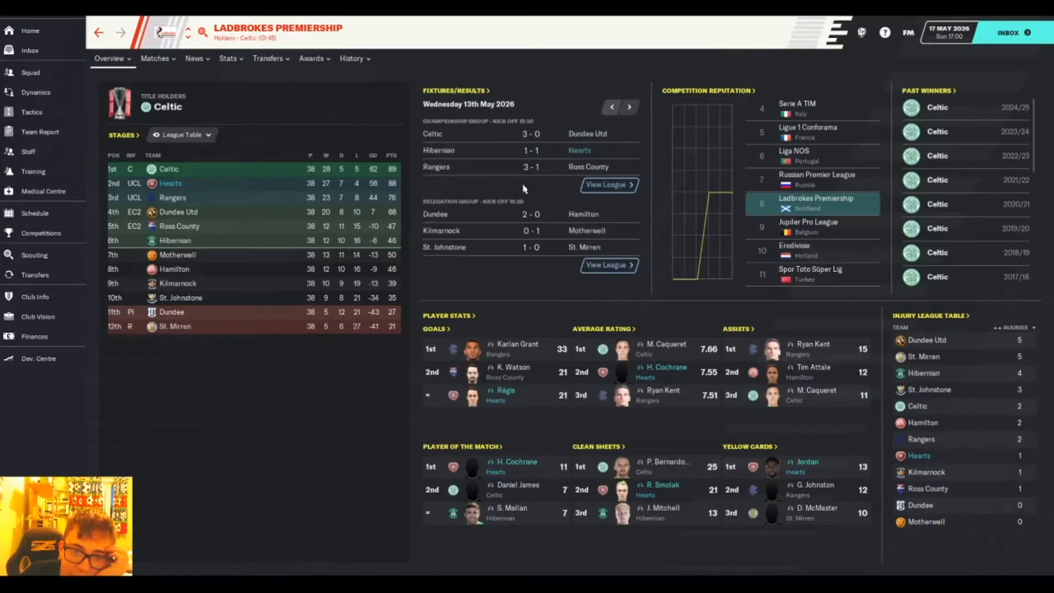
left_click(610, 106)
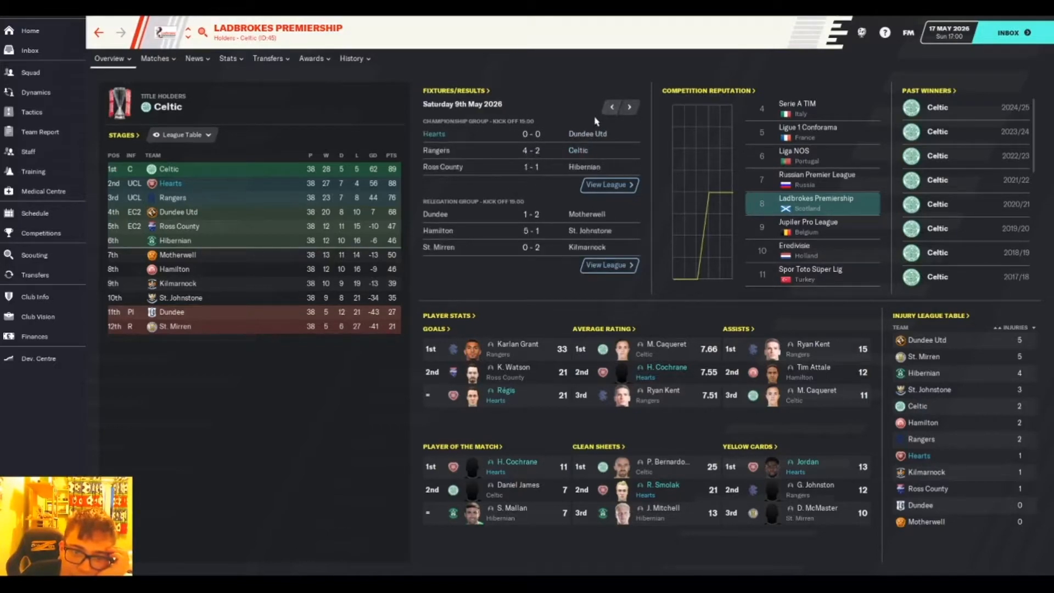
left_click(629, 107)
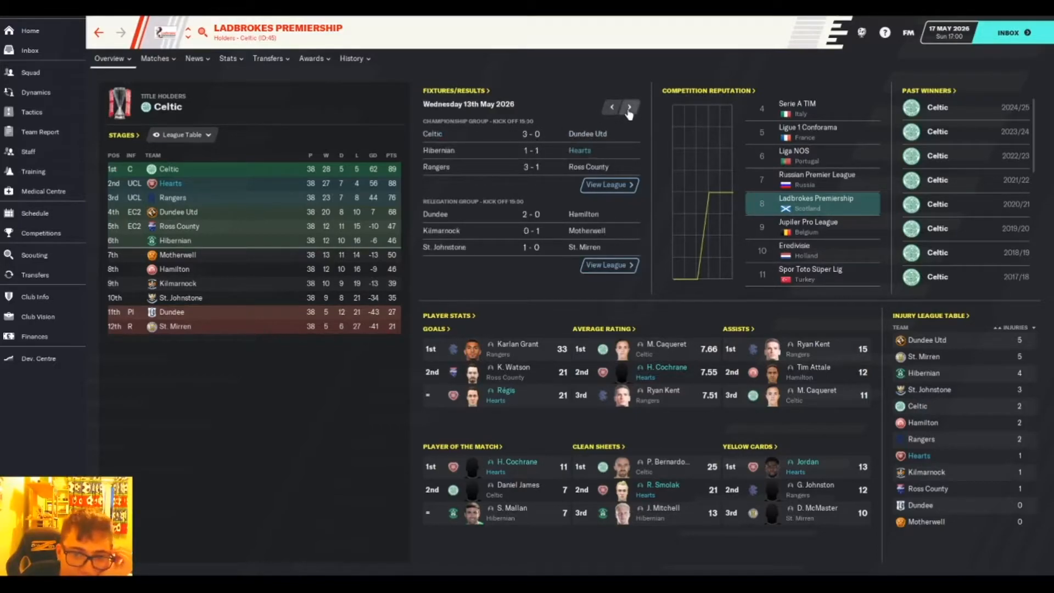
left_click(628, 106)
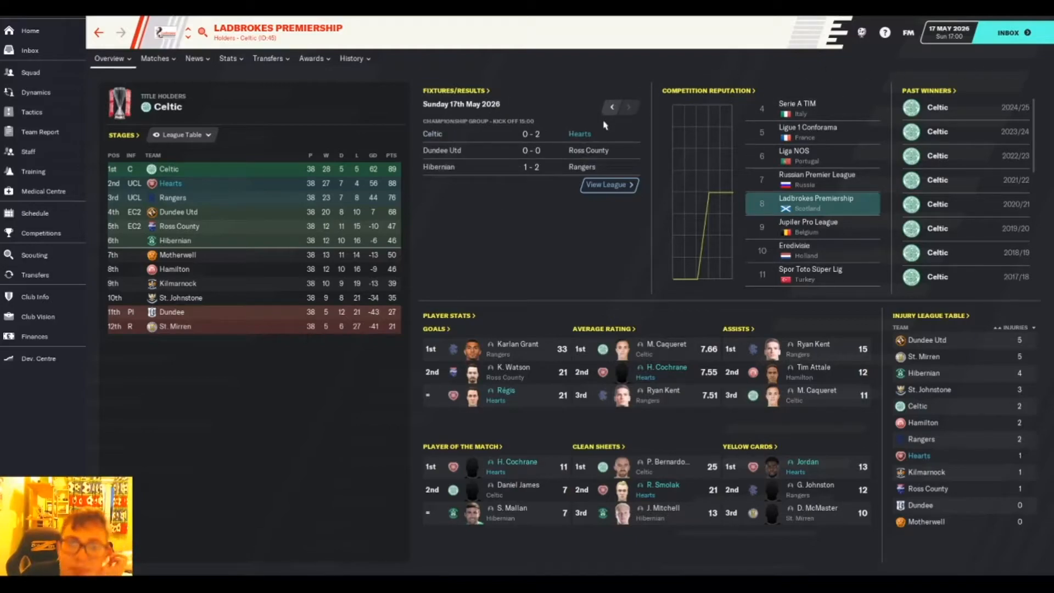
left_click(610, 107)
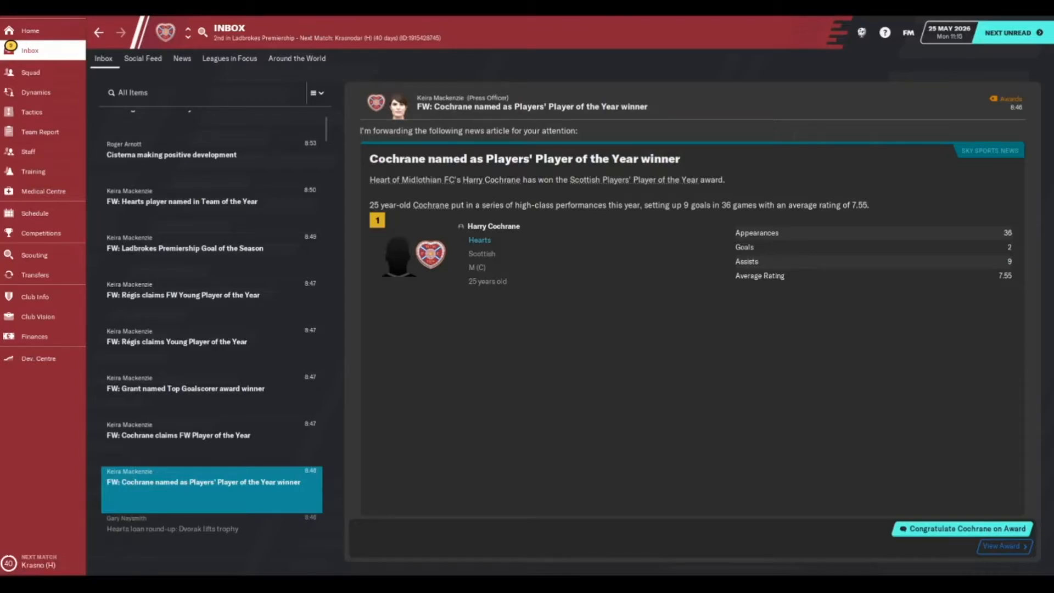
mouse_move(678, 293)
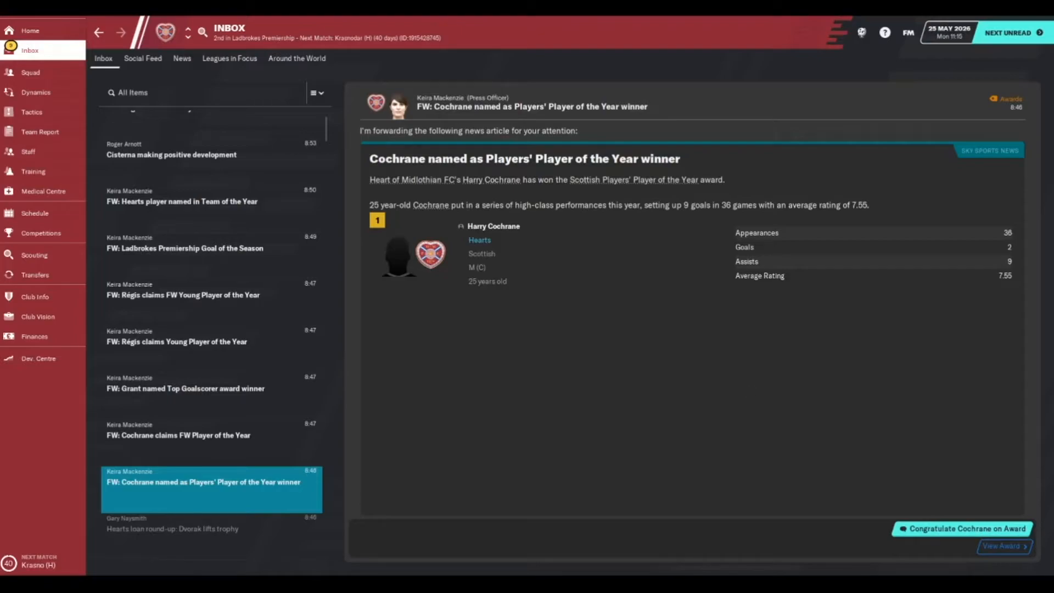
Read the Top Goalscorer and Régis Young Player of the Year articles and finish the end-of-season player chat.
left_click(963, 528)
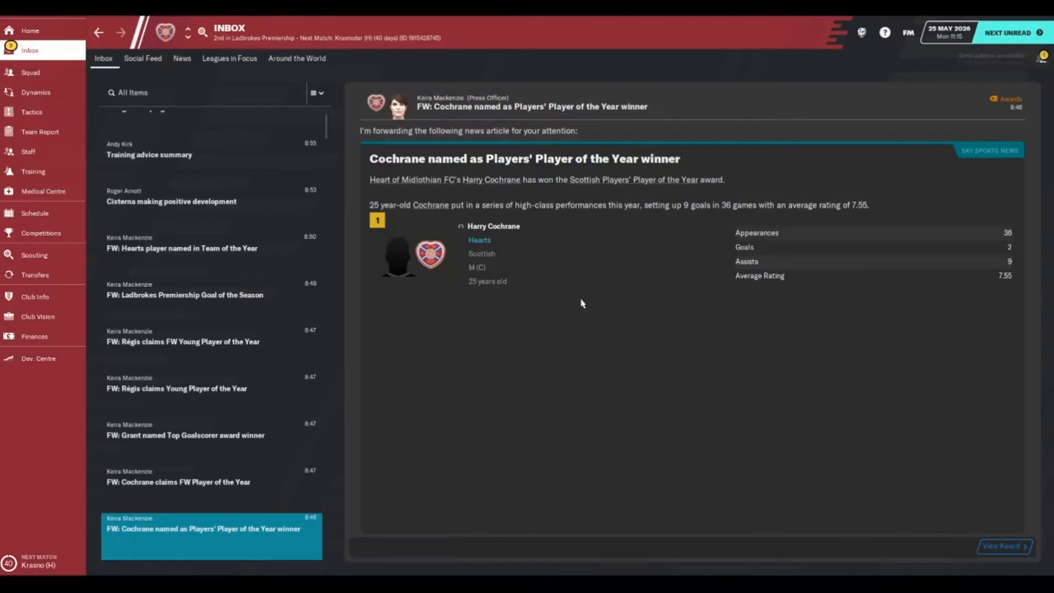
left_click(185, 434)
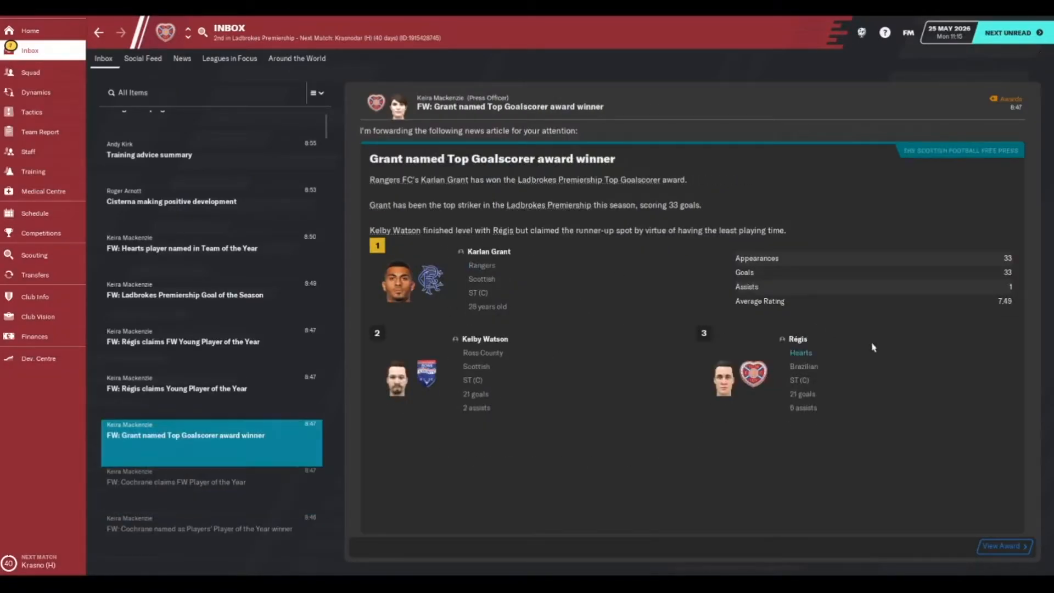
mouse_move(804, 369)
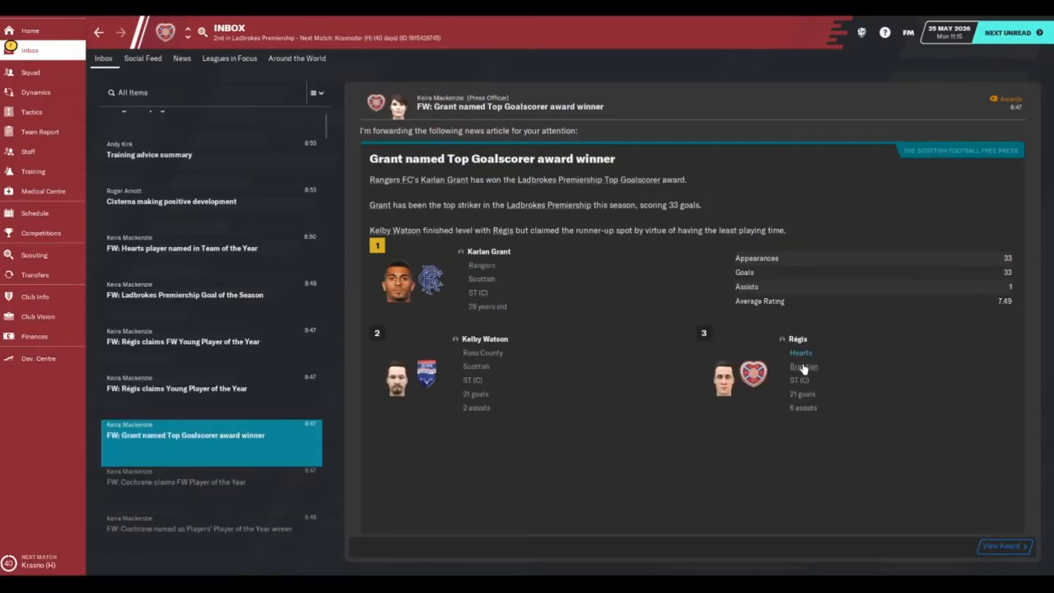
mouse_move(780, 307)
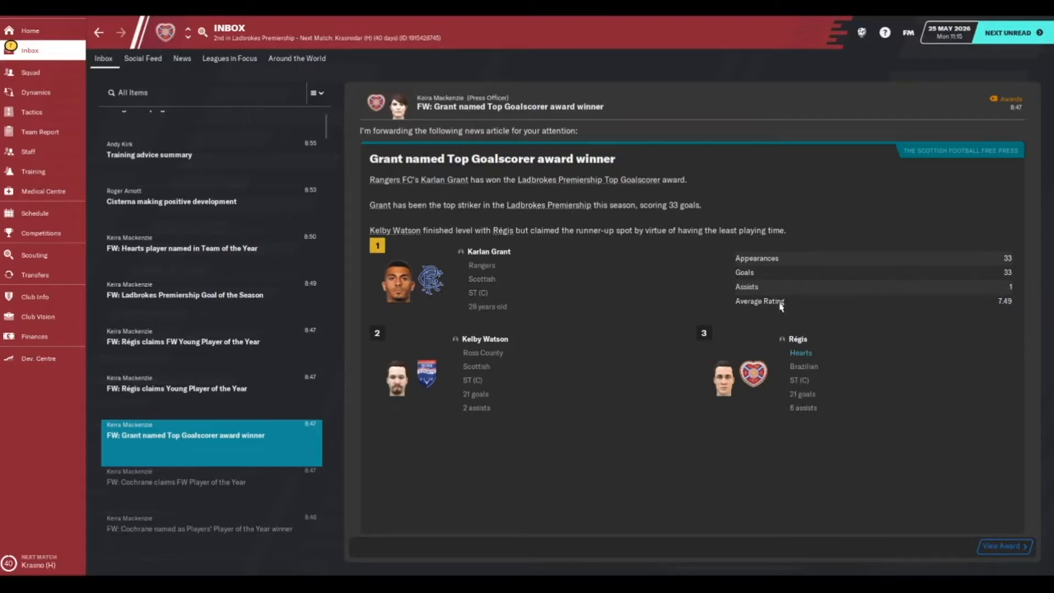
mouse_move(299, 411)
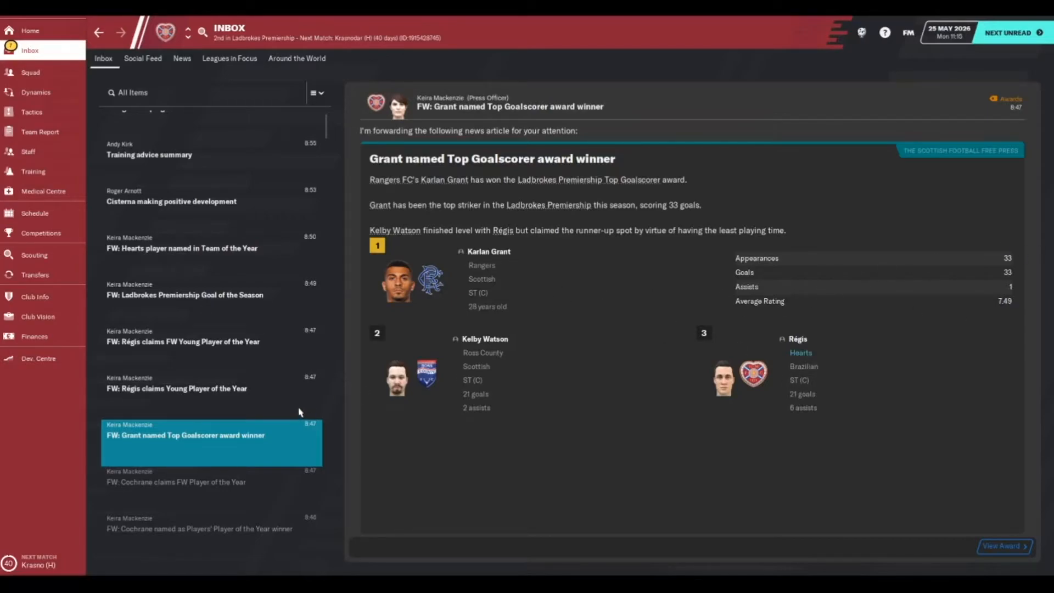
left_click(177, 388)
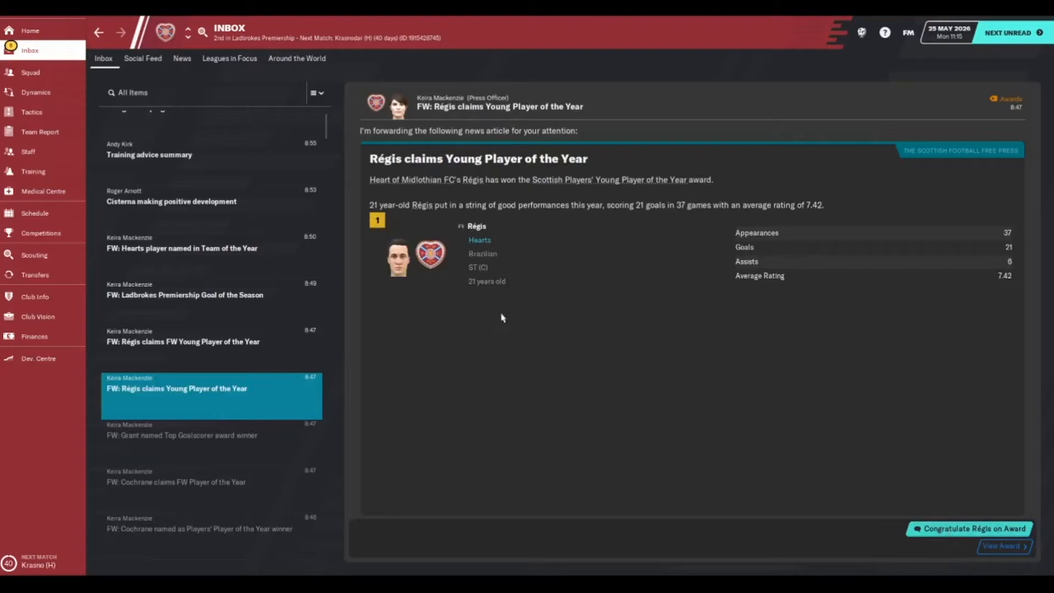
left_click(975, 528)
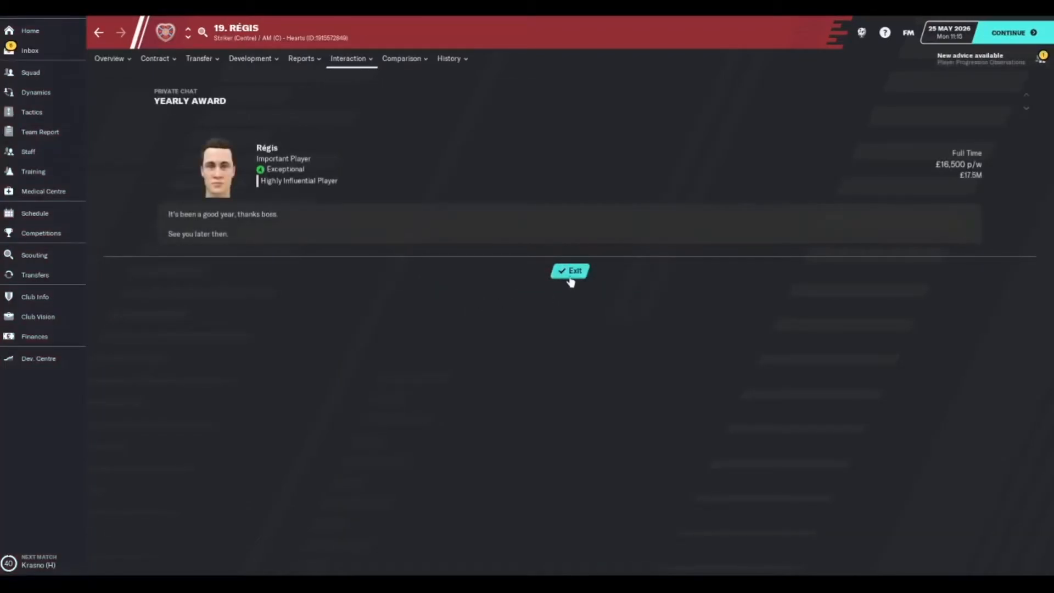
left_click(571, 271)
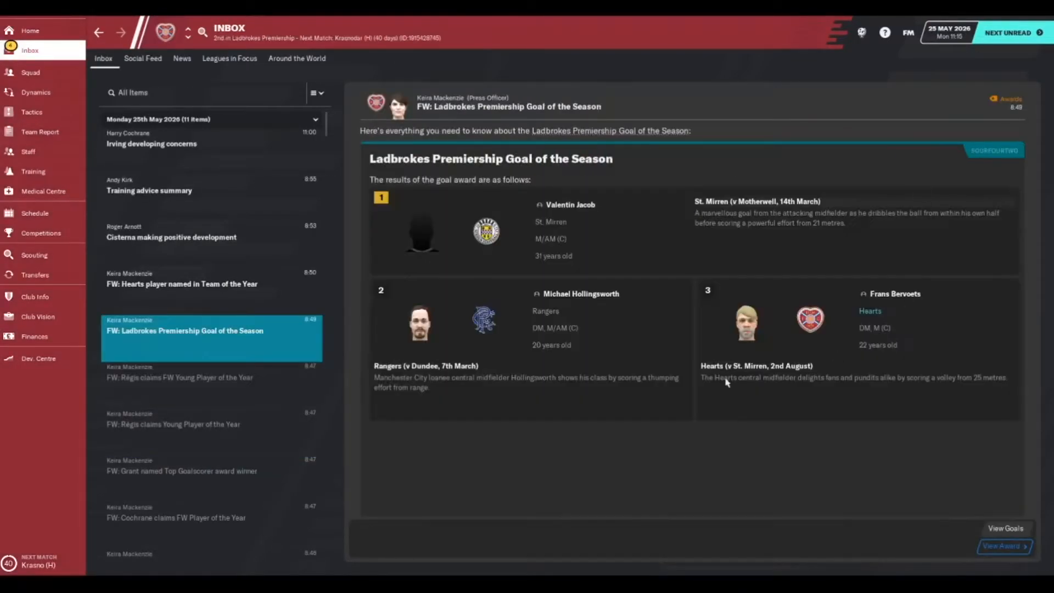
mouse_move(901, 288)
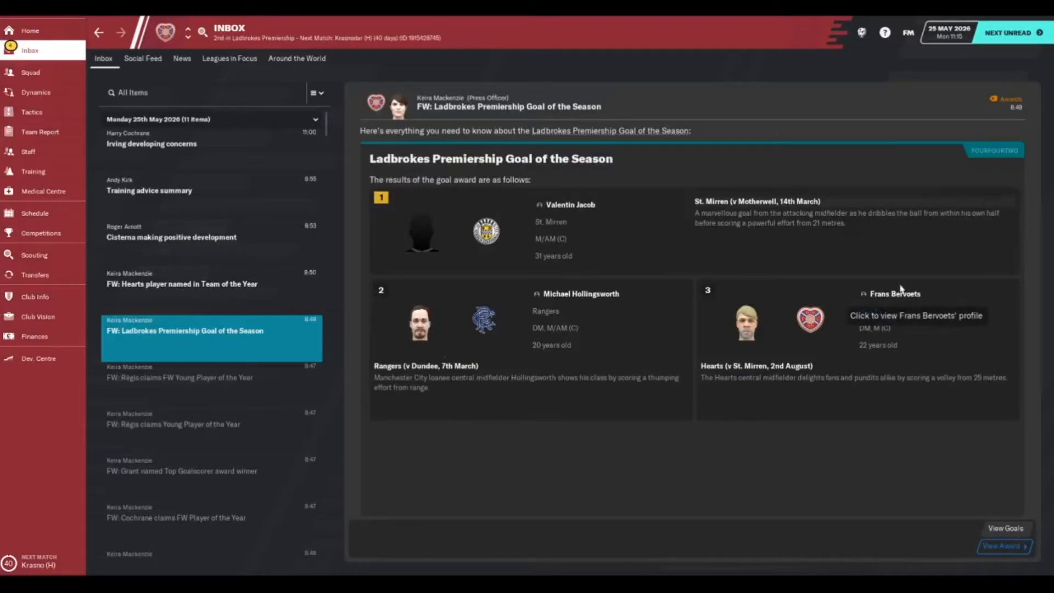
Read the Team of the Year news, the youth development report and Cochrane's concerns about Irving.
left_click(182, 283)
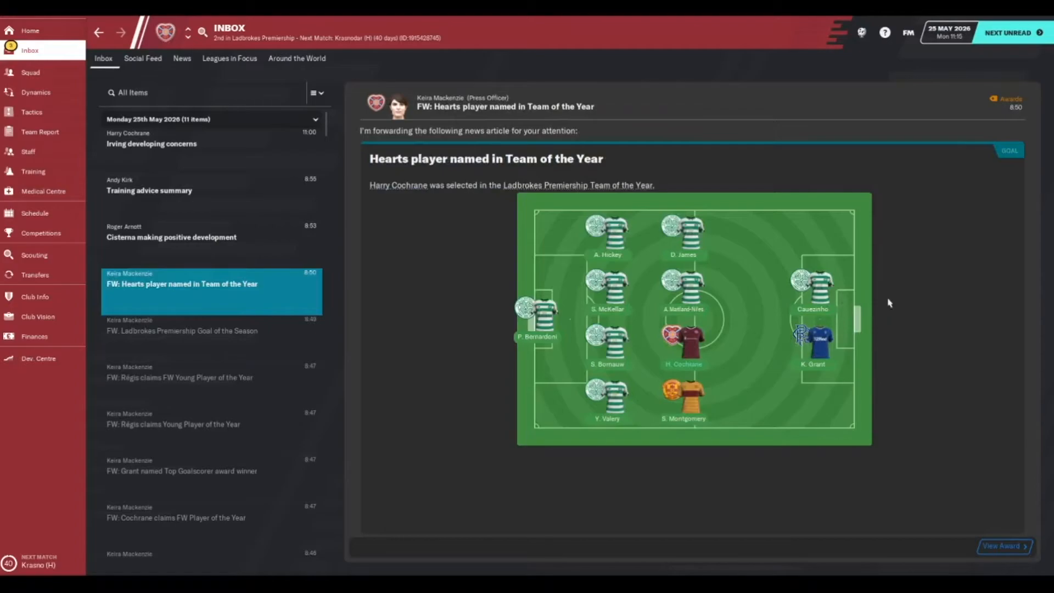
left_click(170, 237)
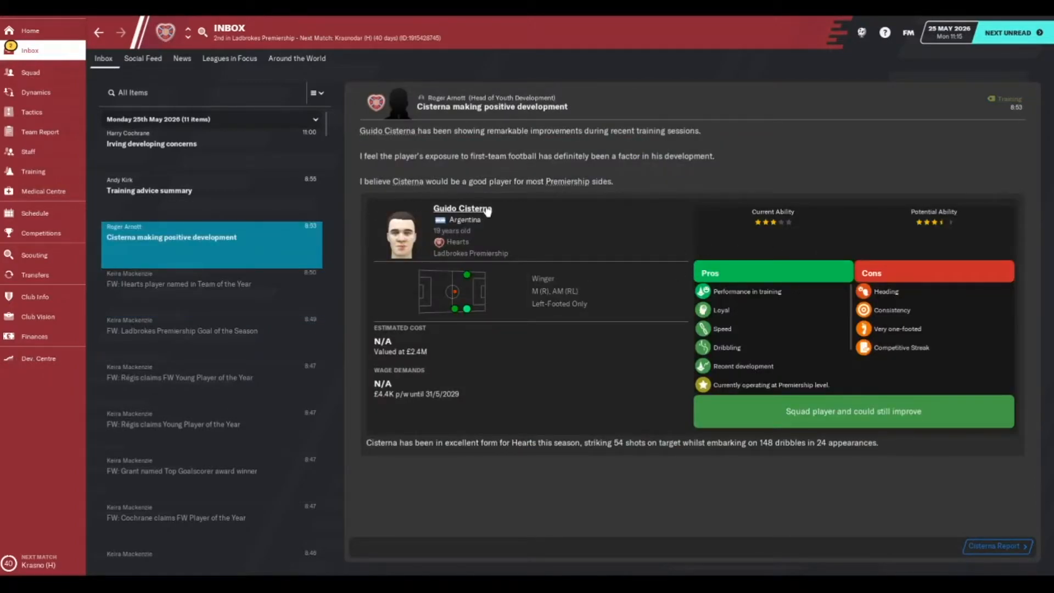
left_click(151, 143)
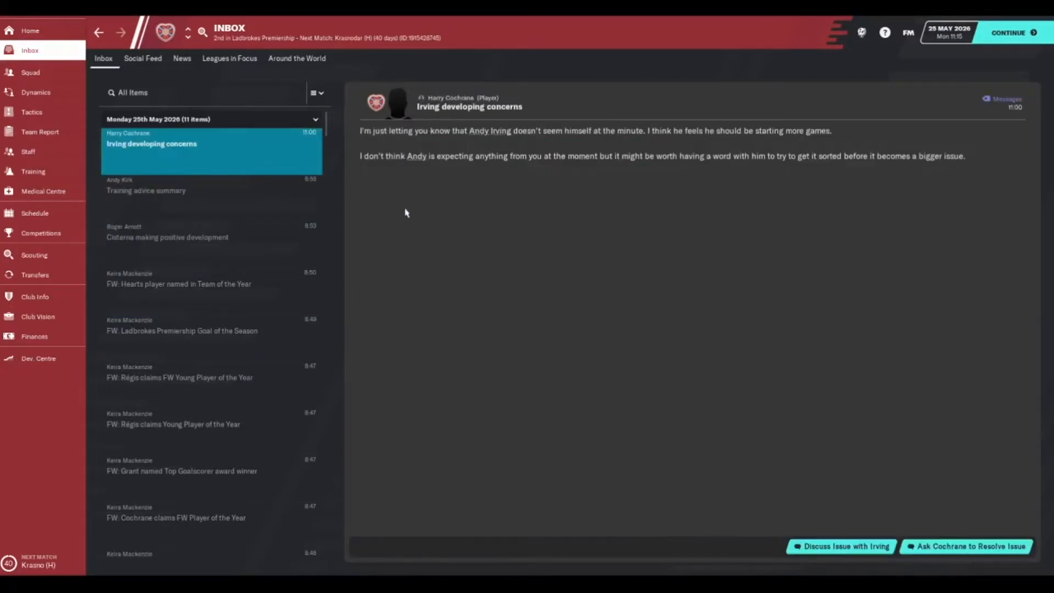
Continue the game calendar to 1 June 2026.
left_click(840, 546)
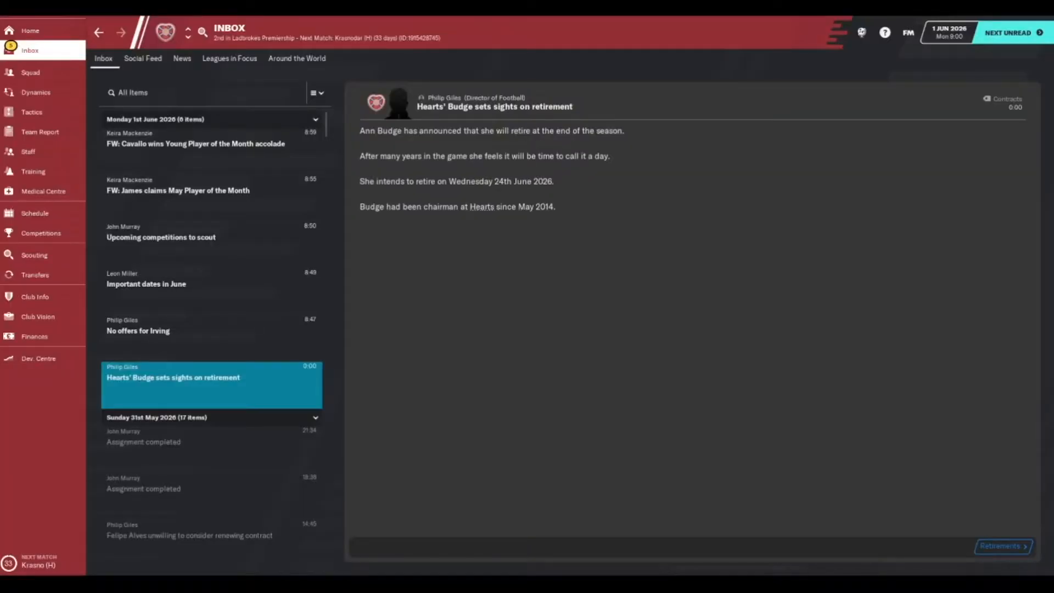
mouse_move(799, 152)
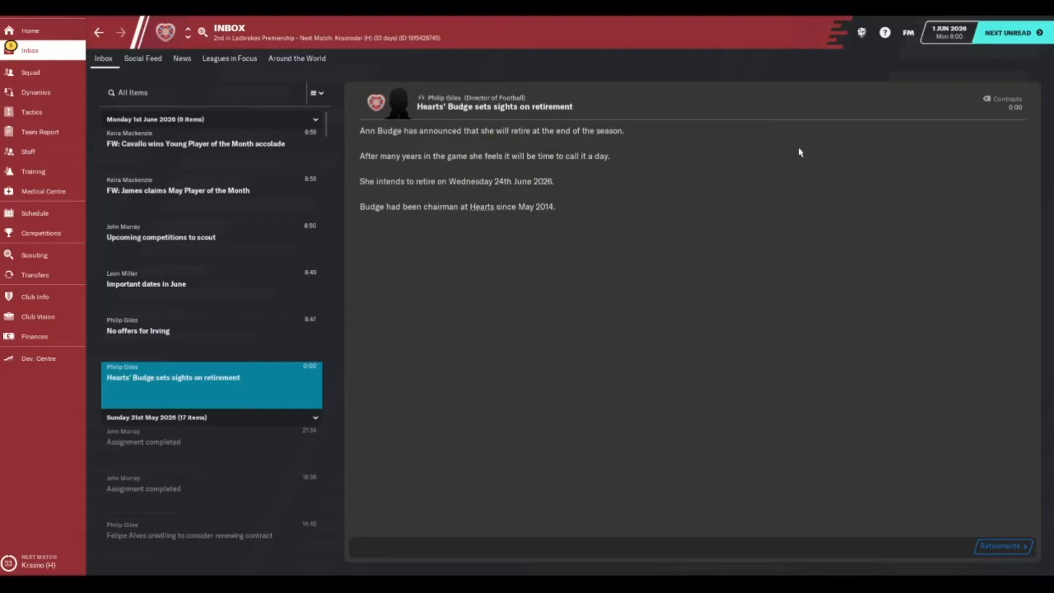
mouse_move(508, 186)
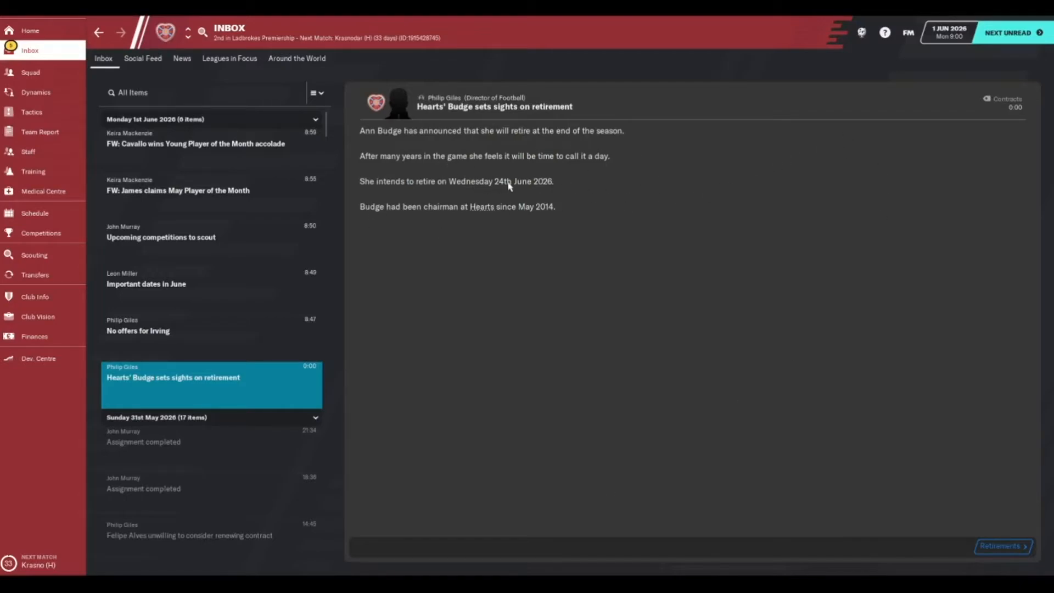
mouse_move(627, 142)
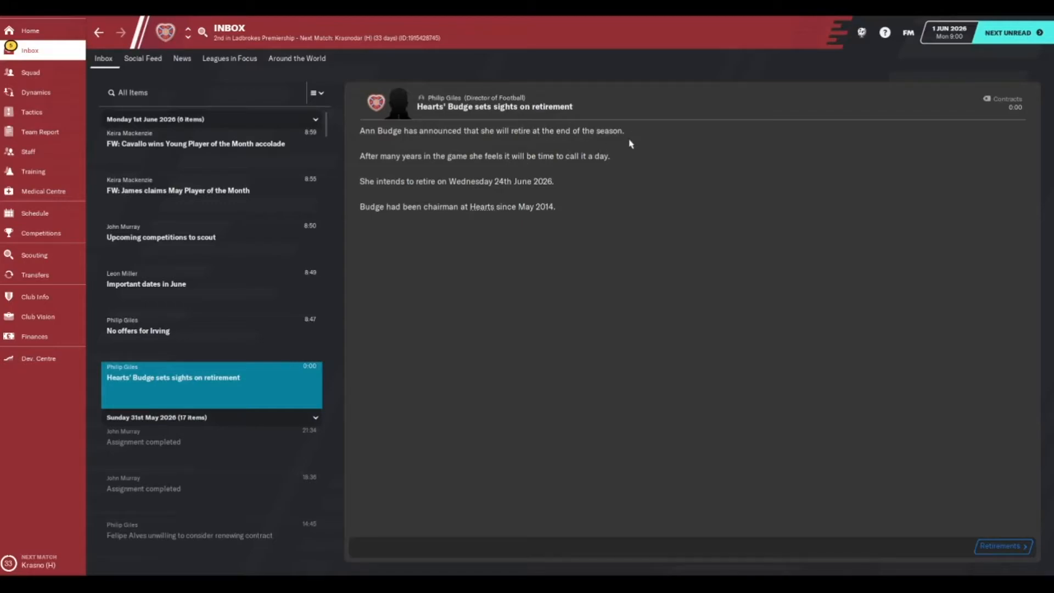
mouse_move(502, 199)
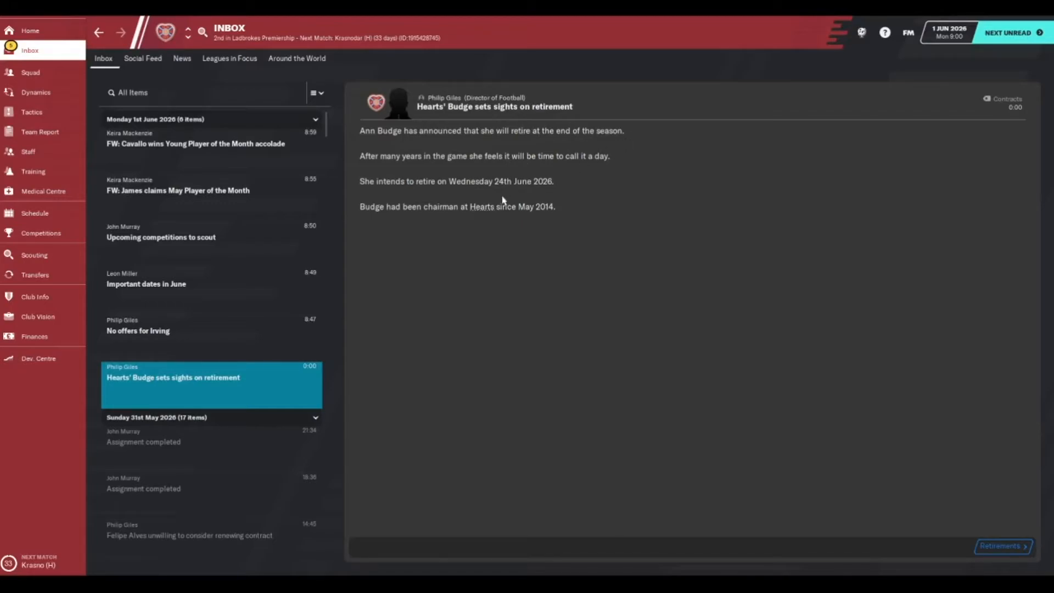
mouse_move(286, 349)
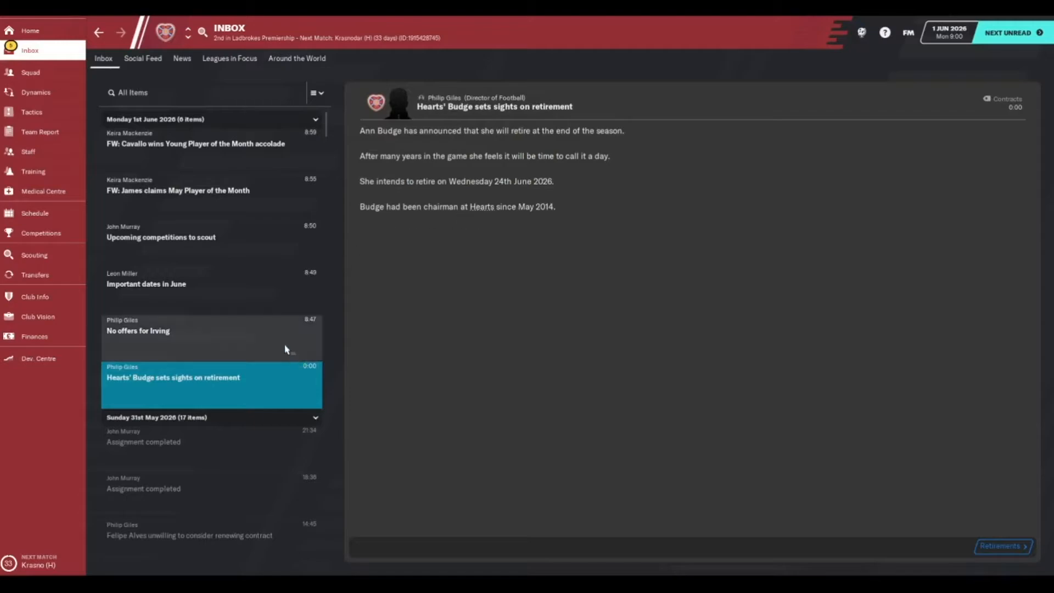
Read the June messages on transfer offers, scouting and Player of the Month awards, then view Hearts' finances.
left_click(139, 330)
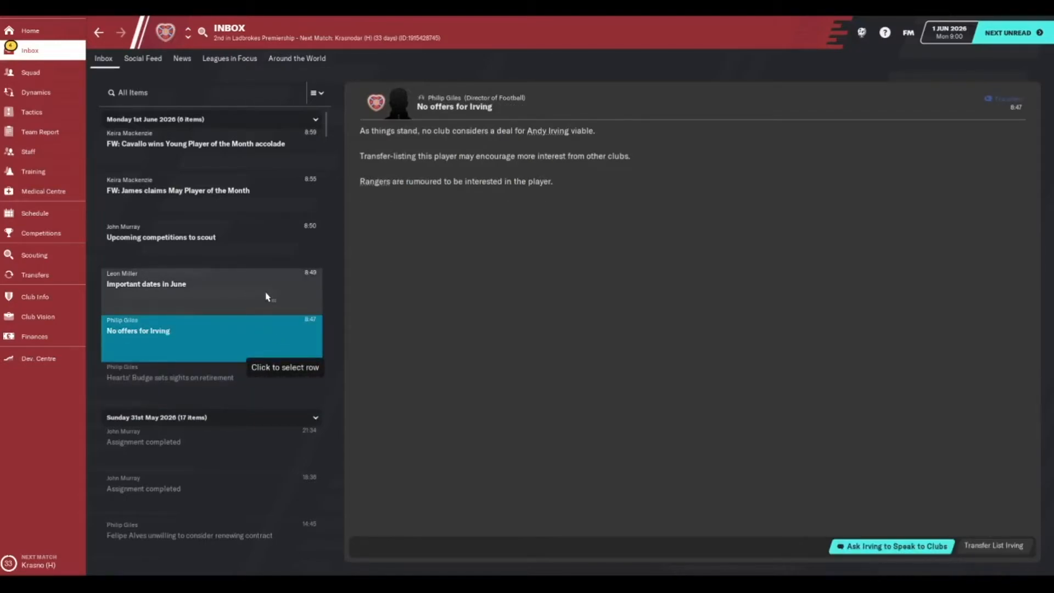
left_click(160, 237)
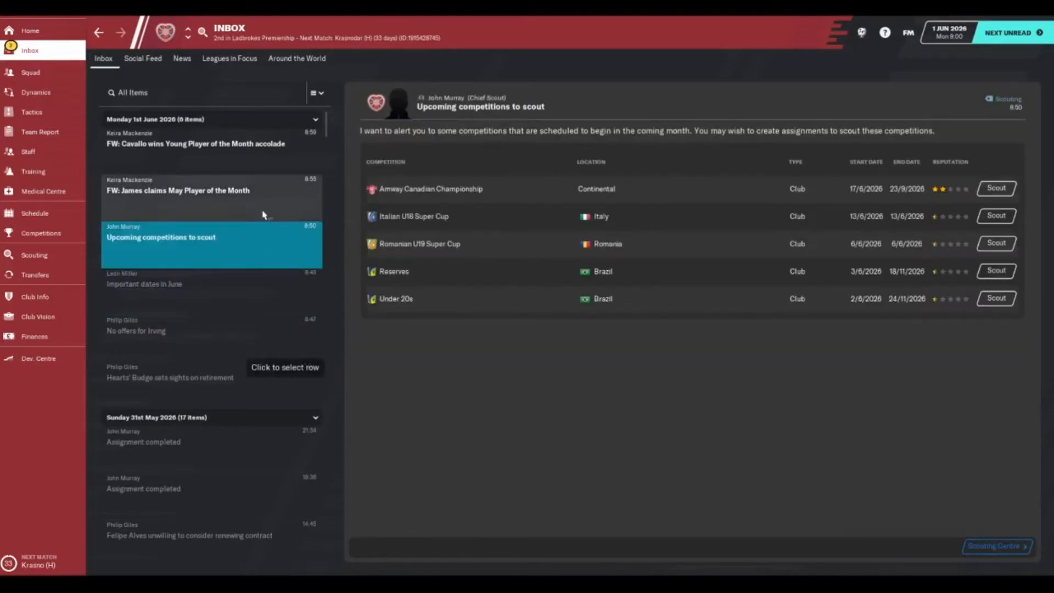
left_click(181, 191)
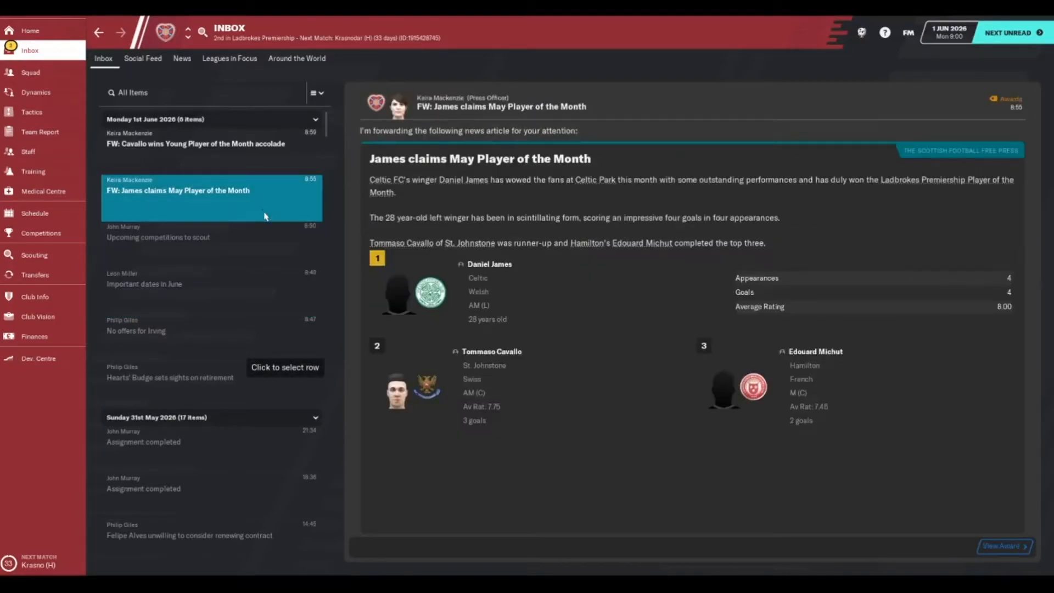
left_click(192, 142)
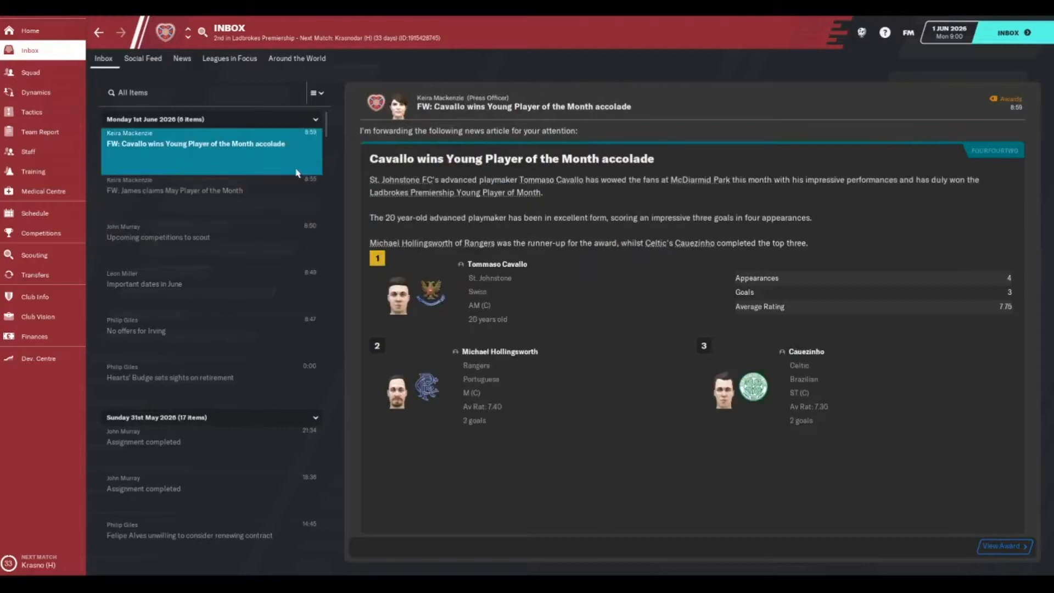
mouse_move(34, 336)
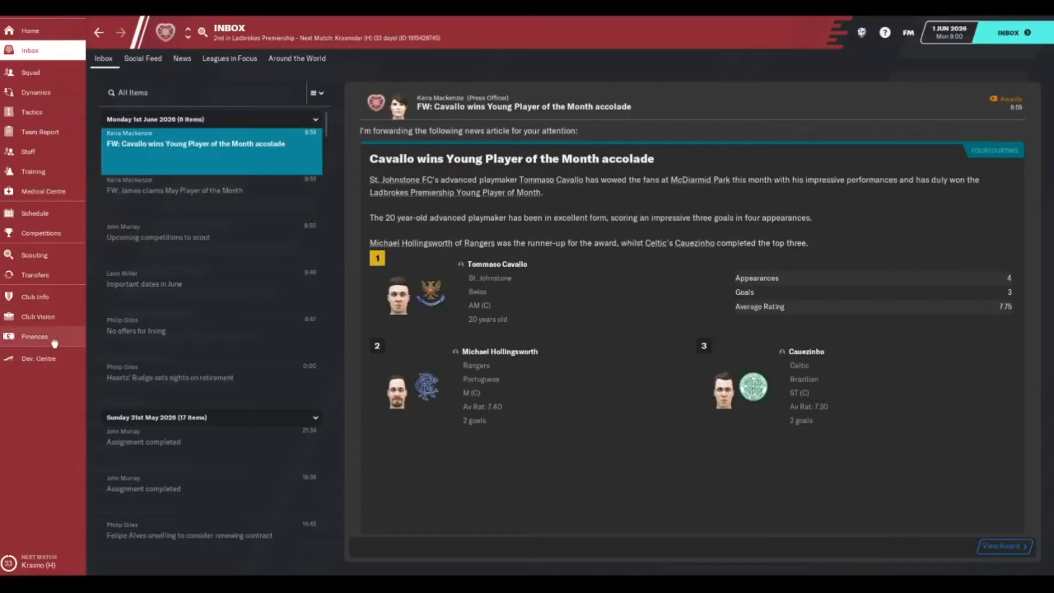
left_click(34, 336)
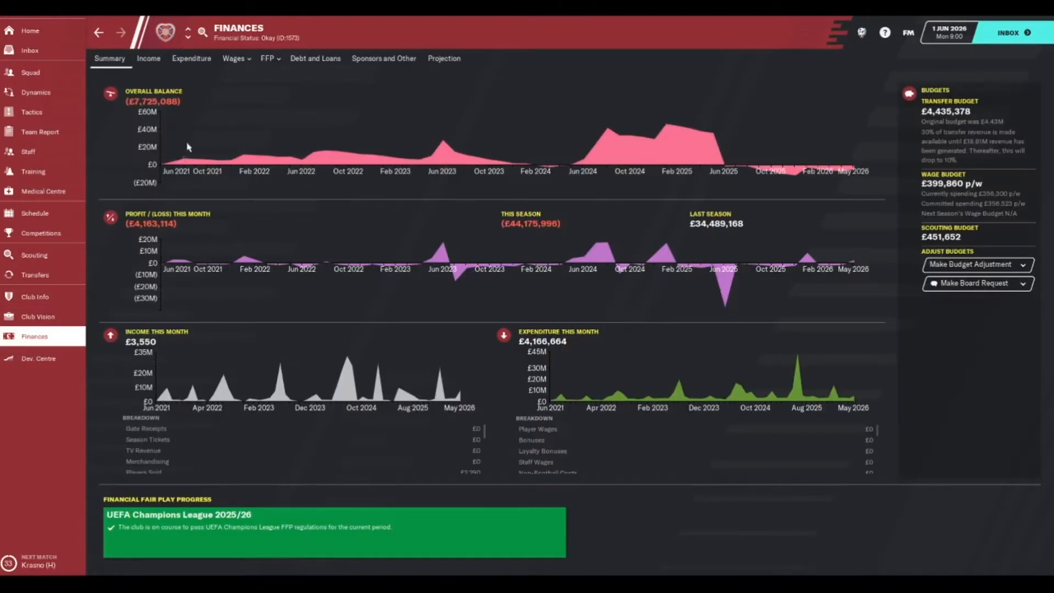
mouse_move(814, 158)
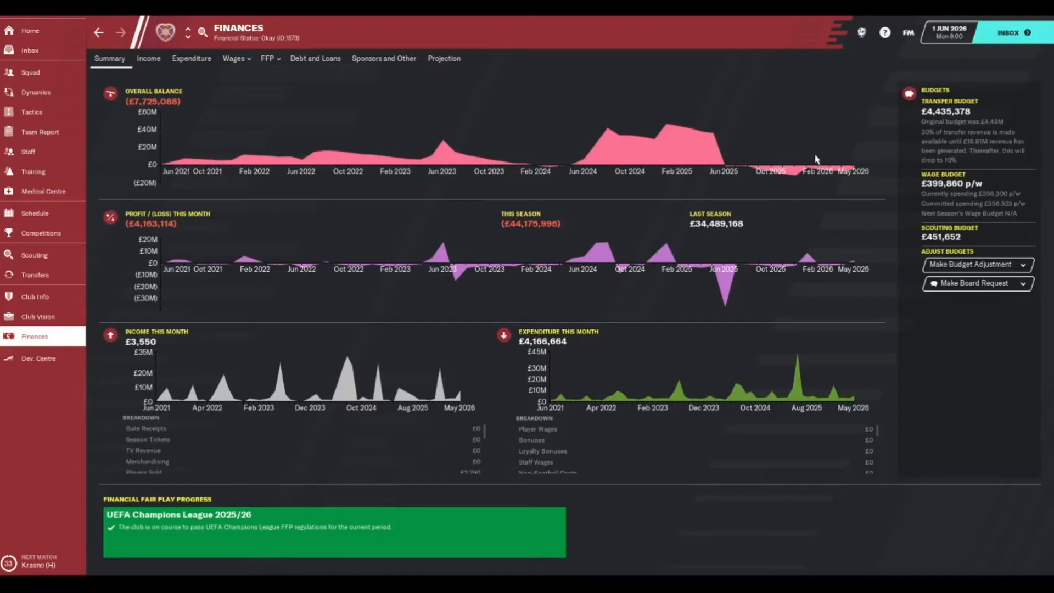
mouse_move(1005, 299)
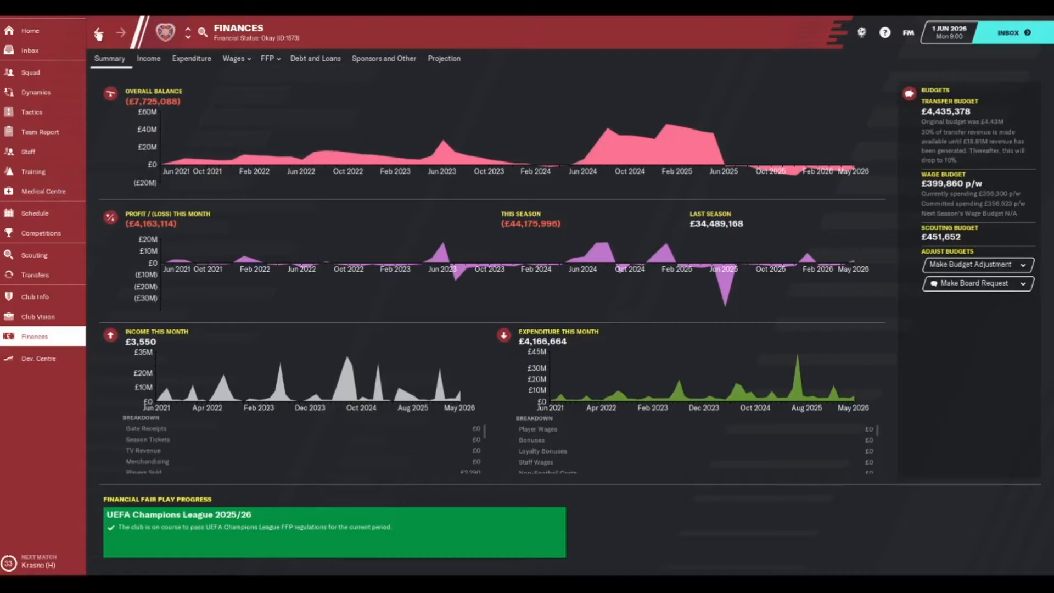
mouse_move(992, 287)
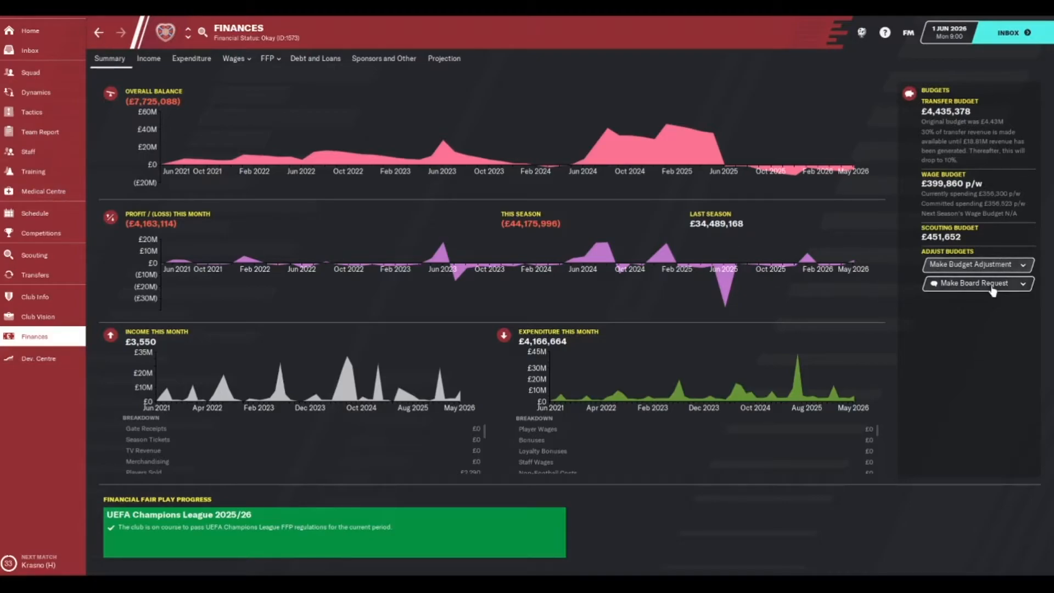
left_click(977, 283)
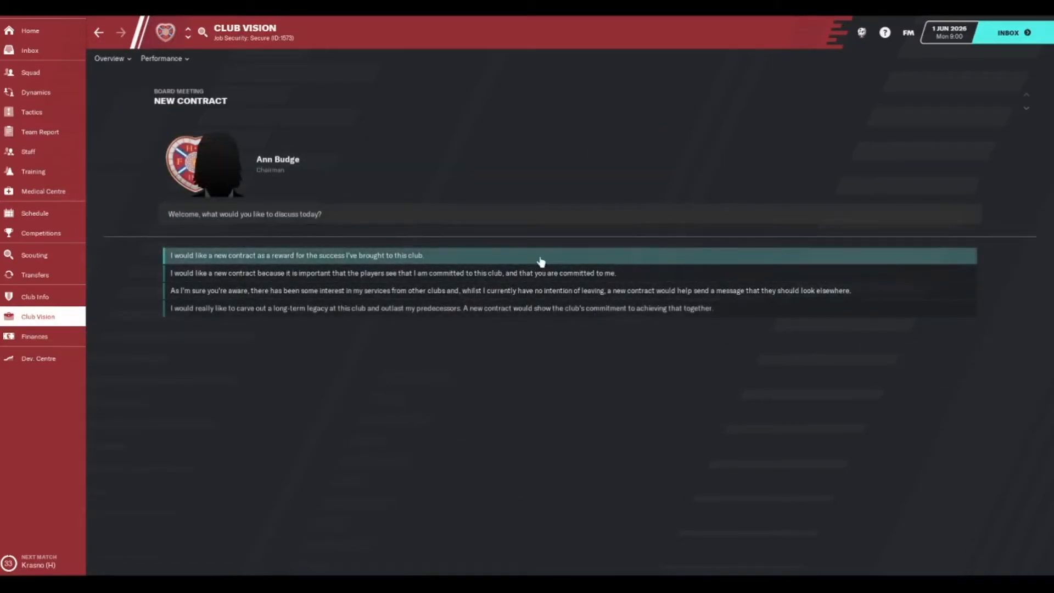
mouse_move(464, 279)
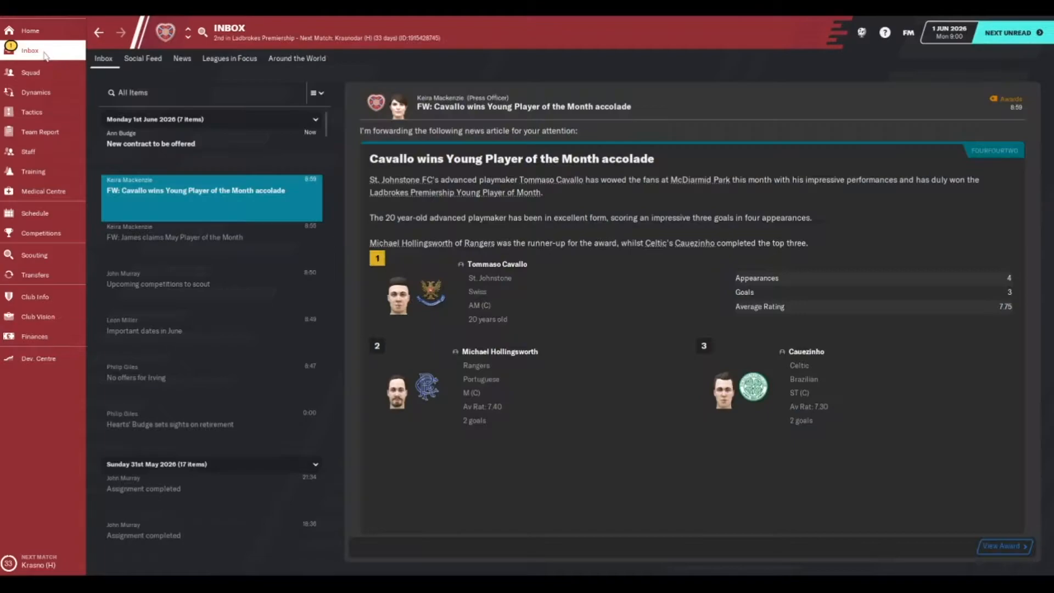
Read the contract confirmation and released-players news, then bring up Hearts' new four-year £11,250-a-week offer.
left_click(151, 142)
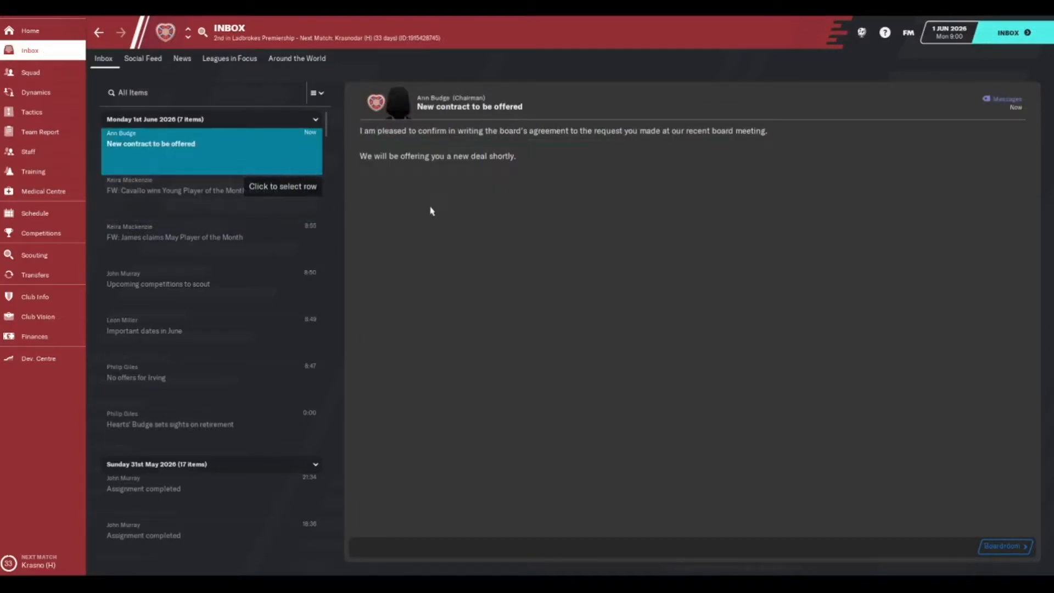
left_click(33, 171)
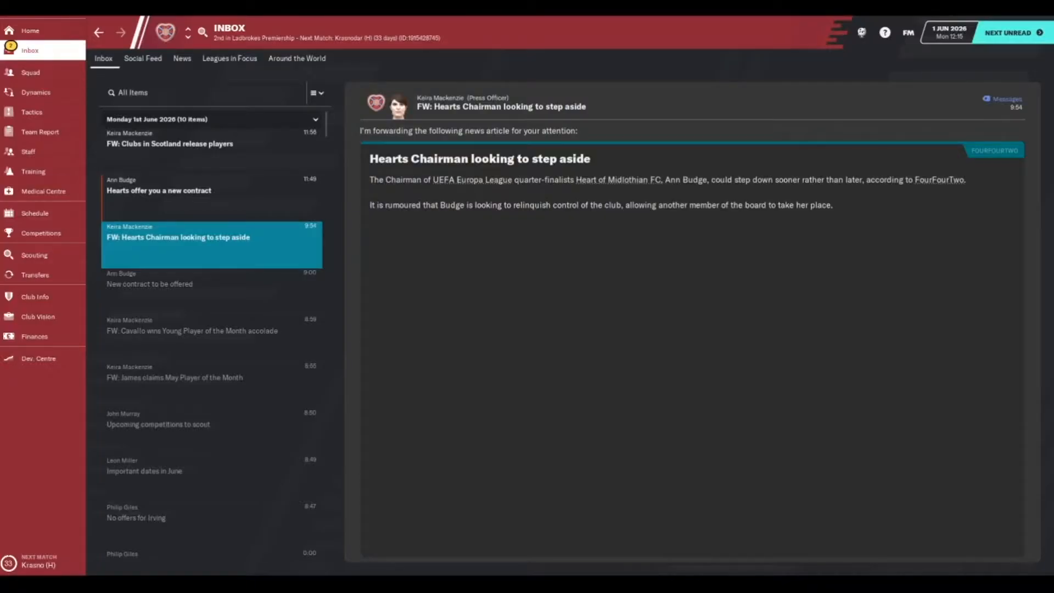
mouse_move(417, 570)
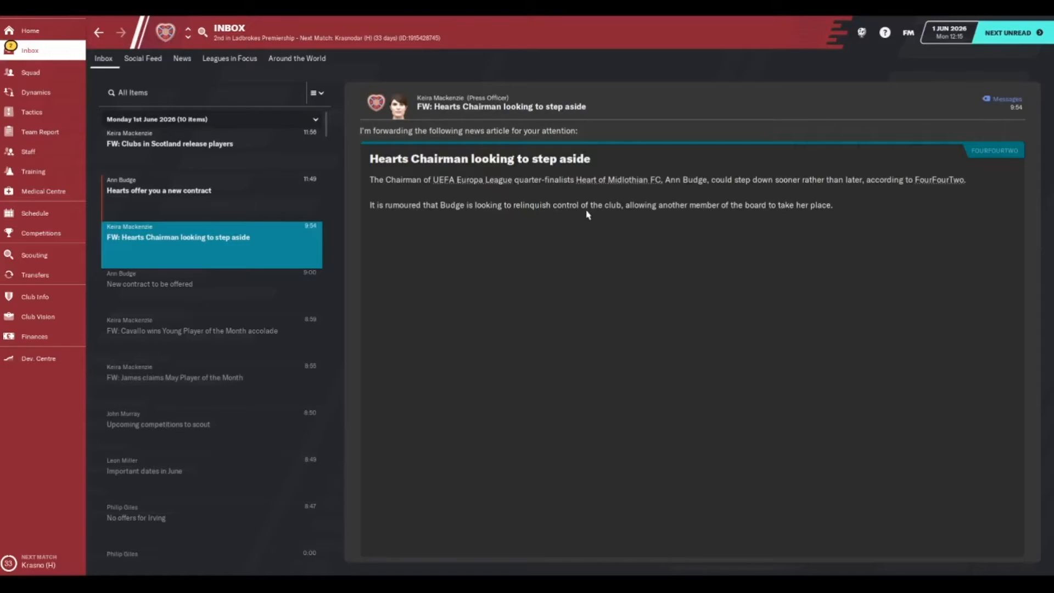
mouse_move(786, 206)
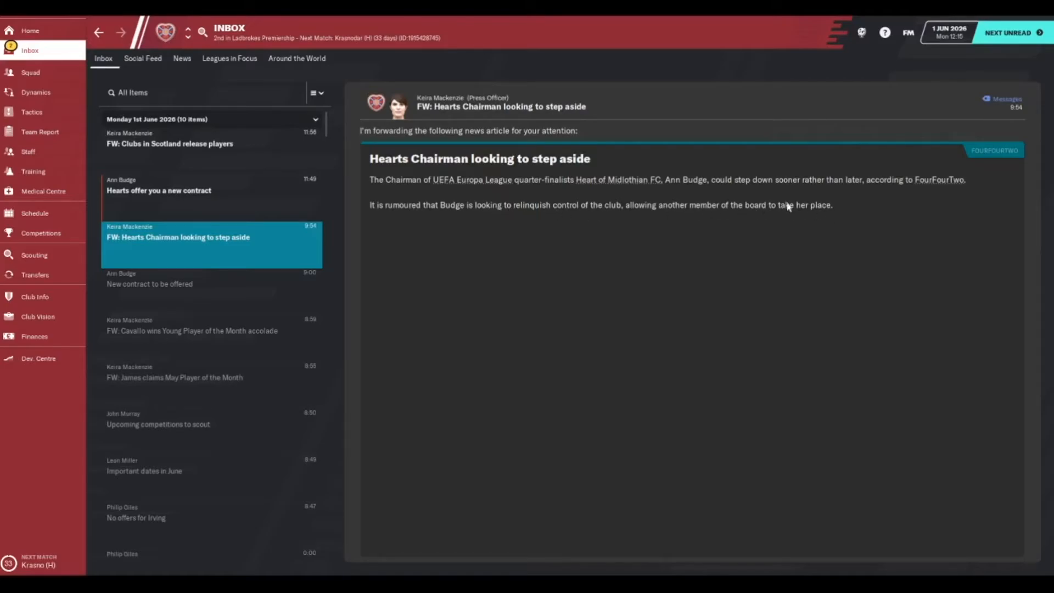
mouse_move(255, 156)
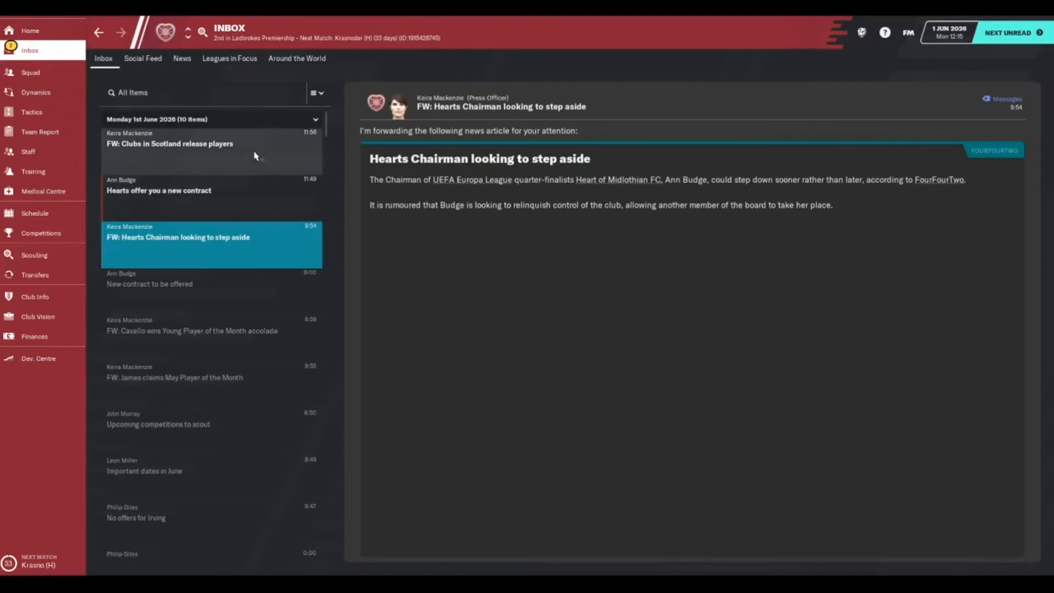
left_click(170, 143)
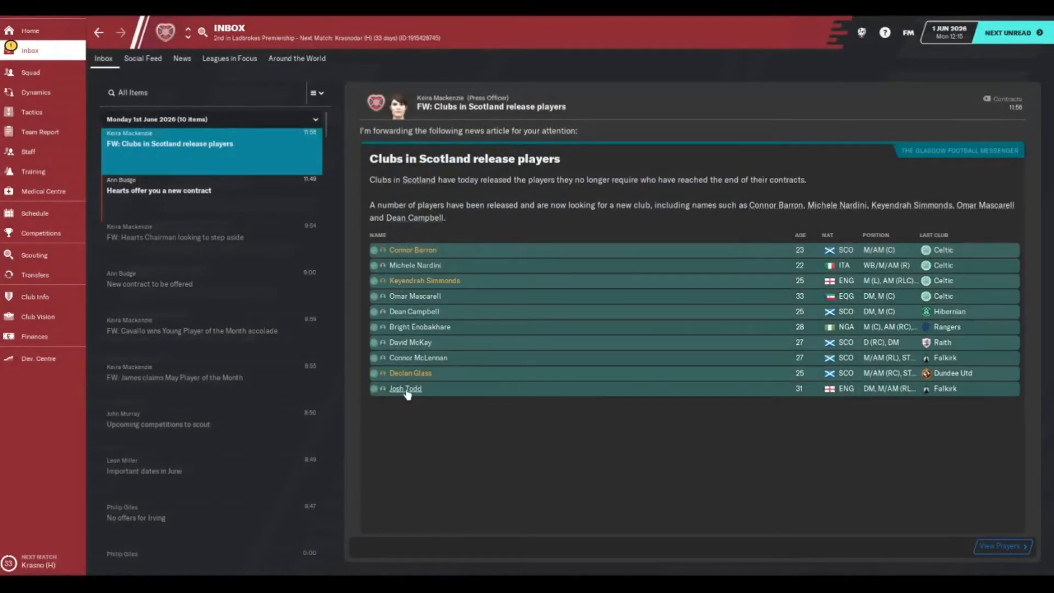
right_click(405, 388)
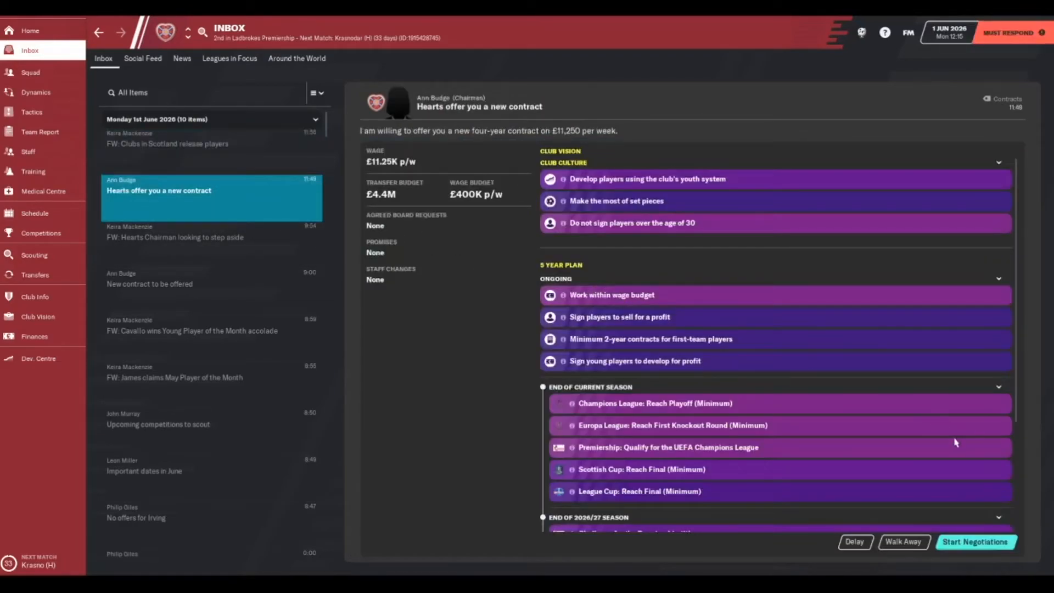
mouse_move(979, 553)
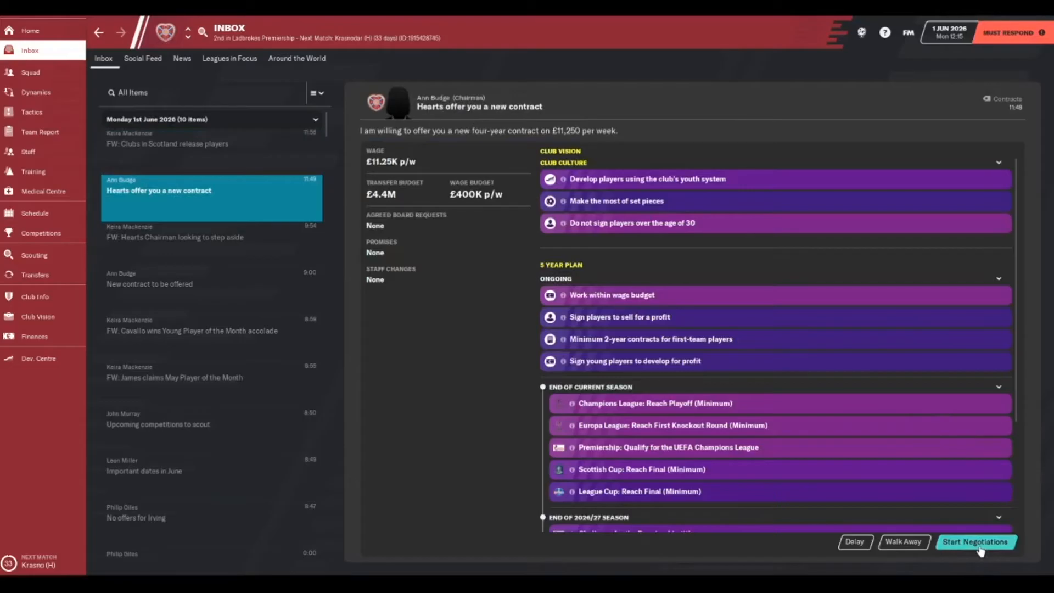
Negotiate, suggest the current terms and finalise the four-year Hearts contract renewal.
left_click(975, 542)
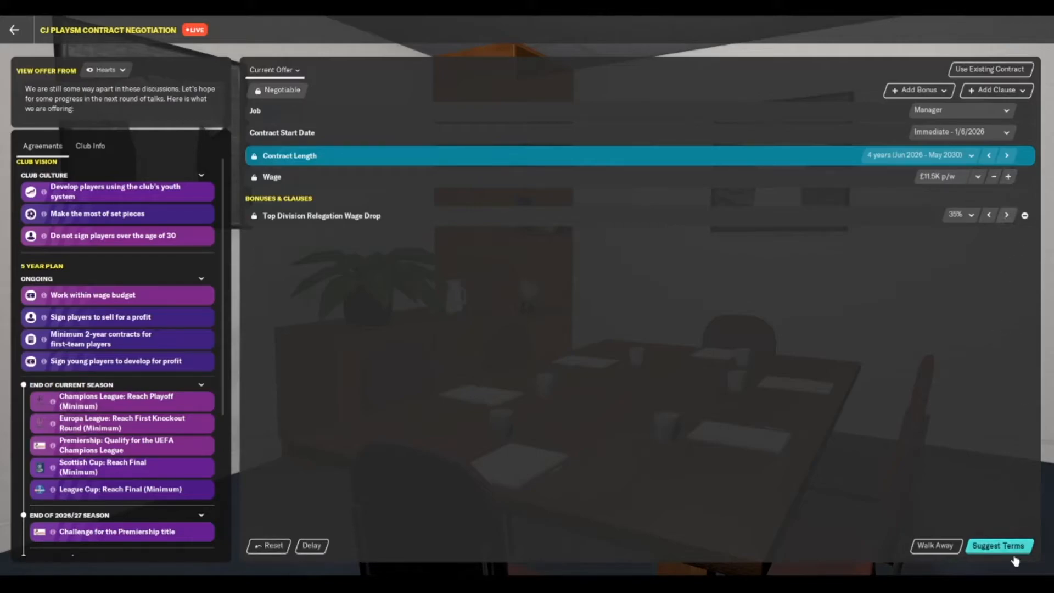
left_click(998, 544)
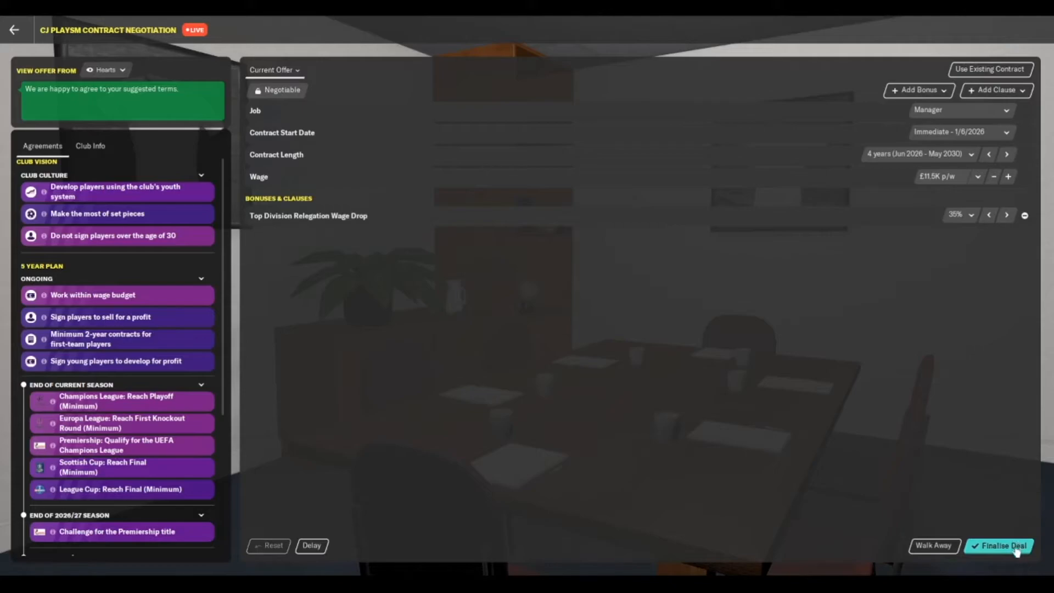
left_click(1000, 545)
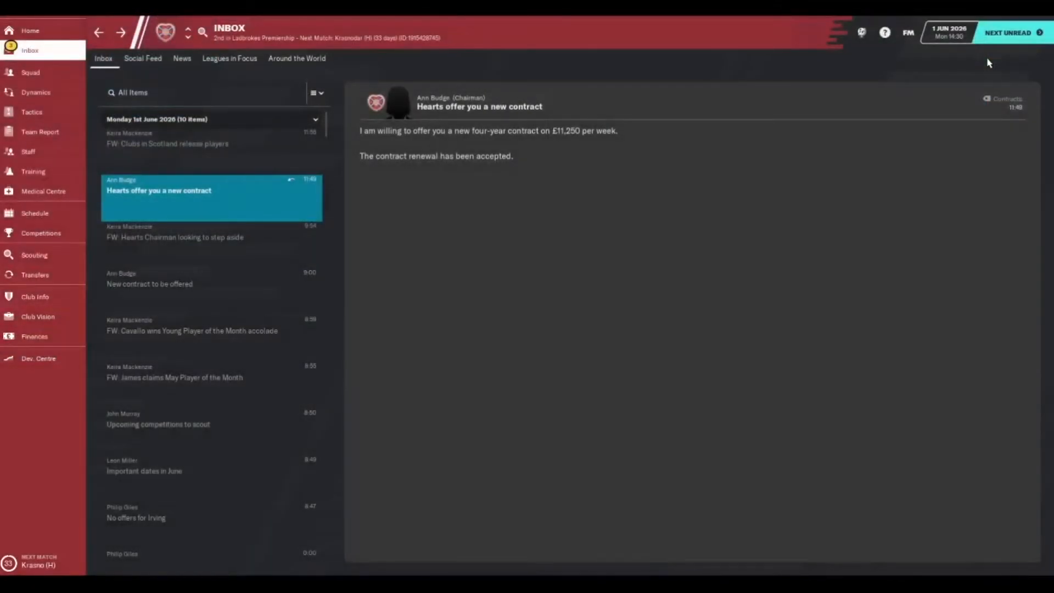
Read the board's delighted offer-accepted message, then switch to the social feed.
left_click(230, 58)
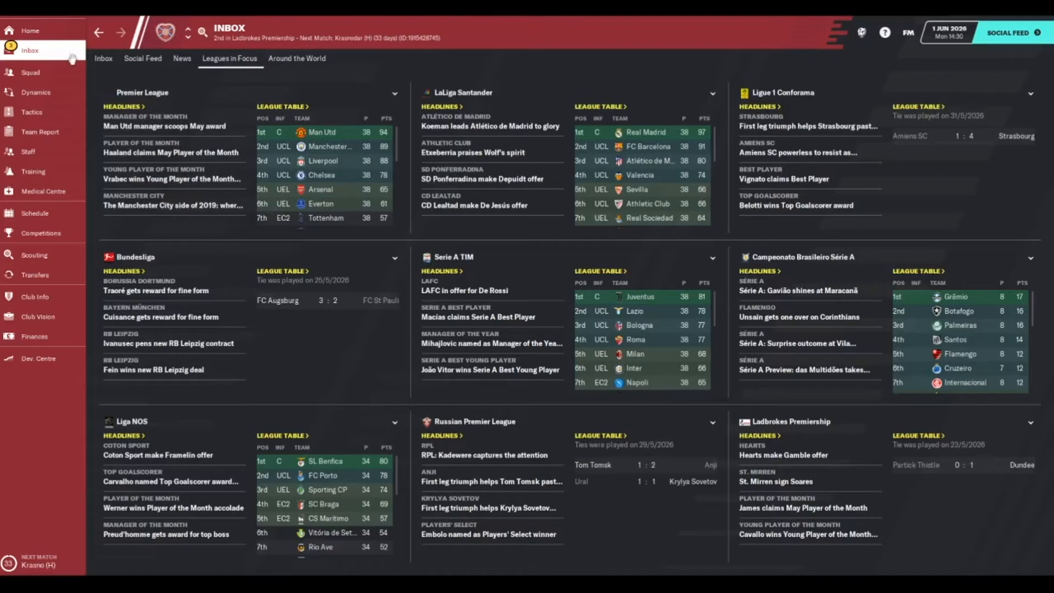
left_click(104, 58)
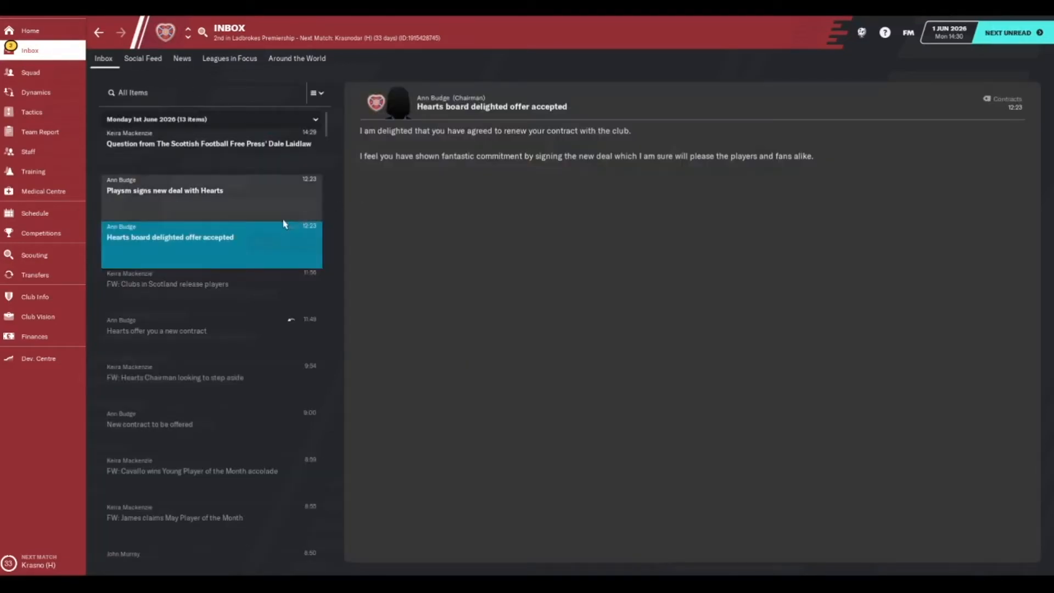
left_click(209, 145)
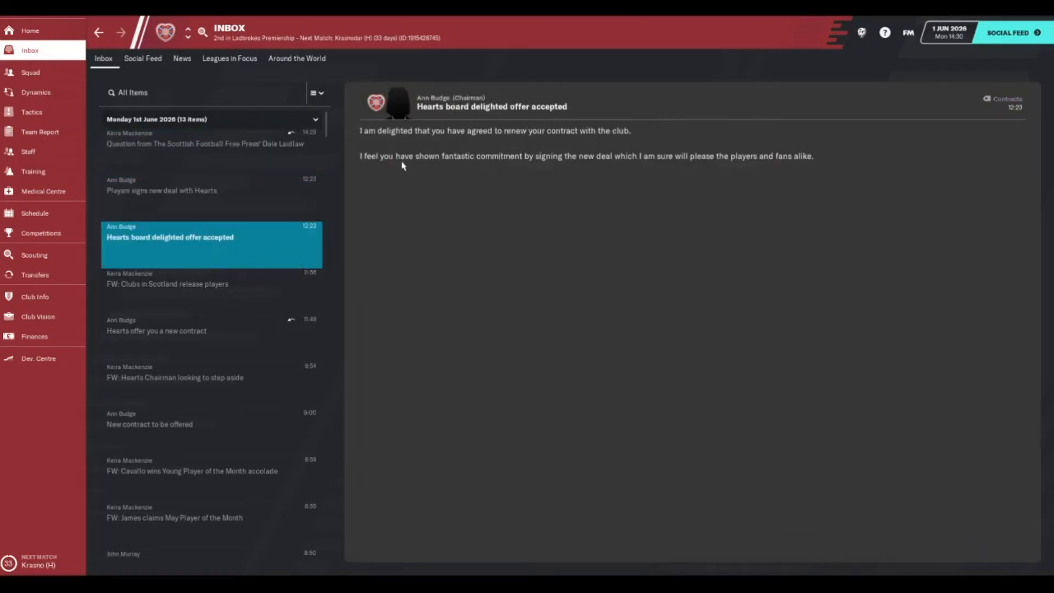
mouse_move(575, 147)
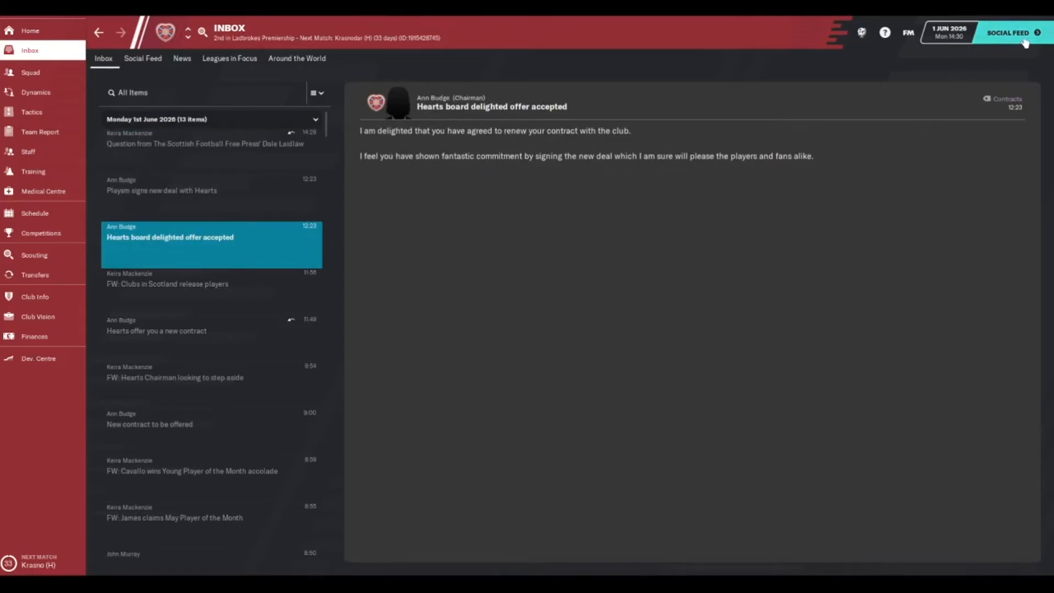
left_click(143, 58)
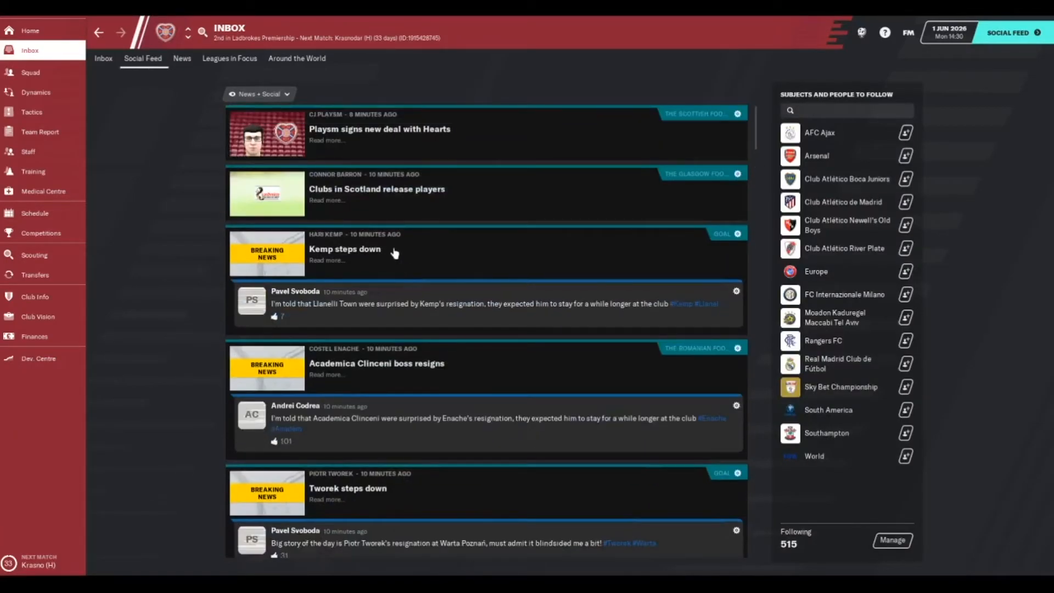
Filter the feed to Social posts only, scroll through them and continue to 2 June 2026.
left_click(259, 94)
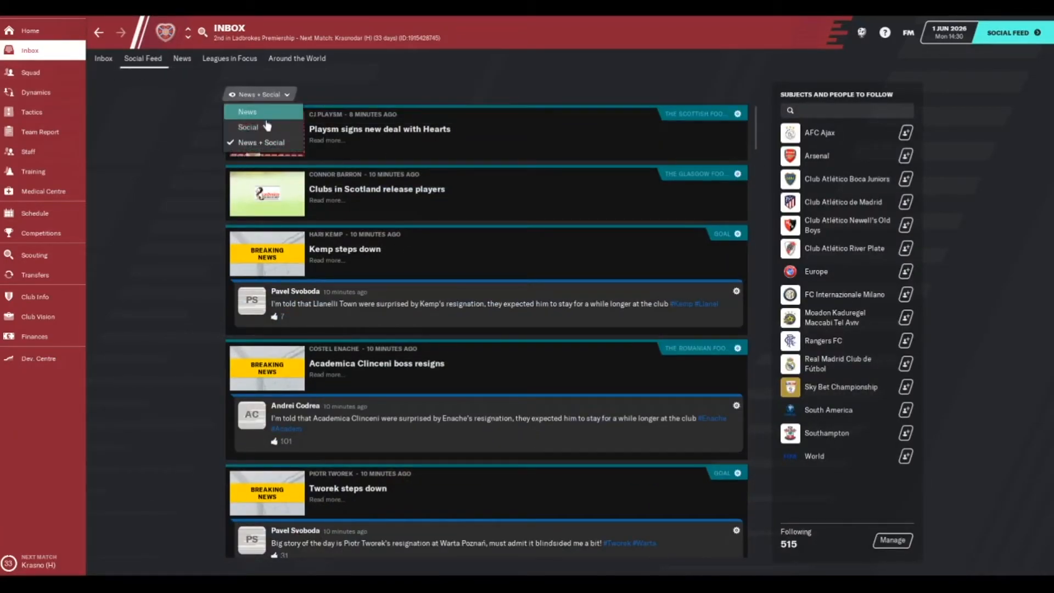
left_click(248, 127)
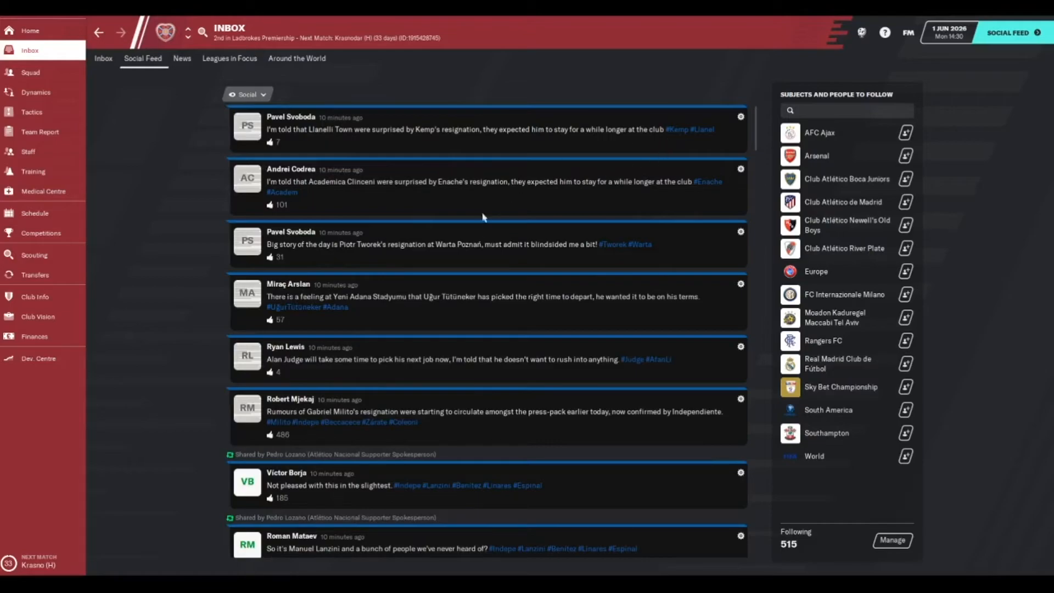
mouse_move(393, 389)
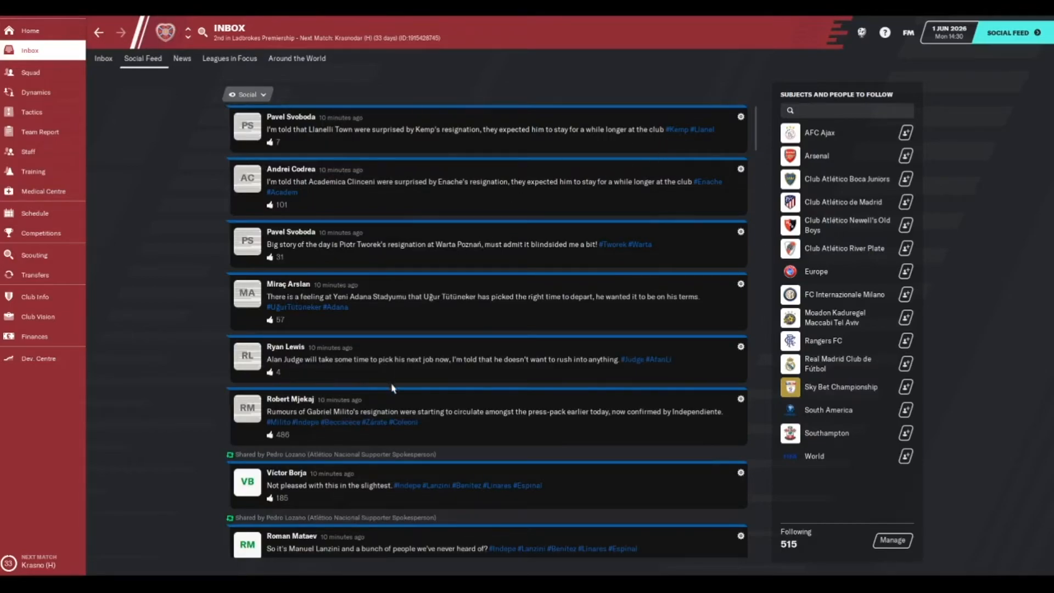
scroll("down", 3)
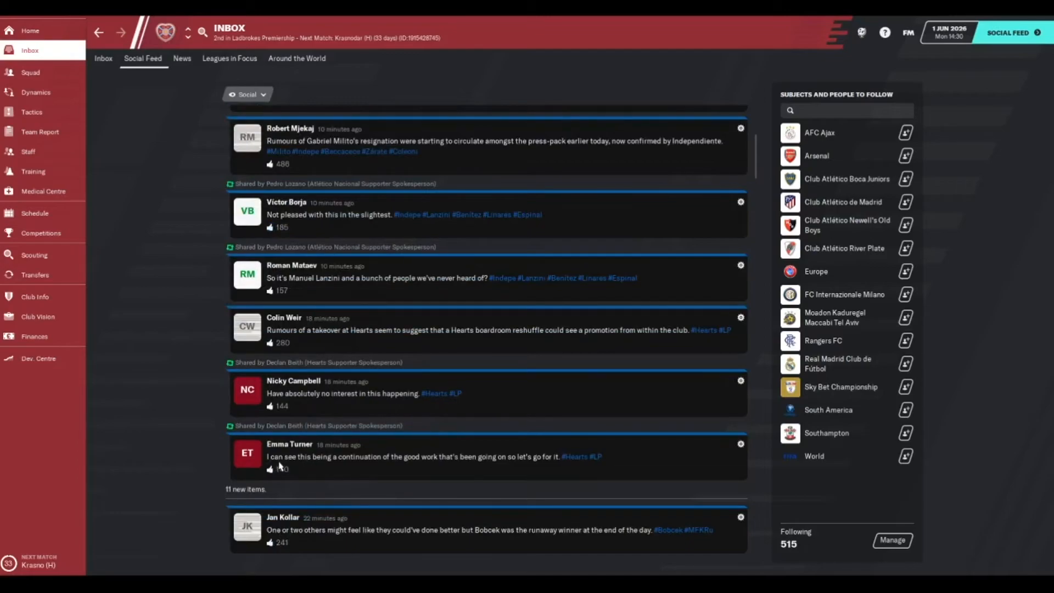
scroll("down", 3)
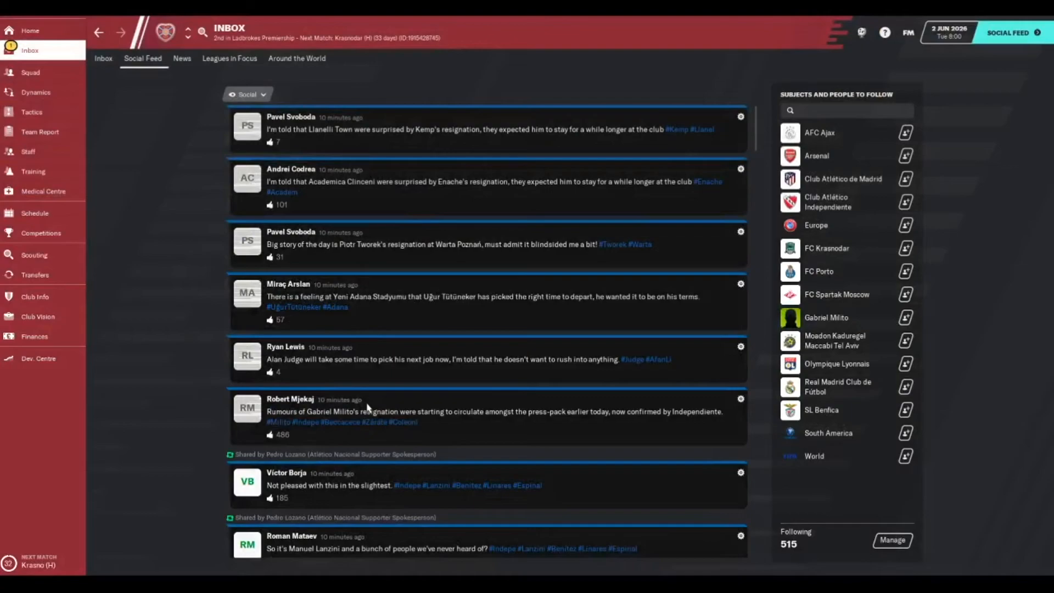
left_click(182, 58)
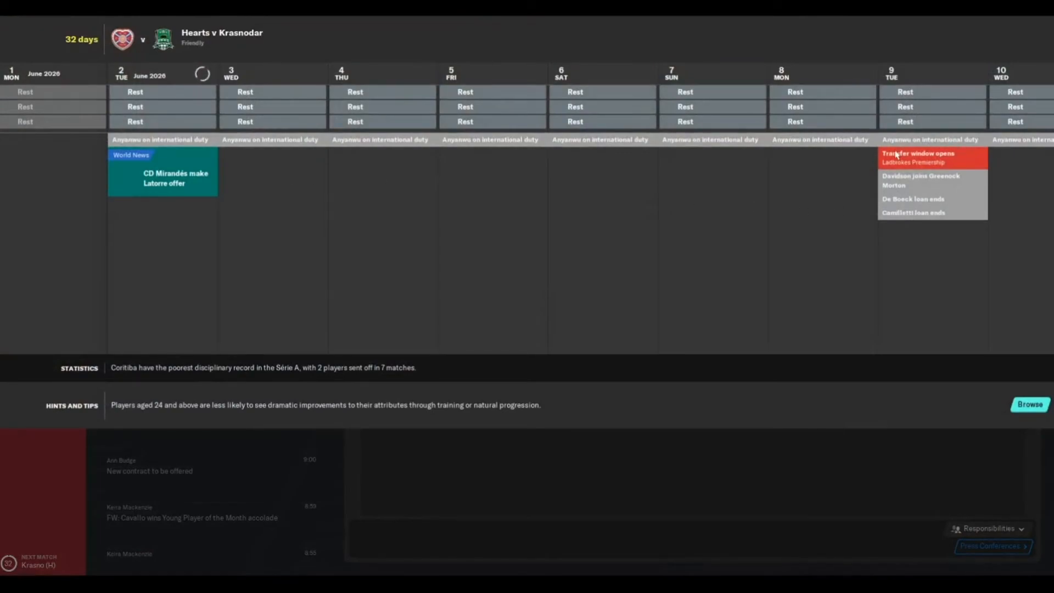
mouse_move(801, 234)
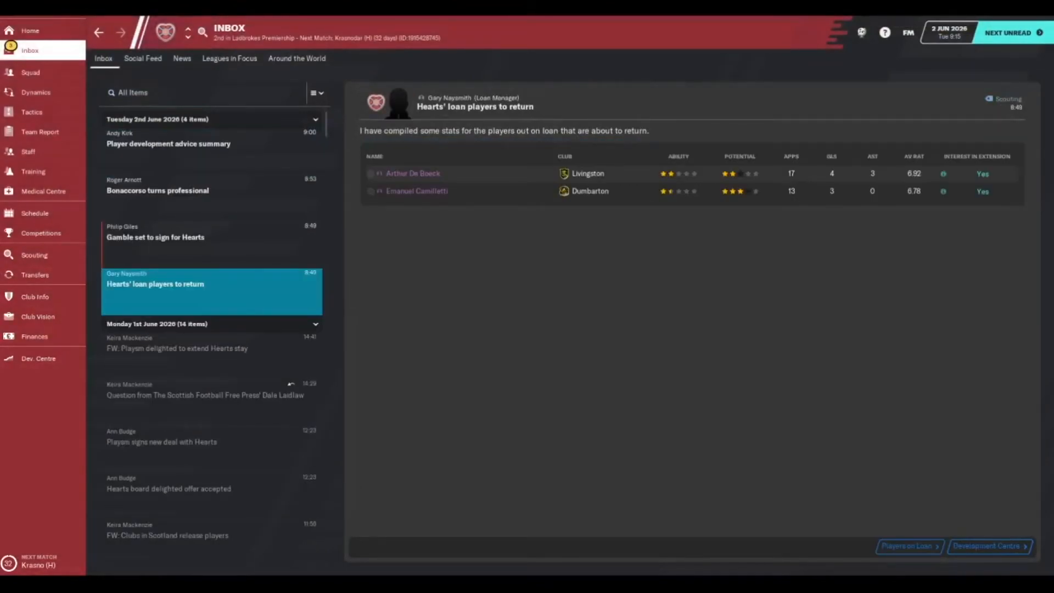
Accept Charlie Gamble's free transfer from Liverpool, review his profile, and return to the inbox.
left_click(156, 237)
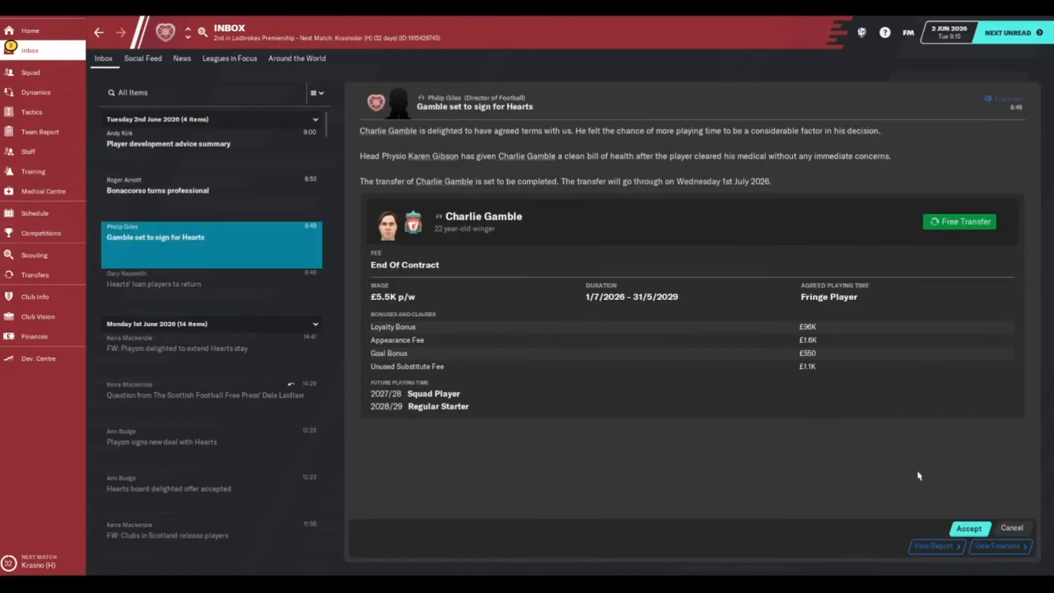
left_click(969, 527)
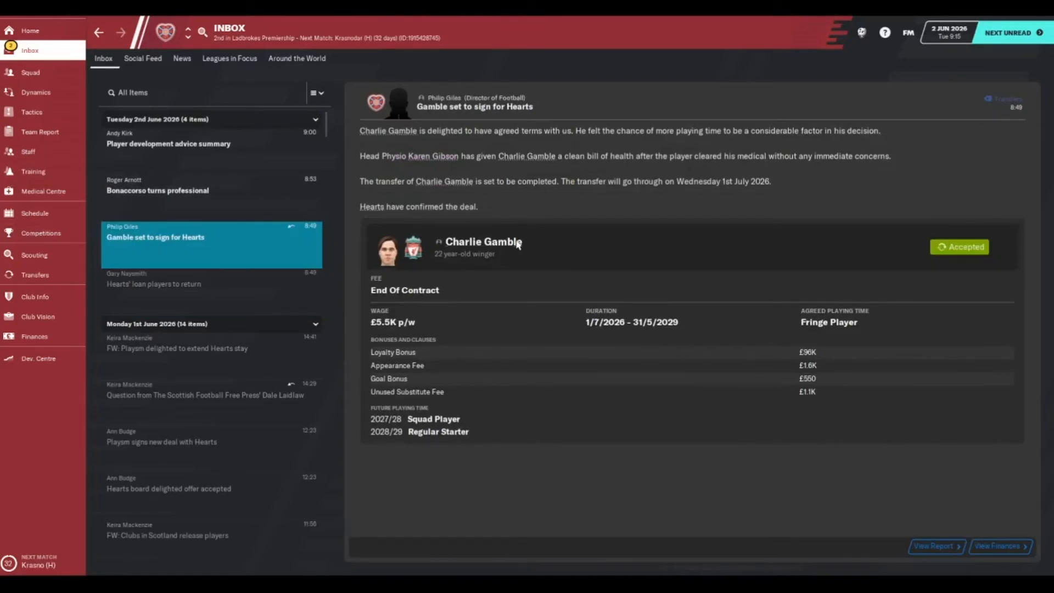
left_click(483, 241)
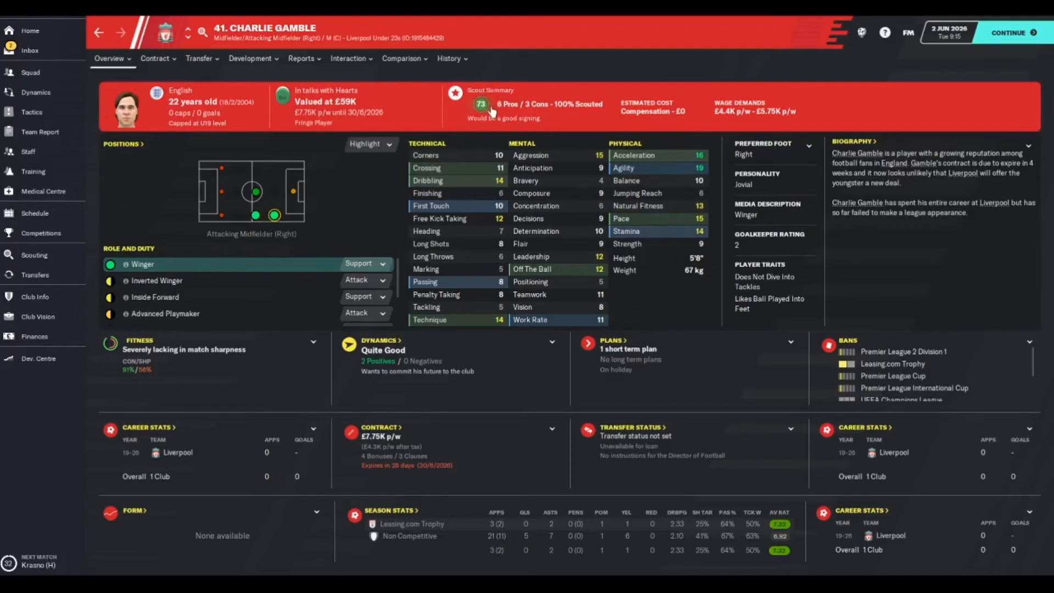
left_click(480, 104)
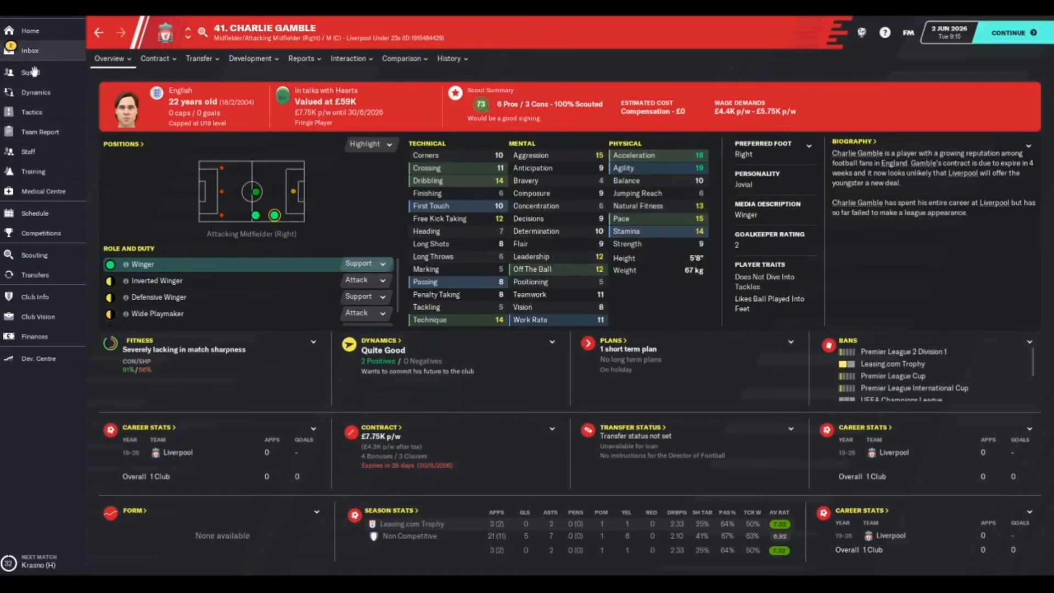
left_click(30, 50)
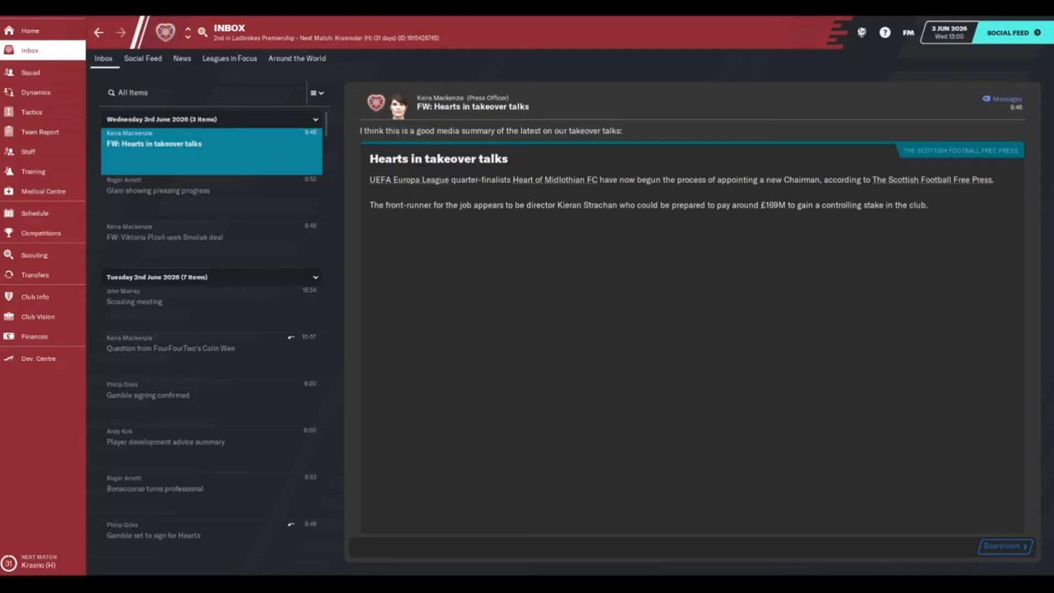
mouse_move(462, 432)
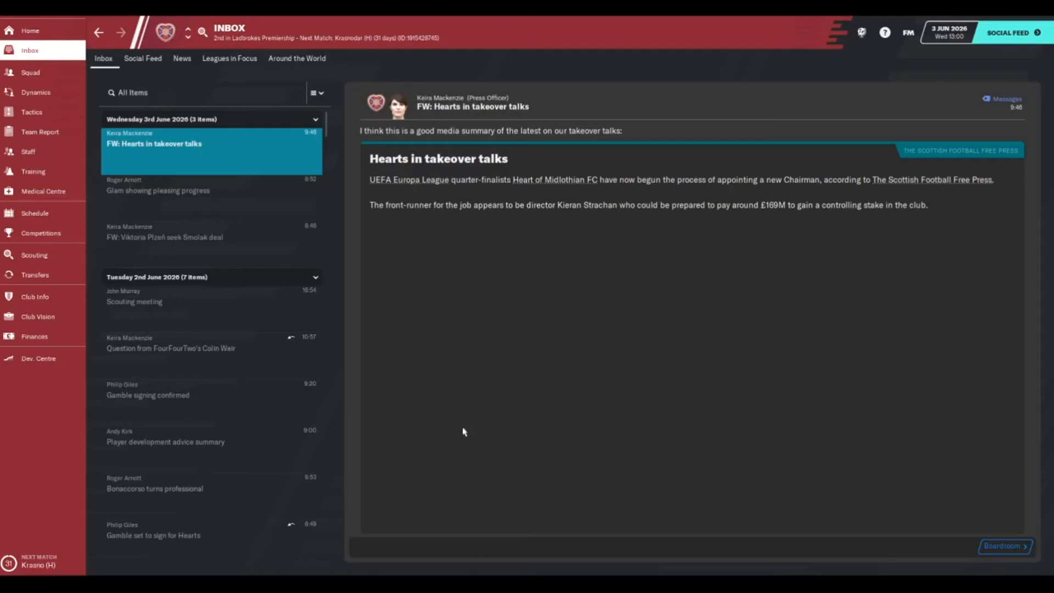
mouse_move(538, 217)
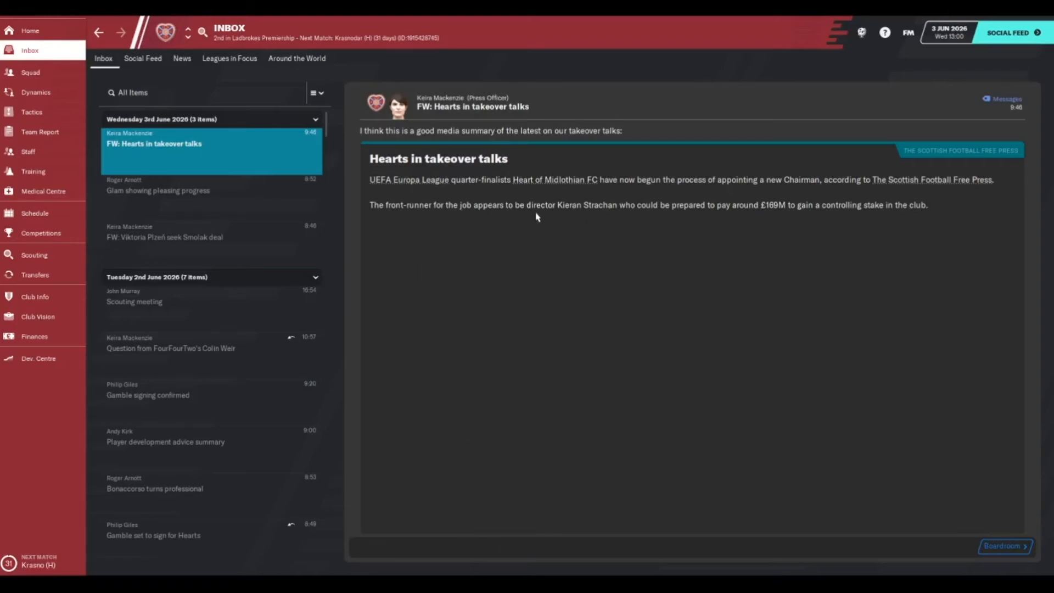
mouse_move(627, 219)
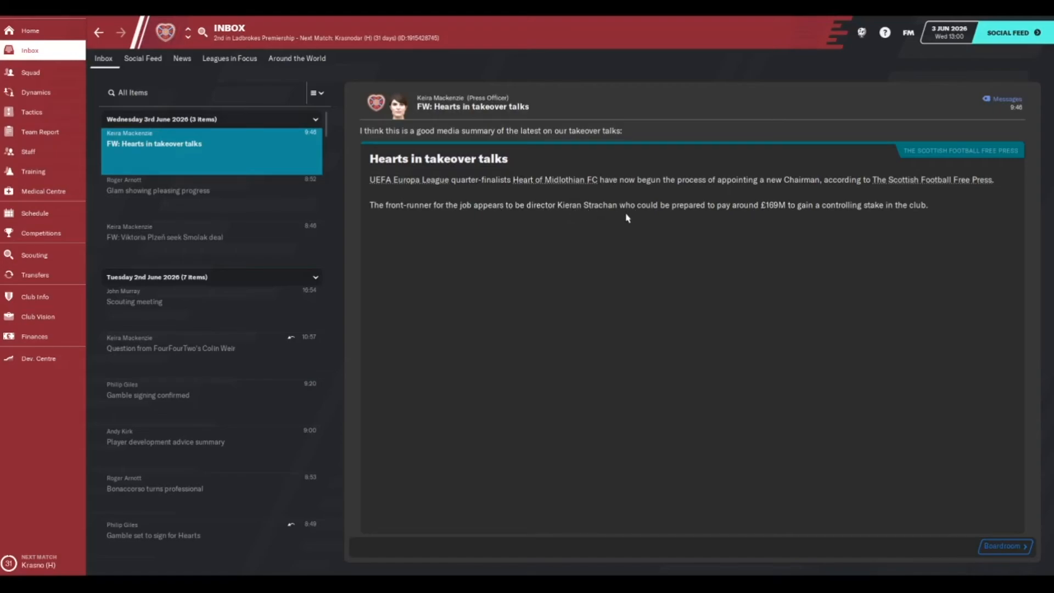
mouse_move(957, 204)
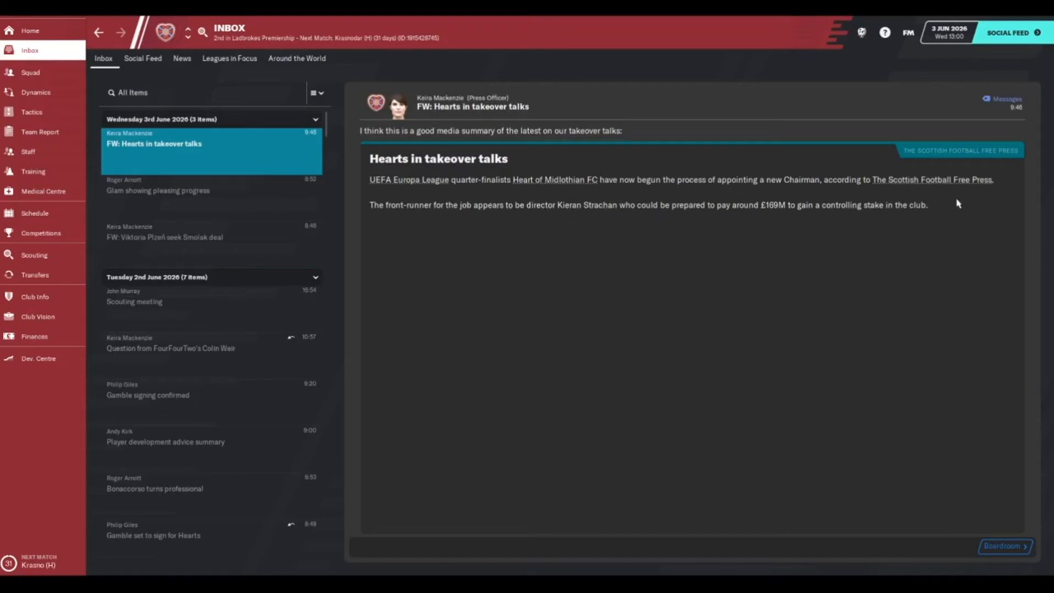
mouse_move(1023, 258)
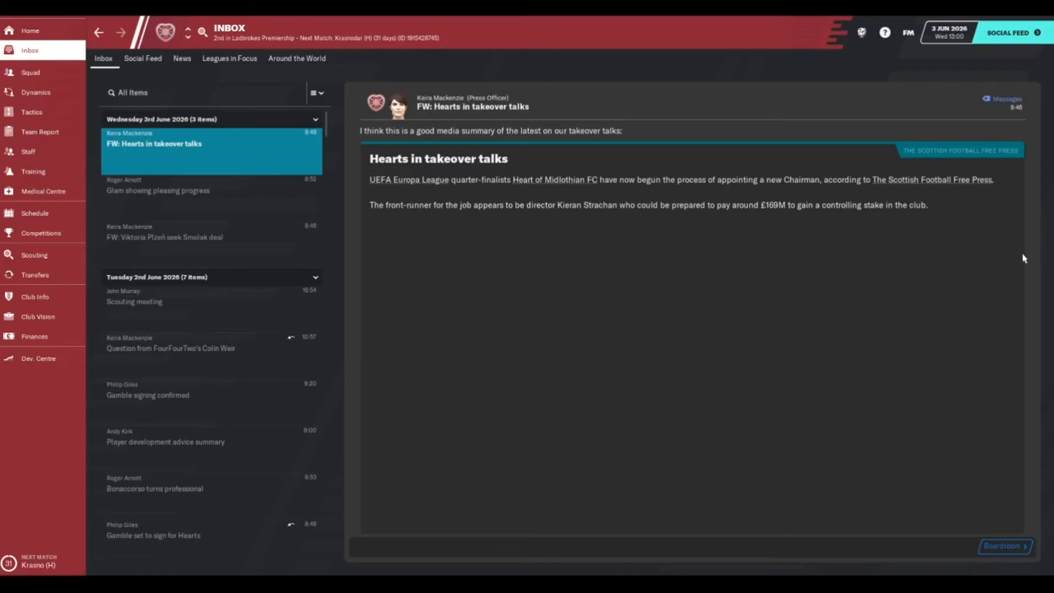
mouse_move(1023, 128)
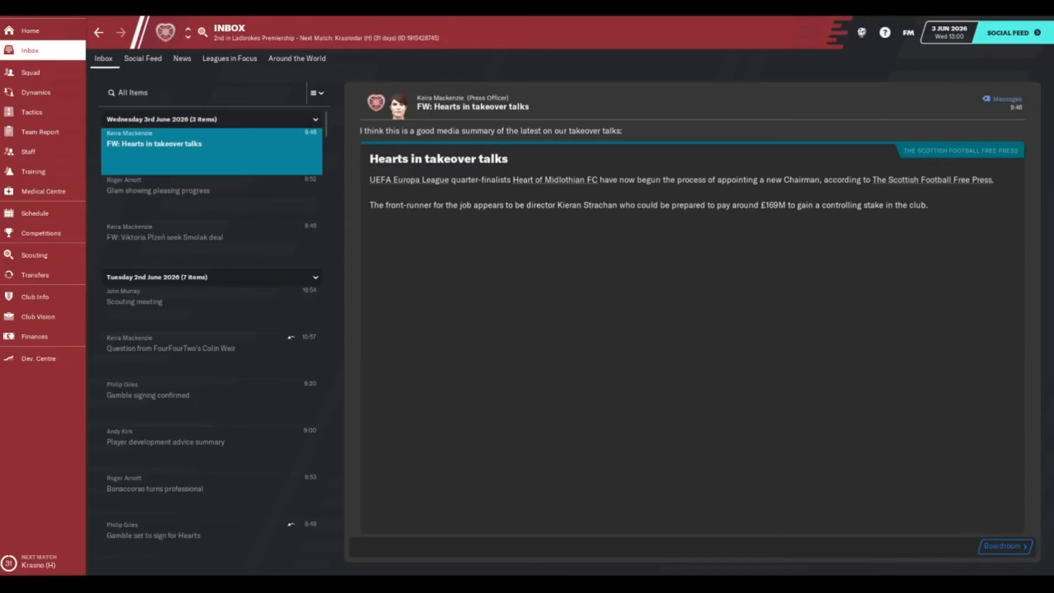
mouse_move(1020, 555)
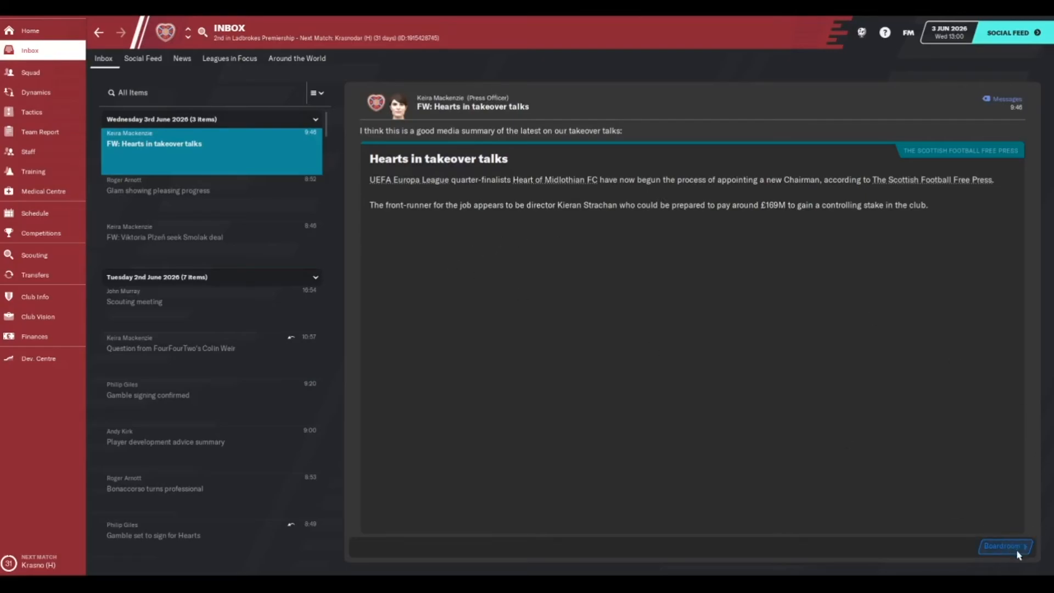
Show Hearts' Club Vision overview after reading the takeover-talks press item.
left_click(37, 316)
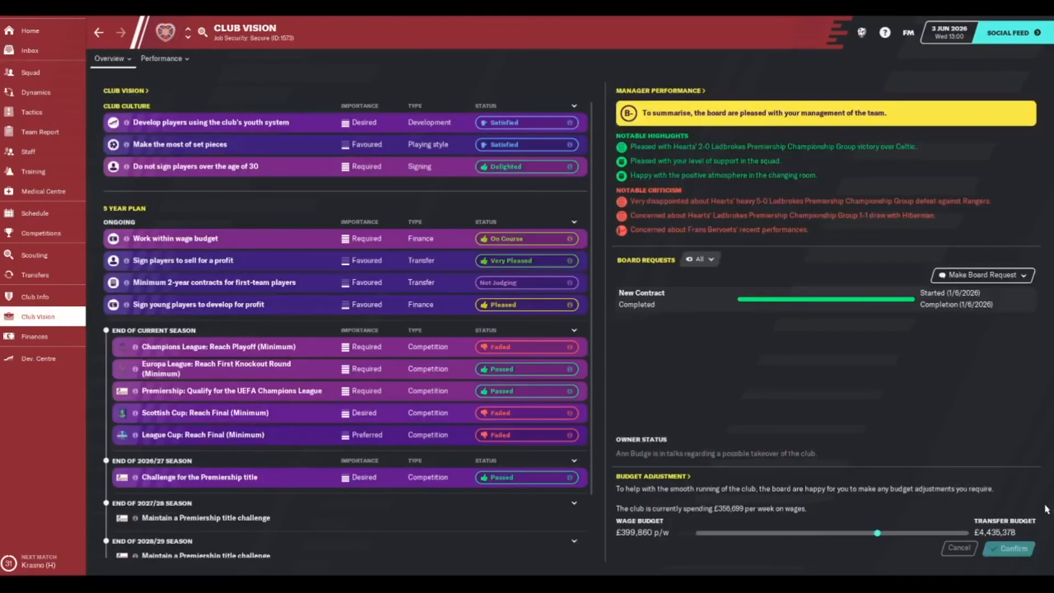
Review the board members list and the board's squad assessment, then continue to 5 June 2026.
left_click(112, 58)
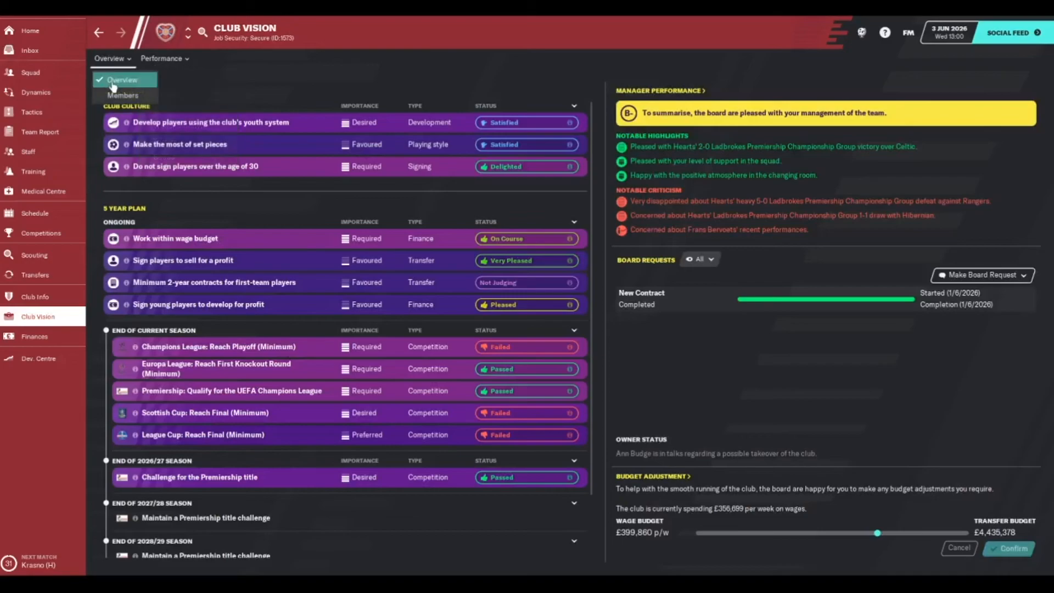
left_click(123, 95)
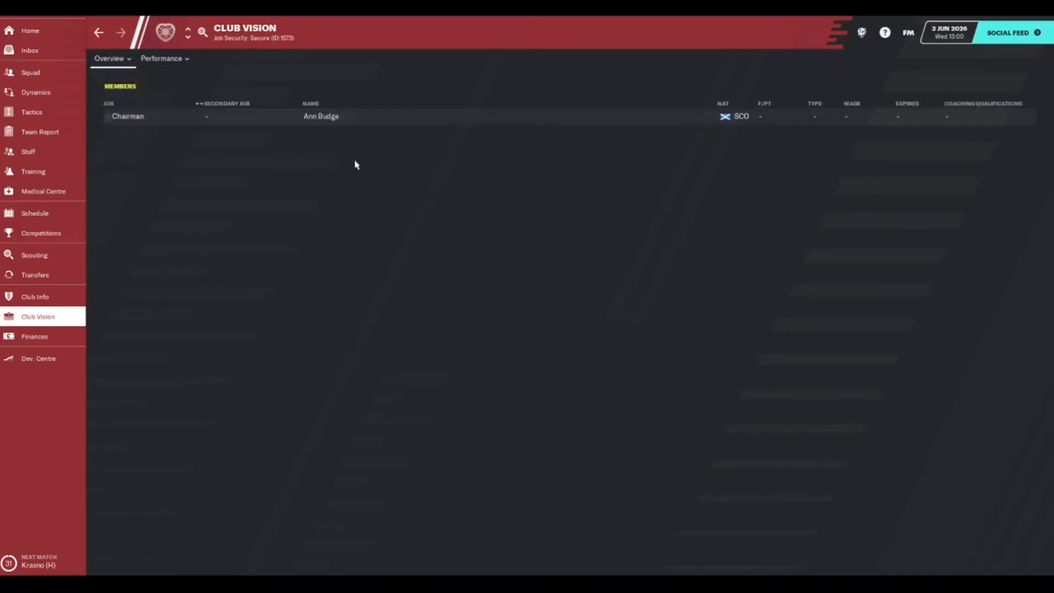
left_click(164, 58)
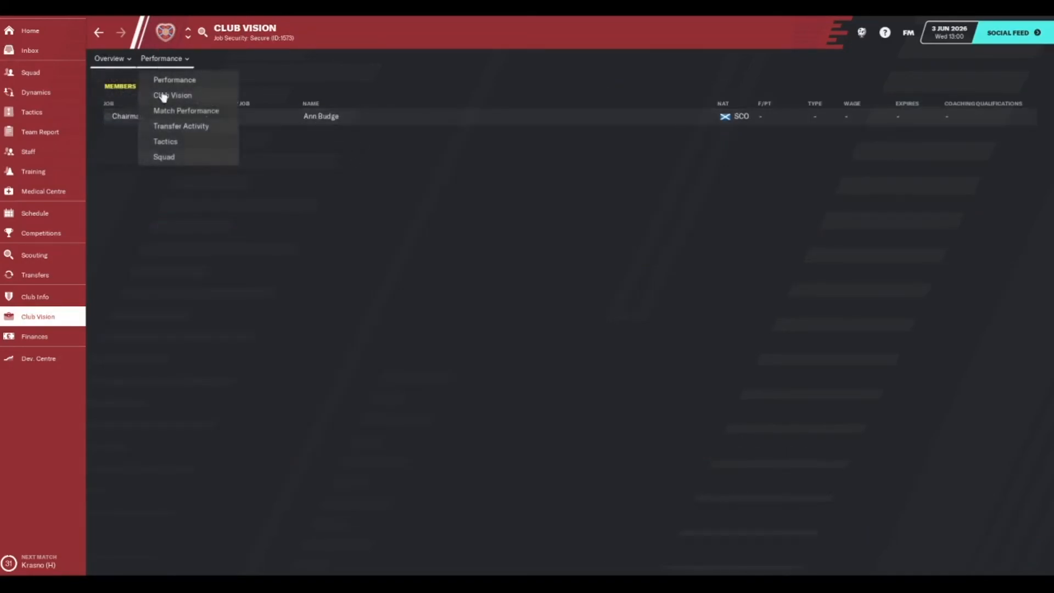
mouse_move(177, 169)
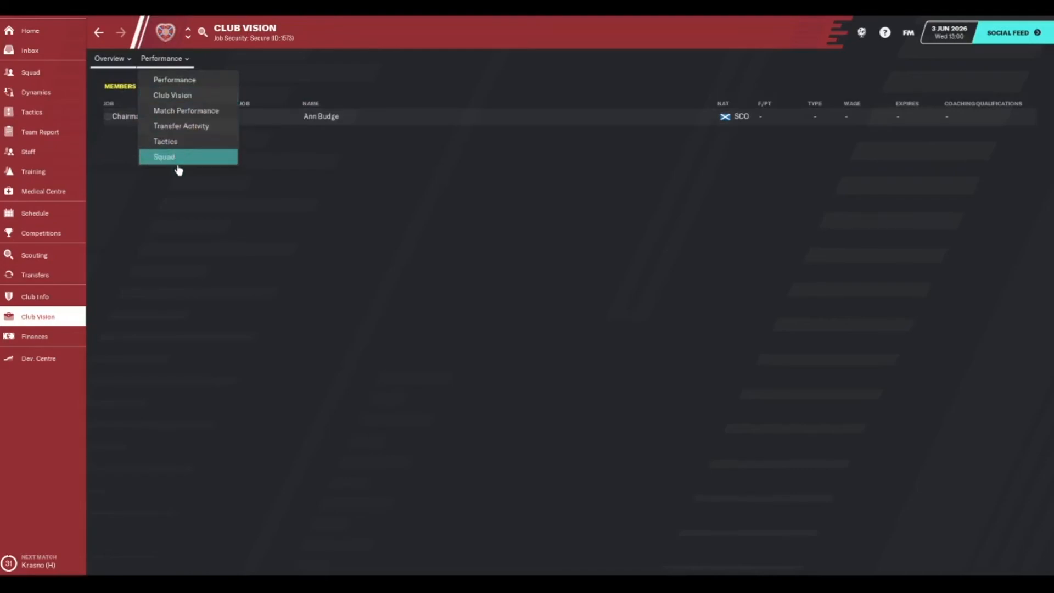
left_click(164, 156)
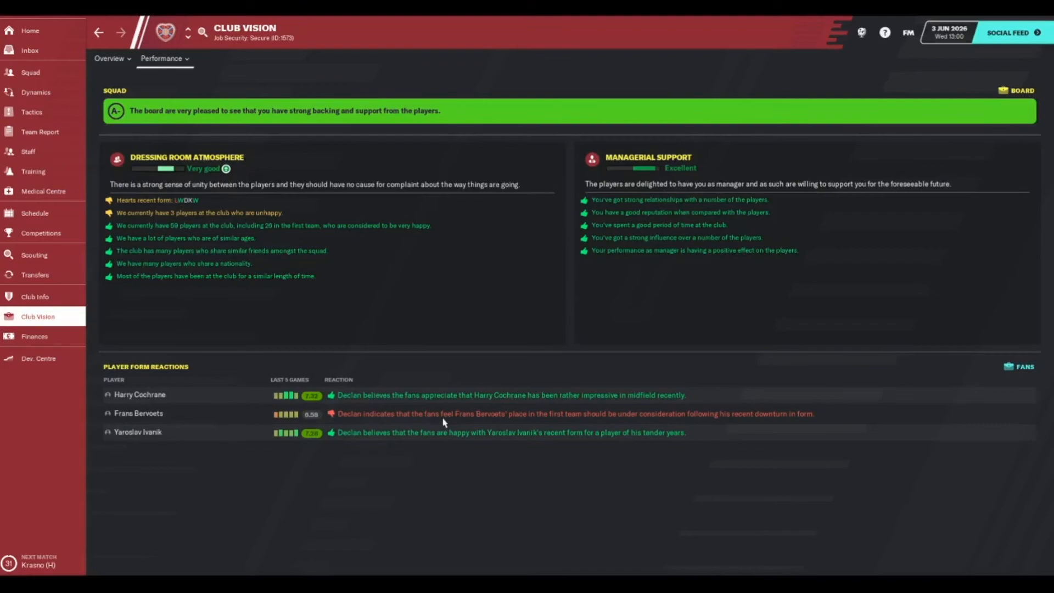
mouse_move(583, 426)
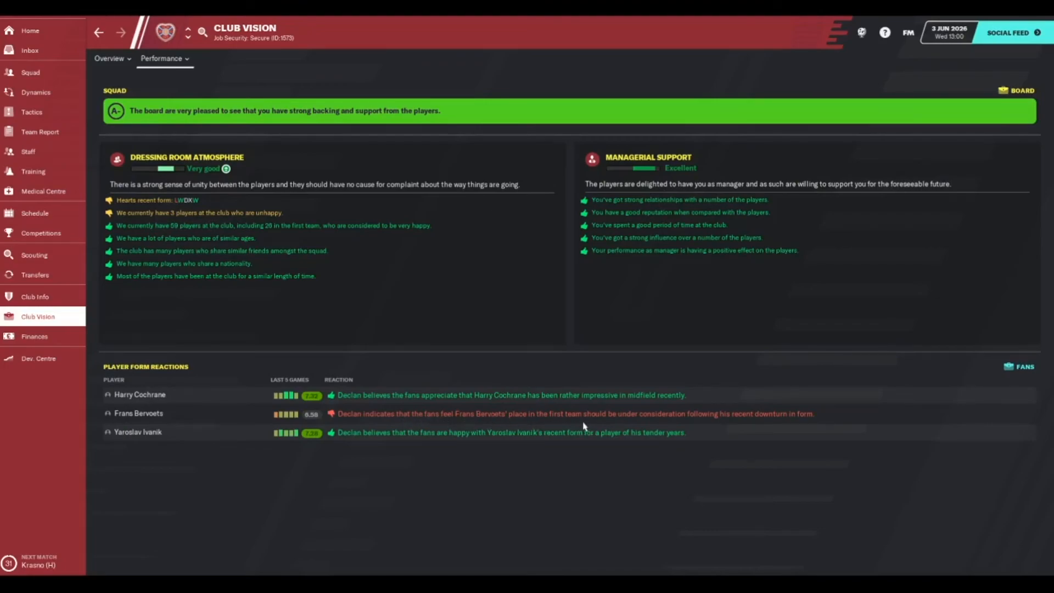
mouse_move(127, 215)
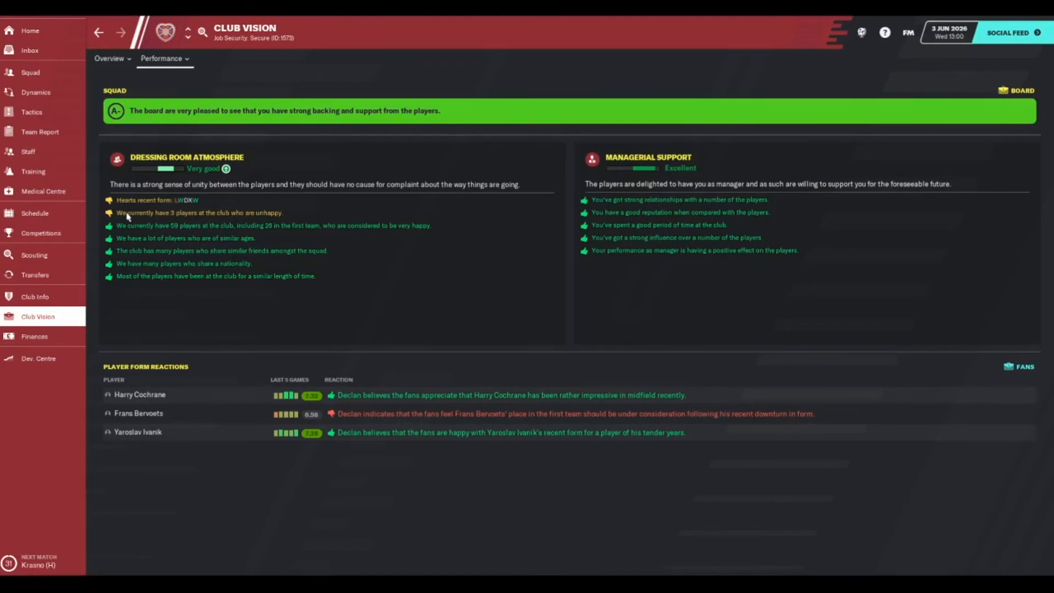
mouse_move(311, 425)
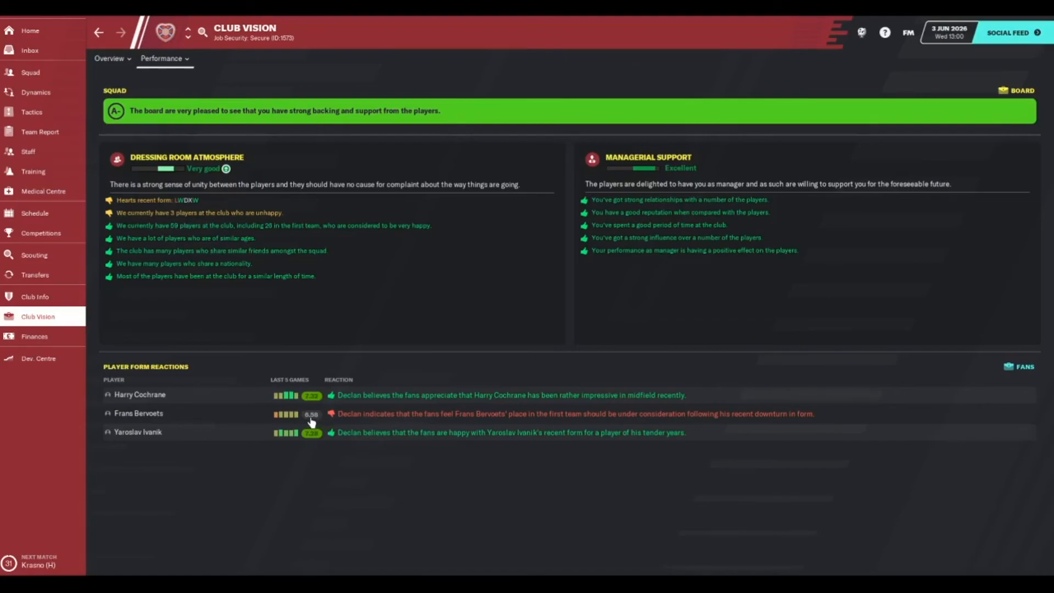
mouse_move(1022, 37)
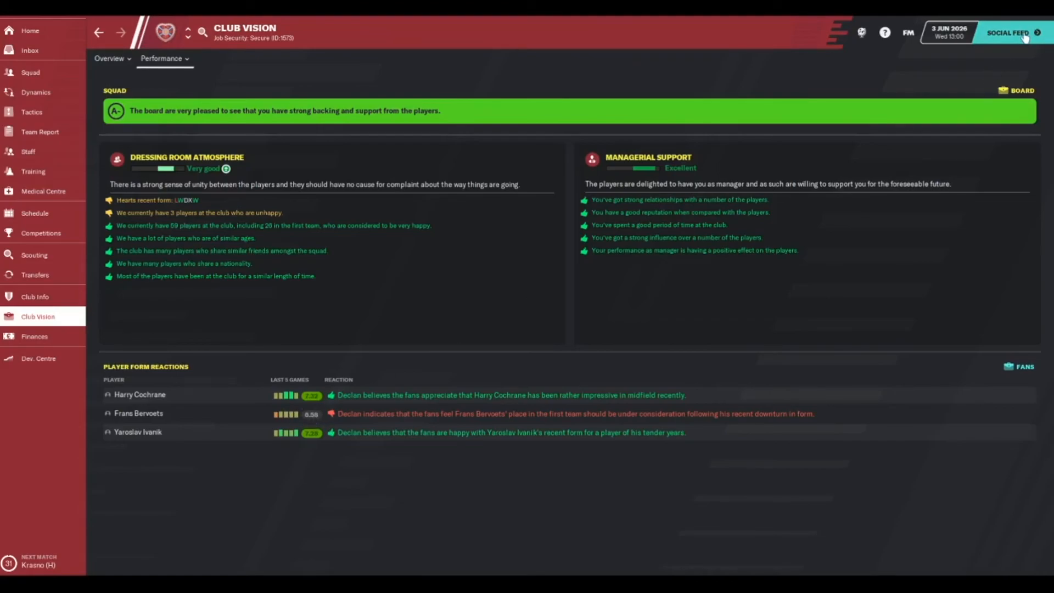
left_click(1006, 34)
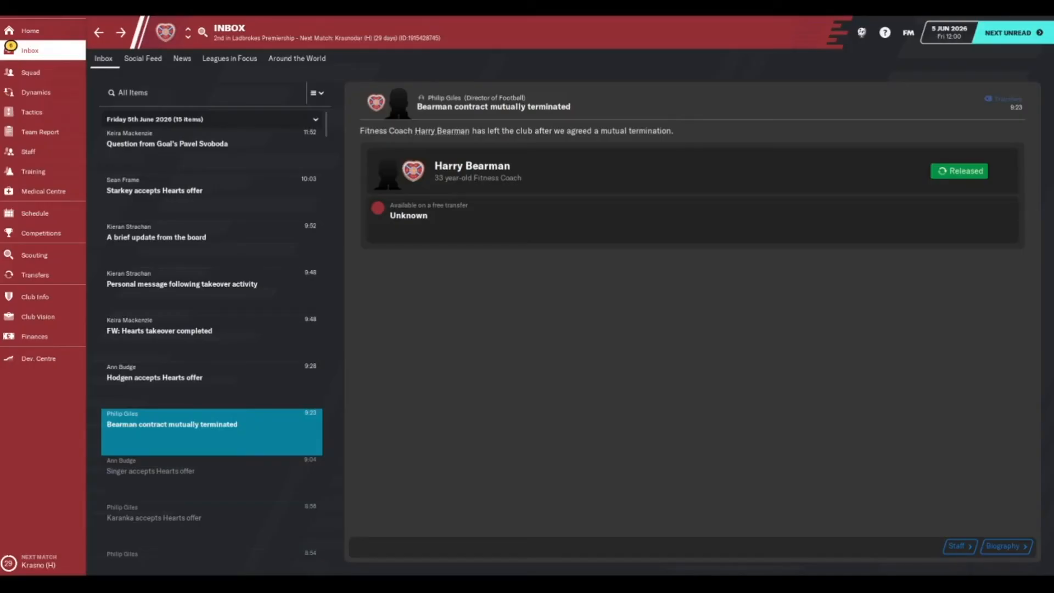
mouse_move(251, 381)
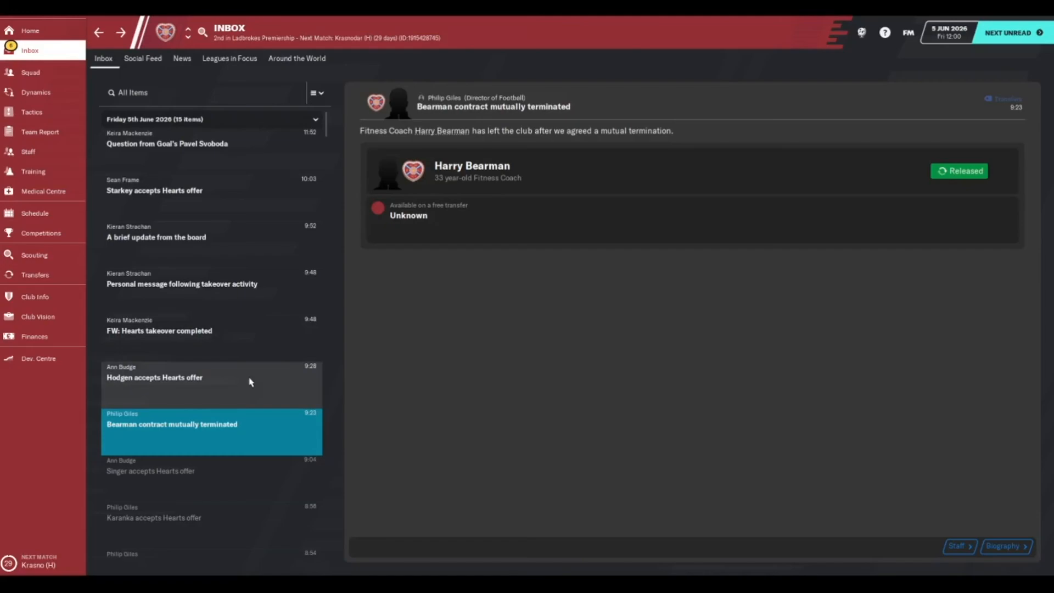
Read the takeover-completed news, the board update and Stewart Starkey's Data Analyst contract acceptance.
left_click(160, 331)
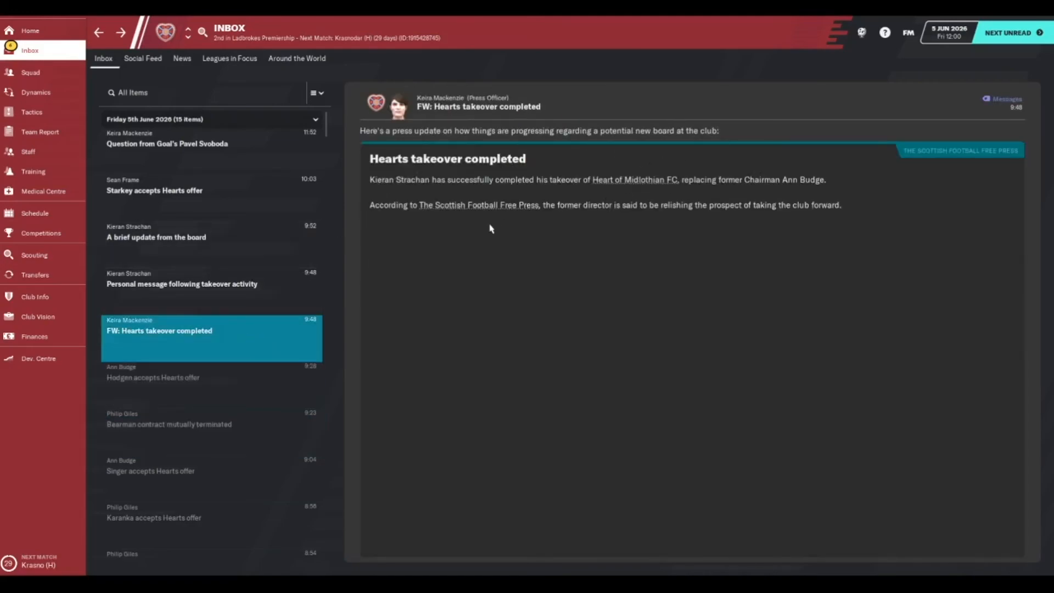
left_click(165, 237)
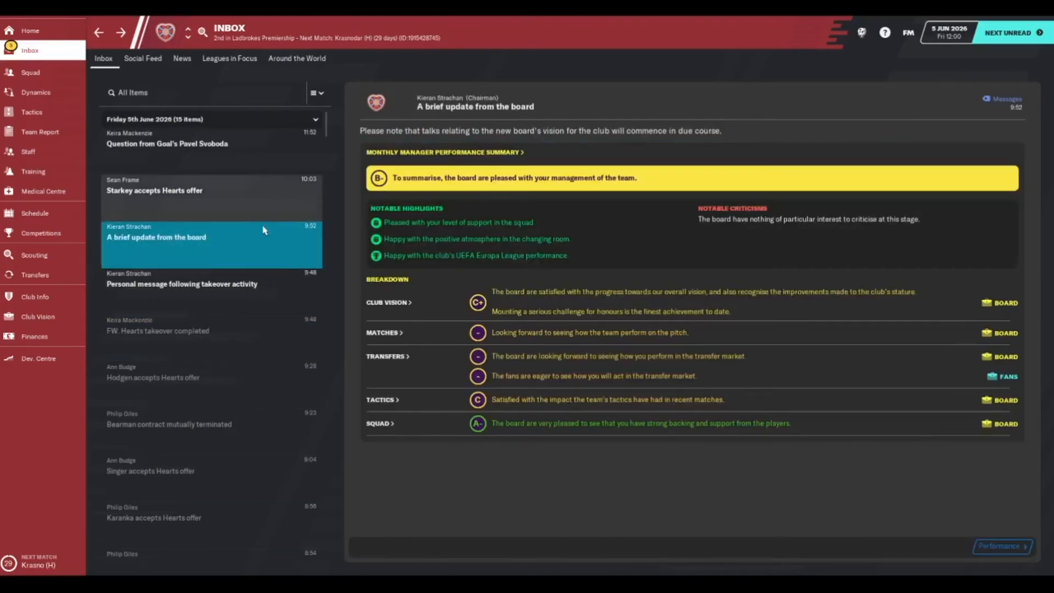
left_click(154, 191)
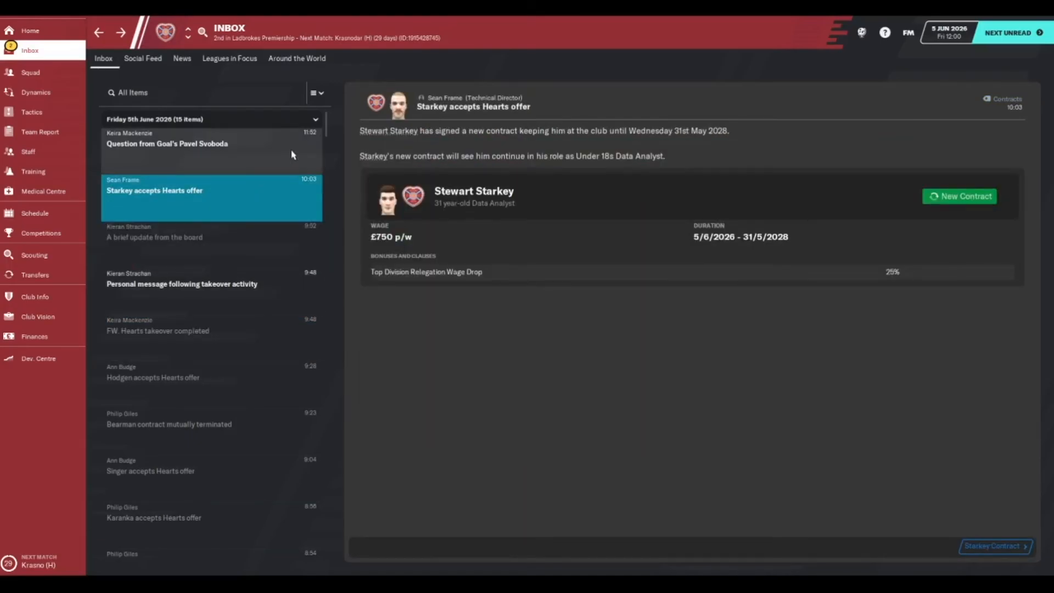
Tell Goal's journalist the new chairman Kieran Strachan sounds very promising, then revisit the takeover-completed news.
left_click(167, 143)
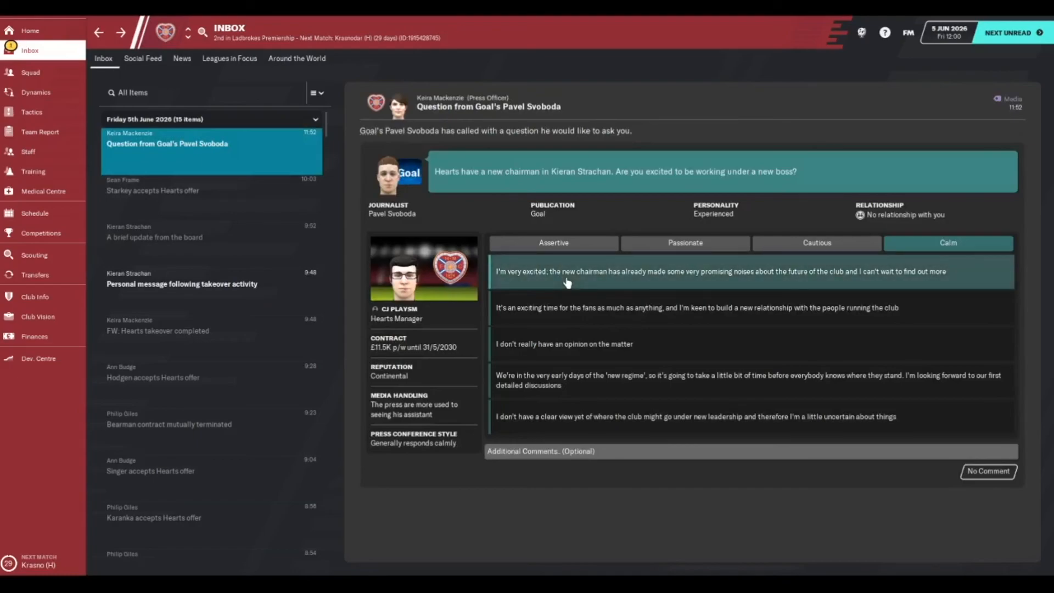
left_click(182, 283)
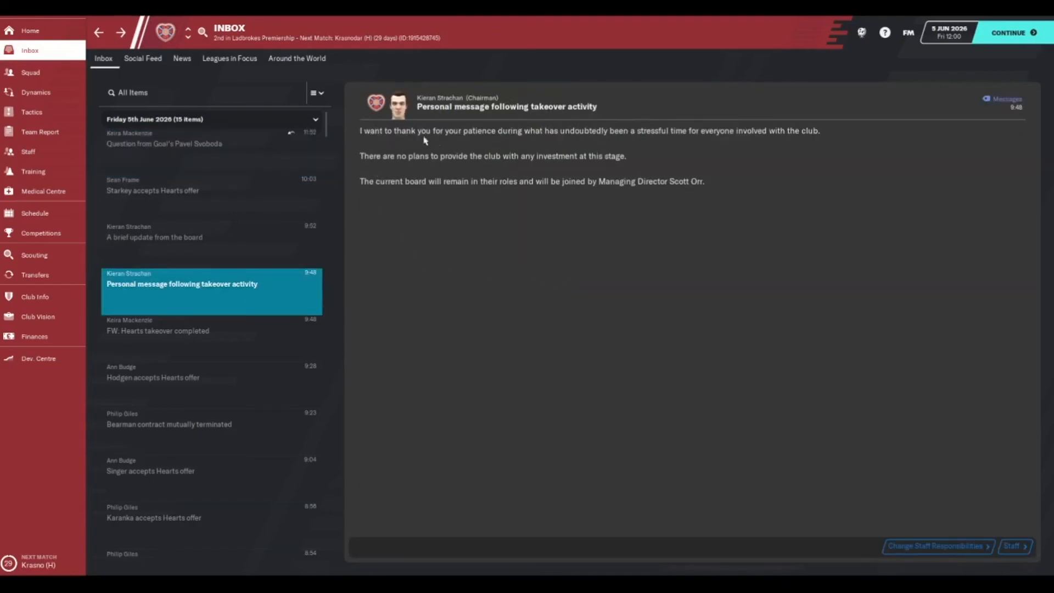
mouse_move(573, 180)
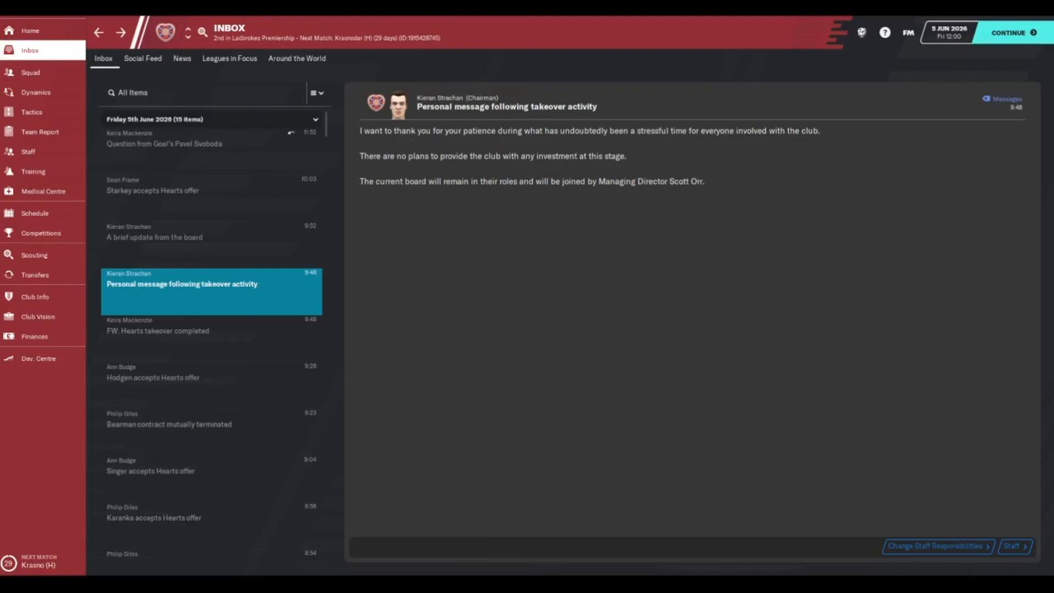
mouse_move(583, 204)
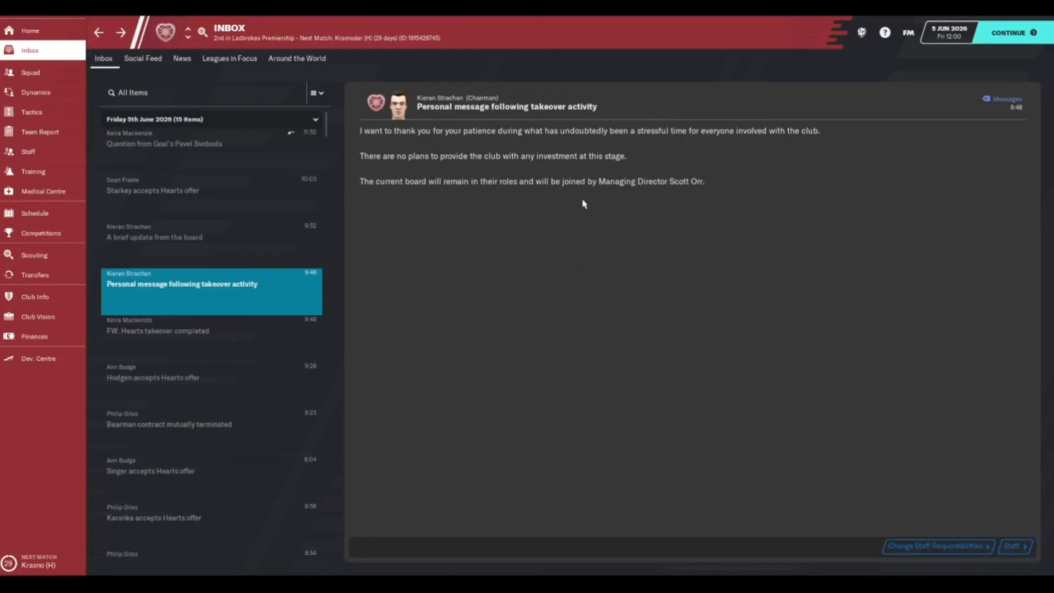
left_click(156, 237)
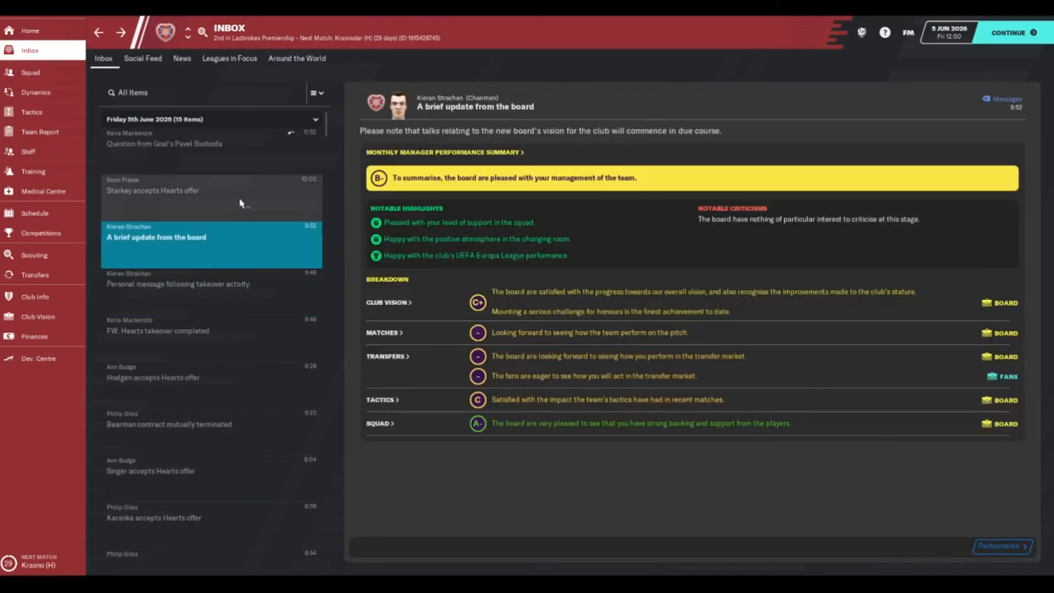
left_click(164, 140)
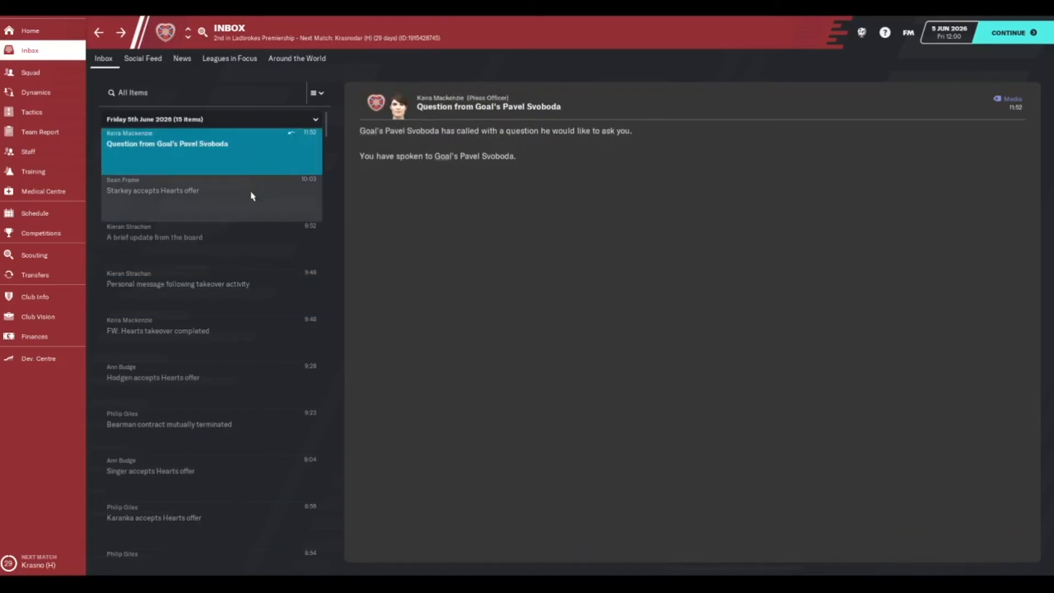
left_click(159, 330)
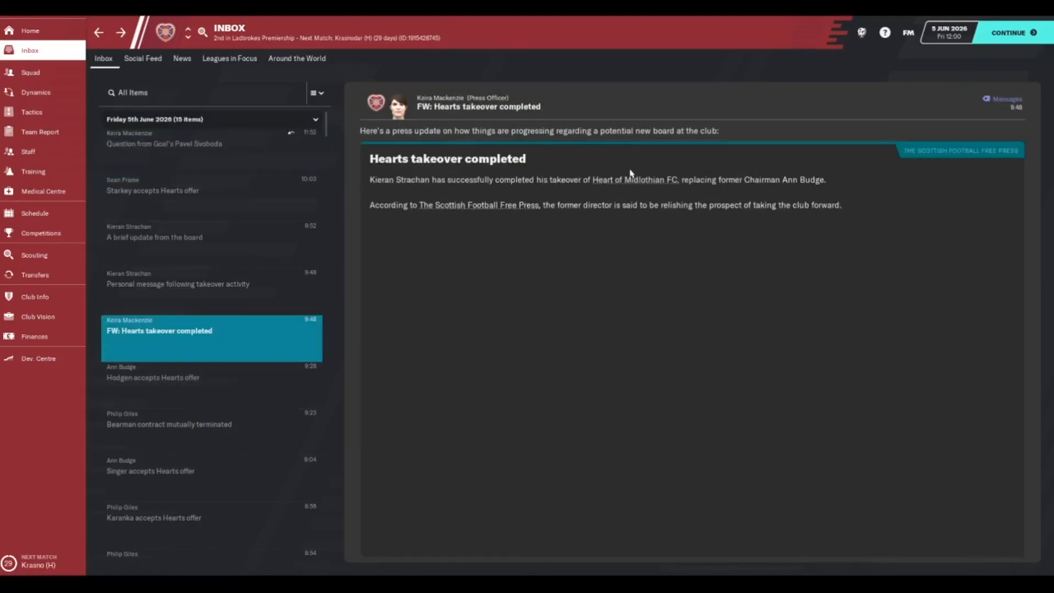
mouse_move(411, 186)
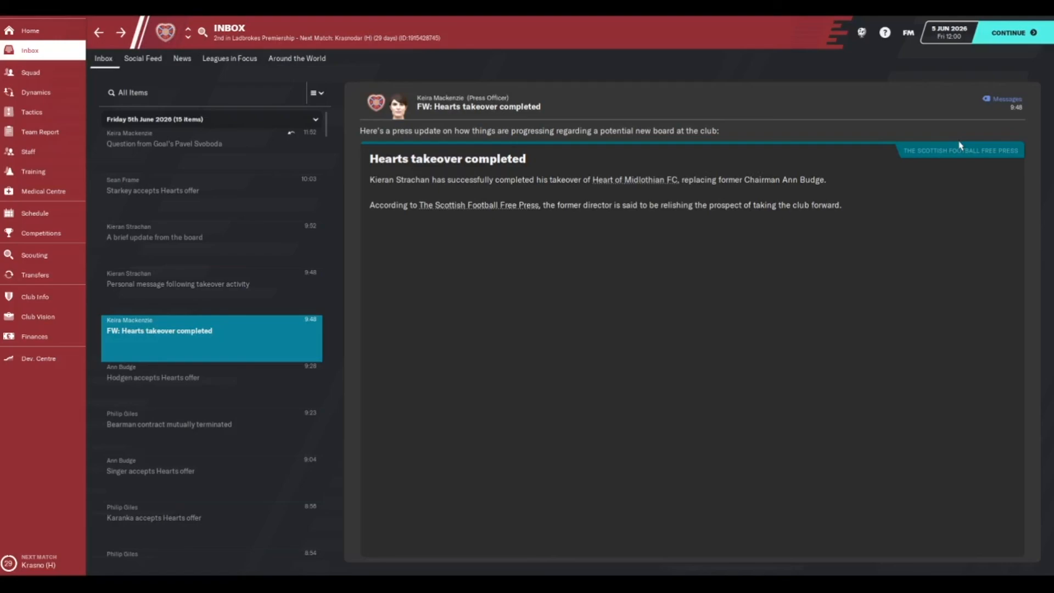
mouse_move(678, 222)
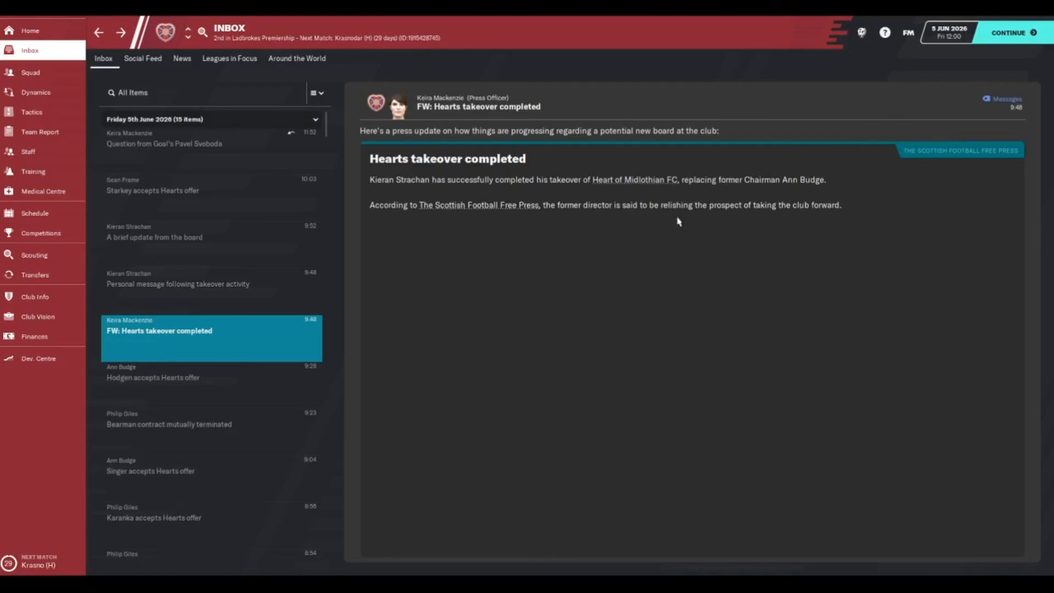
mouse_move(625, 392)
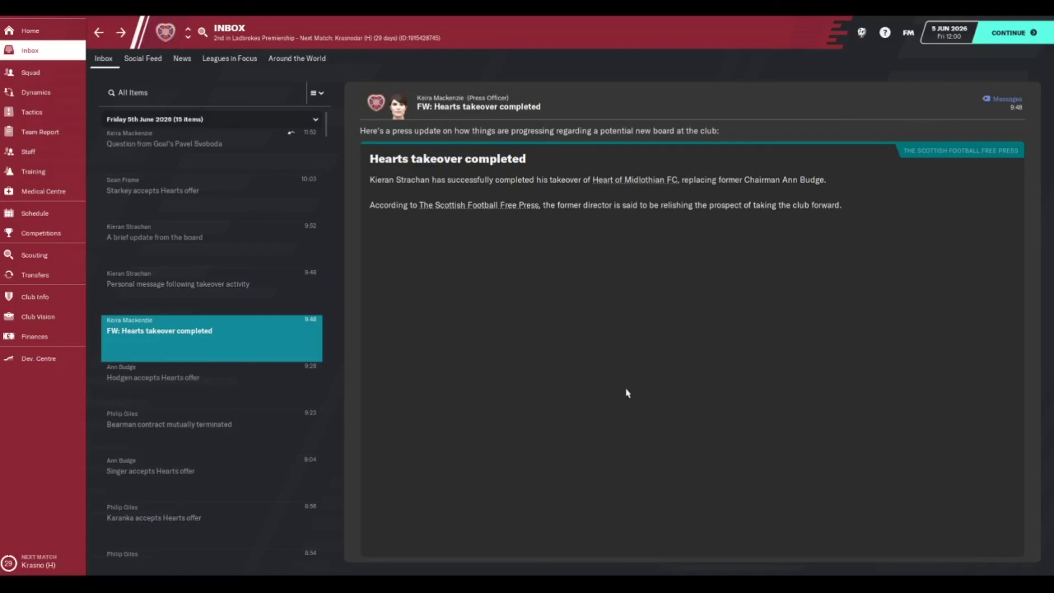